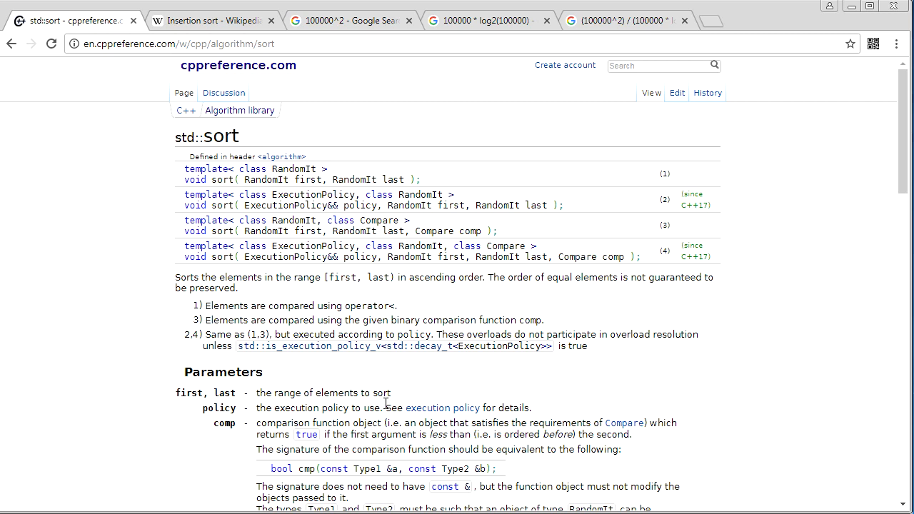
mouse_move(164, 145)
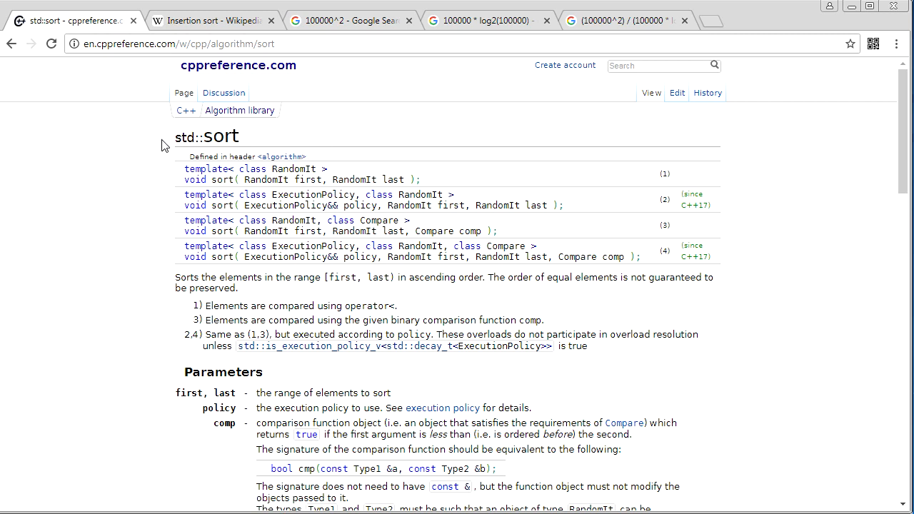
mouse_move(306, 188)
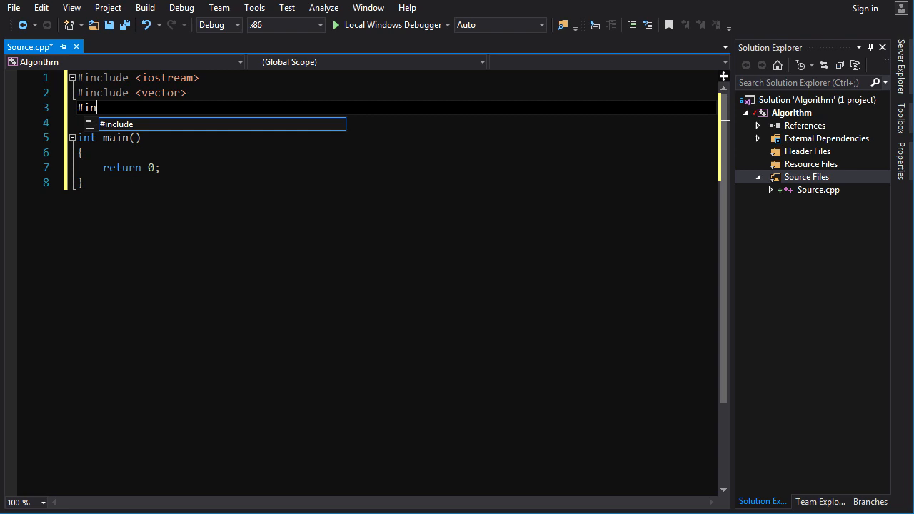
Include <algorithm>, fill vi with 3,0,1,9,2,4,6,1,8,7,5, and call std::sort(vi.begin(), vi.end()).
type("clude <>")
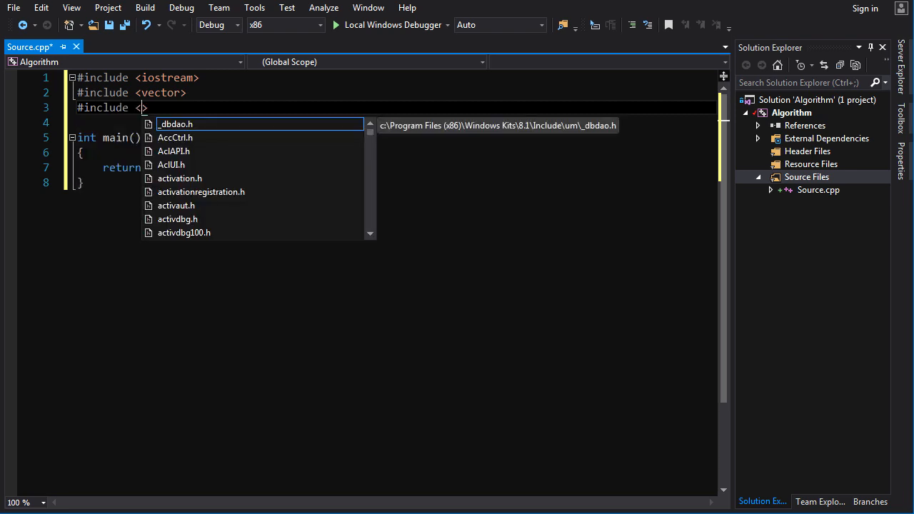
type("algorithm")
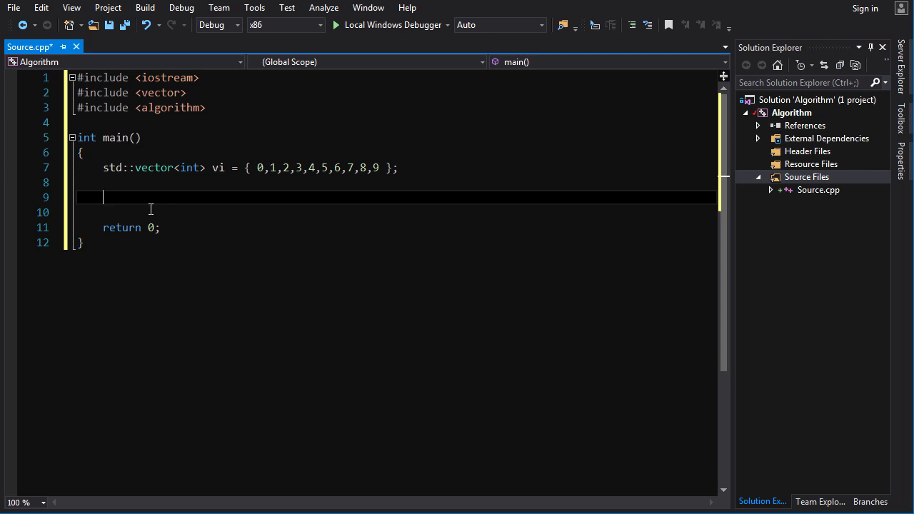
type("std:")
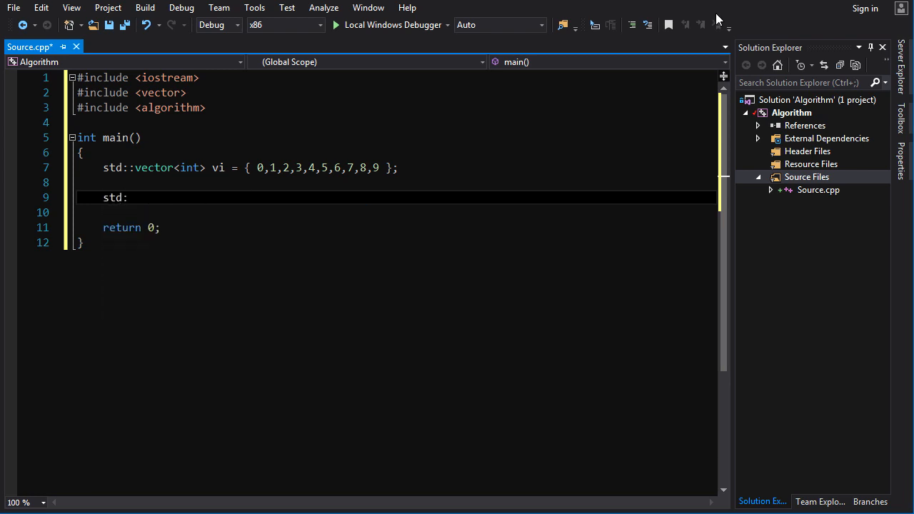
type("sort(")
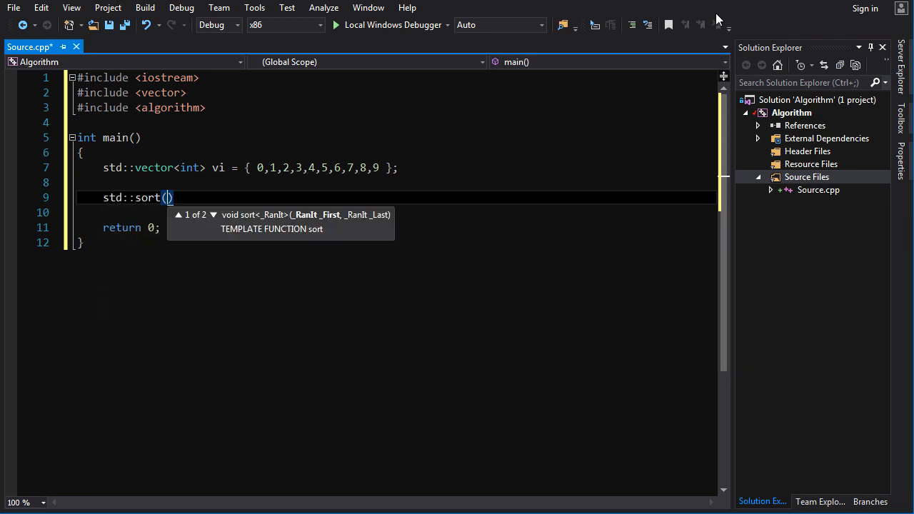
type("vi.begin")
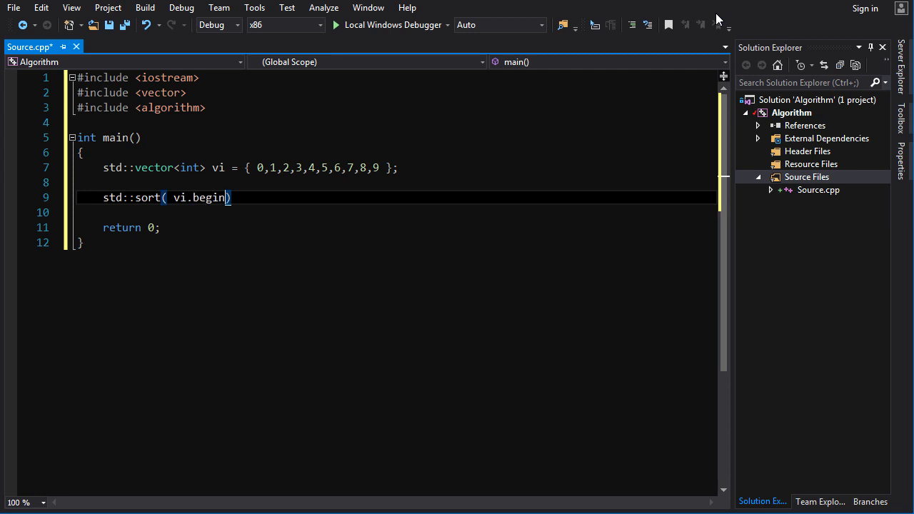
type("(),vi.end() );")
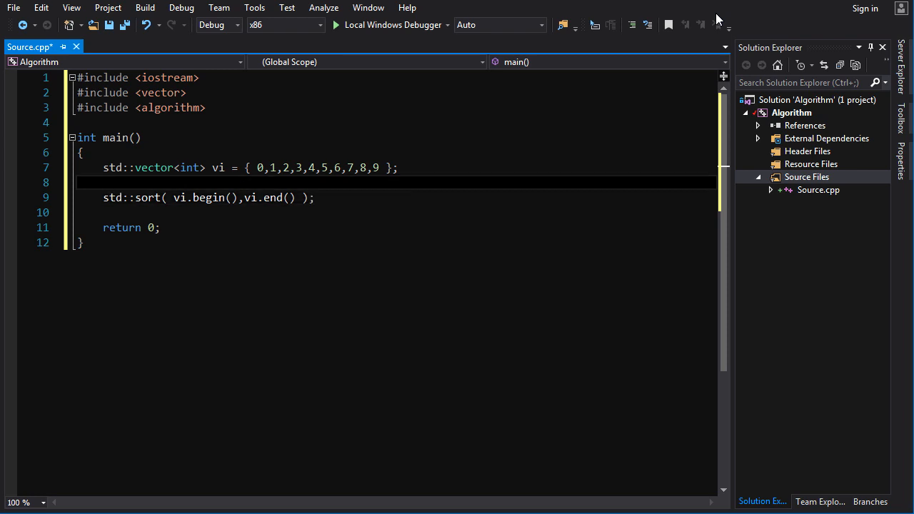
type("3,0,1,9,2,4,6,1,8,7,5")
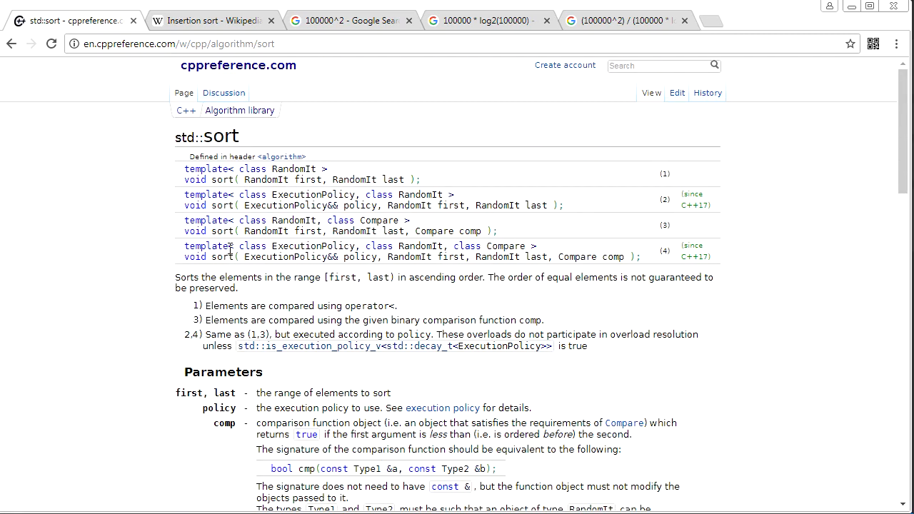
mouse_move(297, 179)
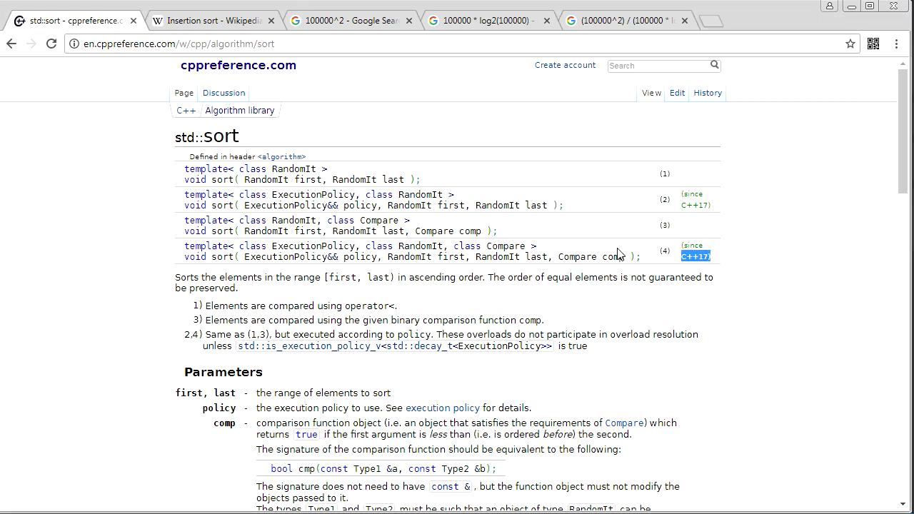
scroll("down", 3)
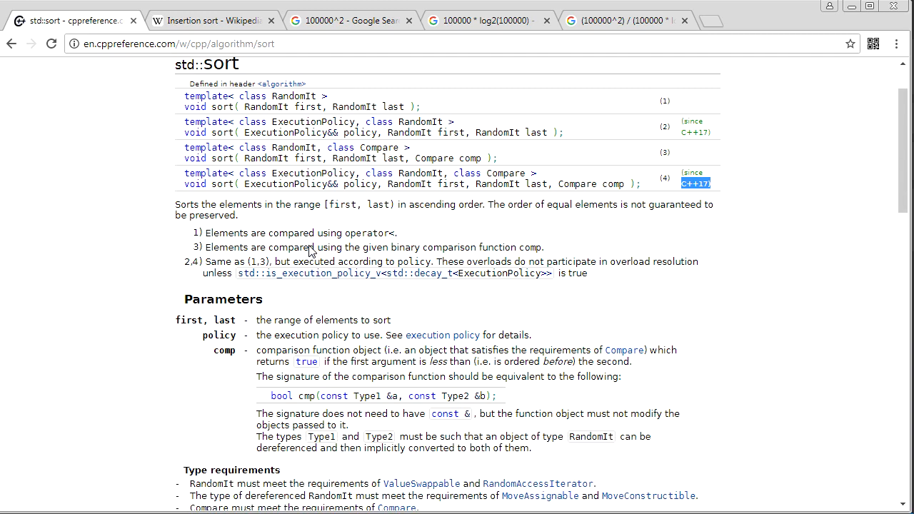
scroll("down", 3)
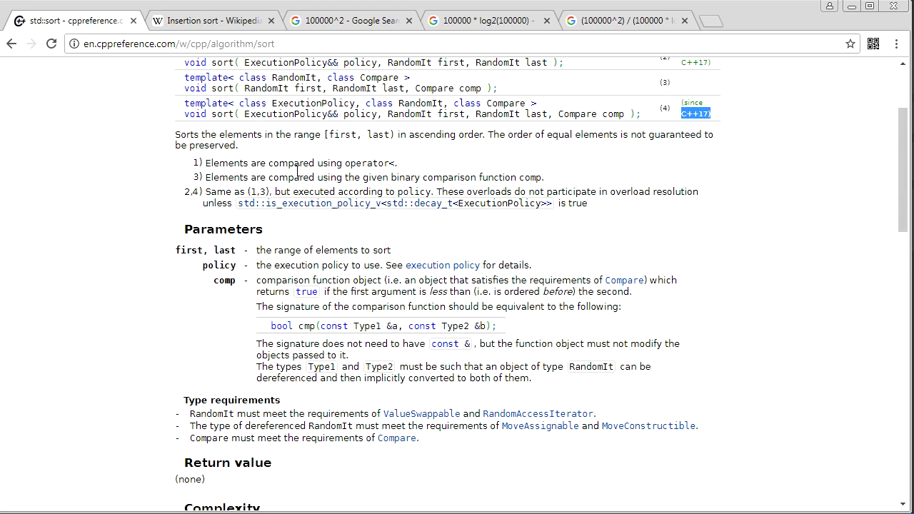
mouse_move(394, 172)
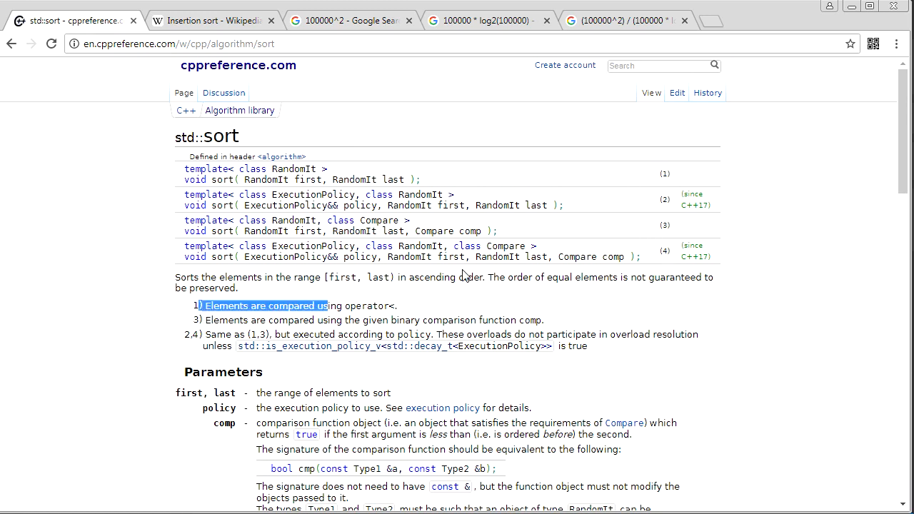
scroll("down", 3)
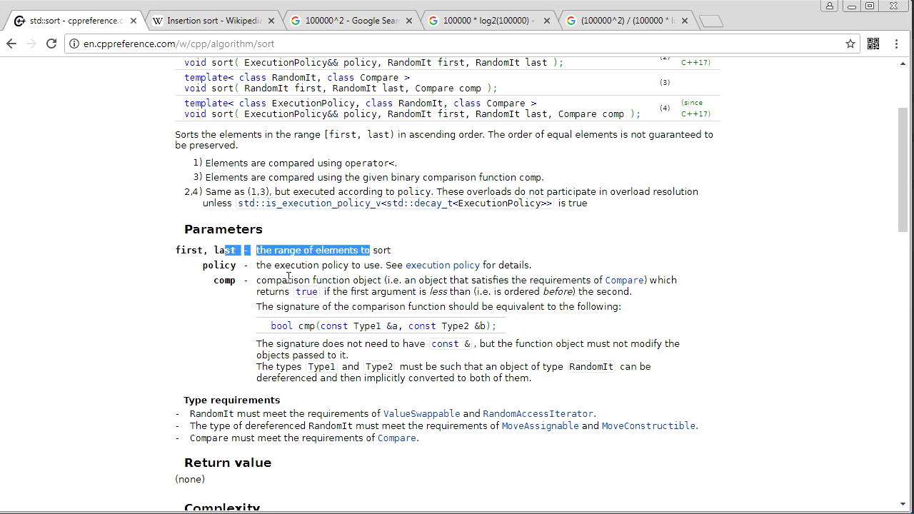
scroll("down", 3)
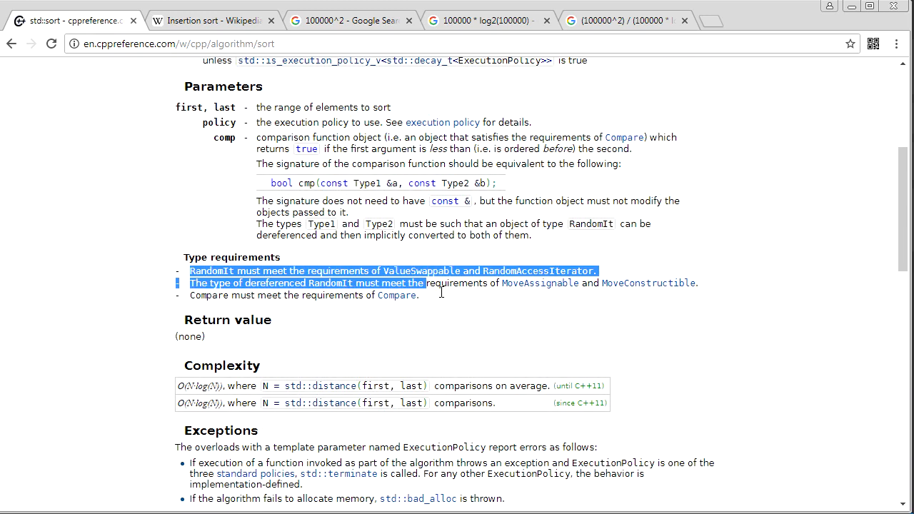
left_click(346, 300)
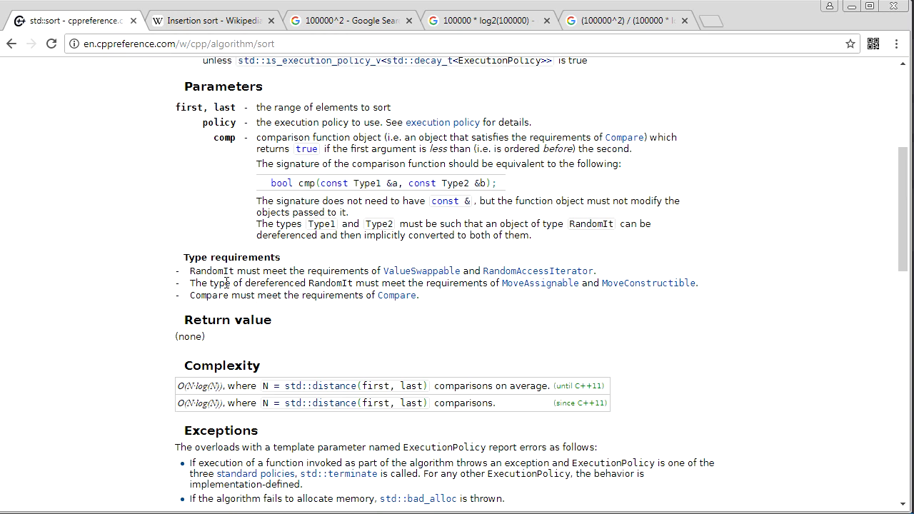
mouse_move(446, 350)
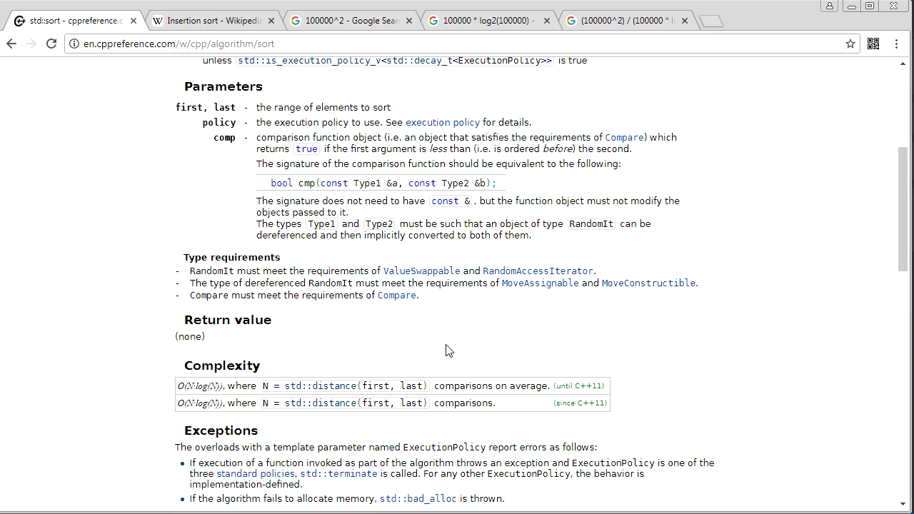
mouse_move(117, 273)
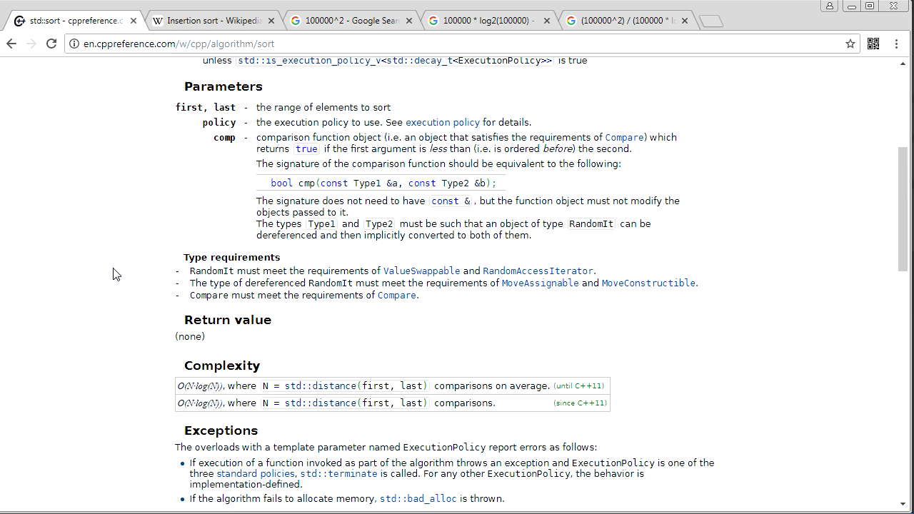
mouse_move(332, 287)
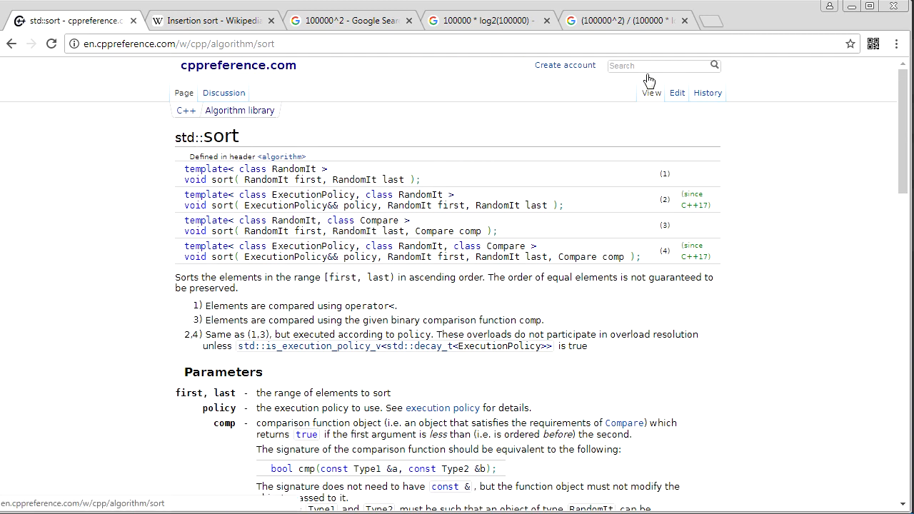
mouse_move(653, 65)
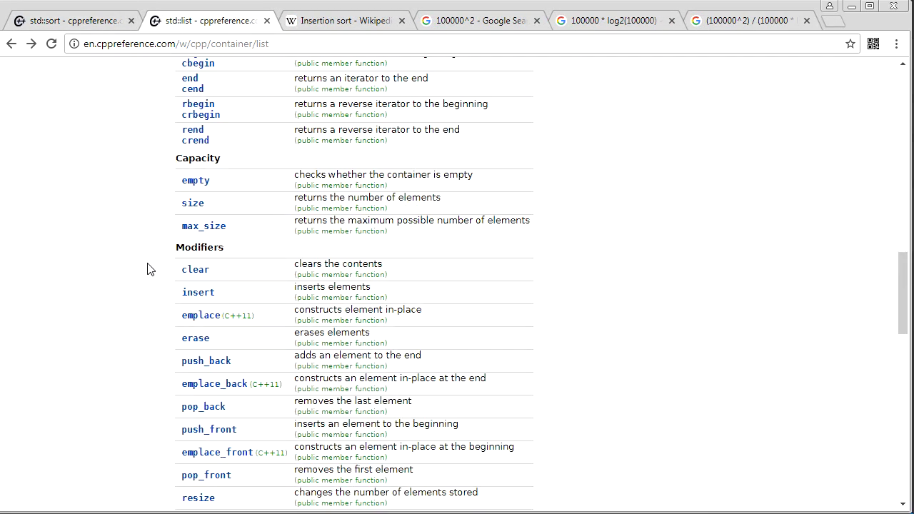
Open the std::list::sort reference from Operations and read its stability and N log N notes.
scroll("down", 3)
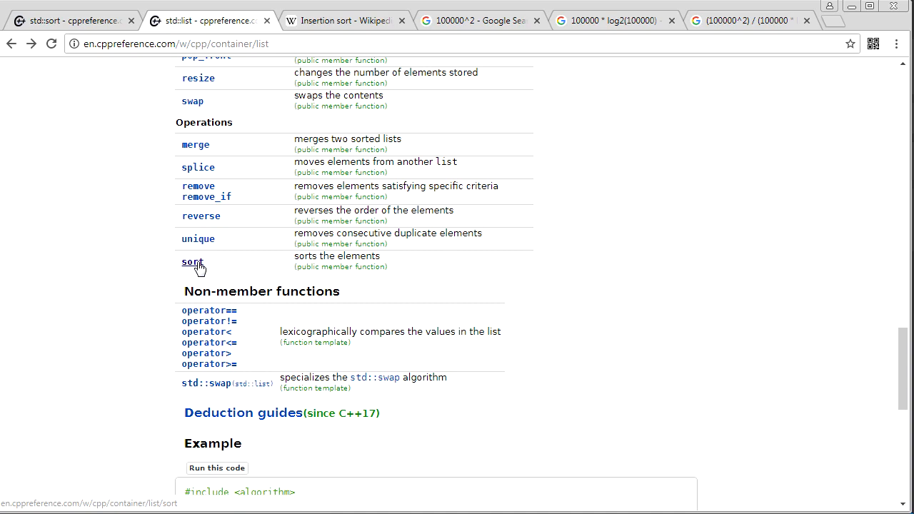
left_click(191, 262)
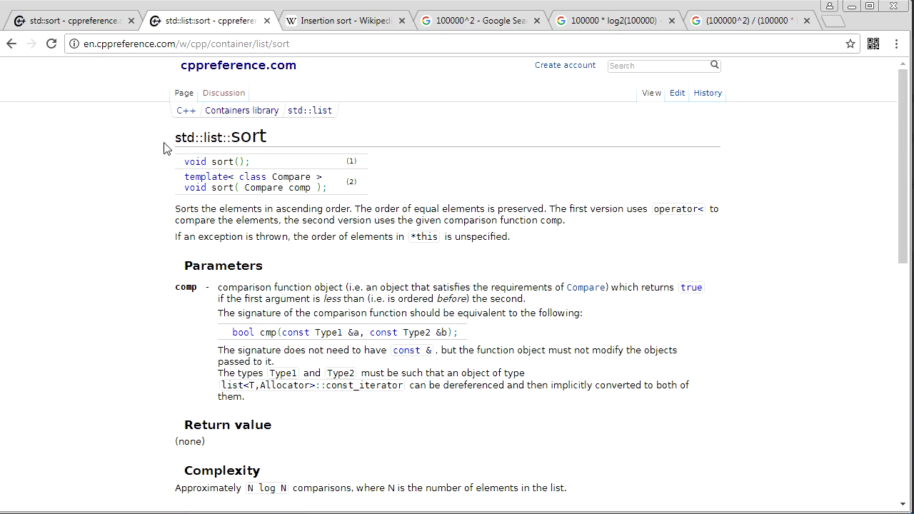
scroll("down", 3)
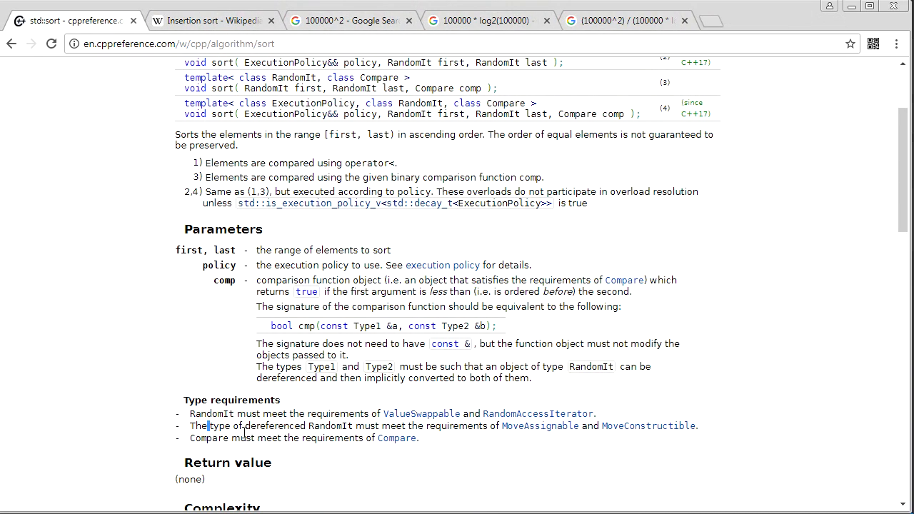
left_click_drag(207, 426, 405, 425)
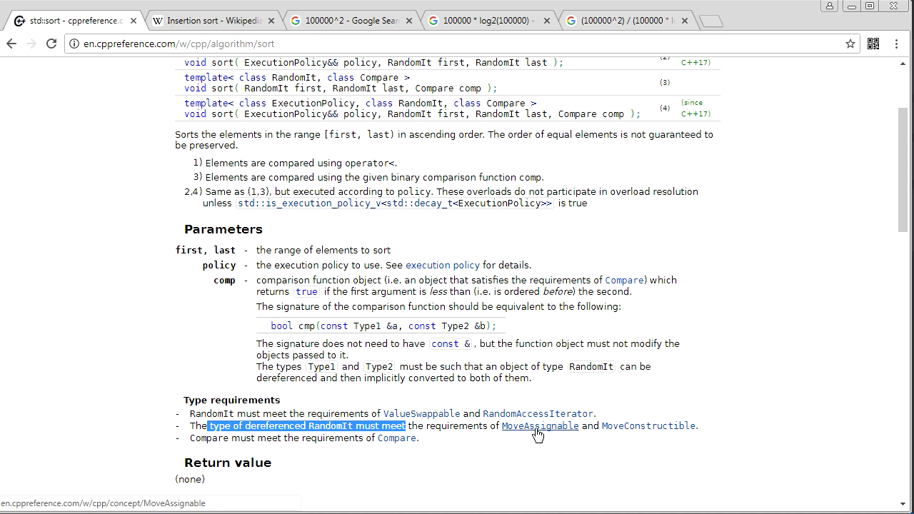
mouse_move(625, 440)
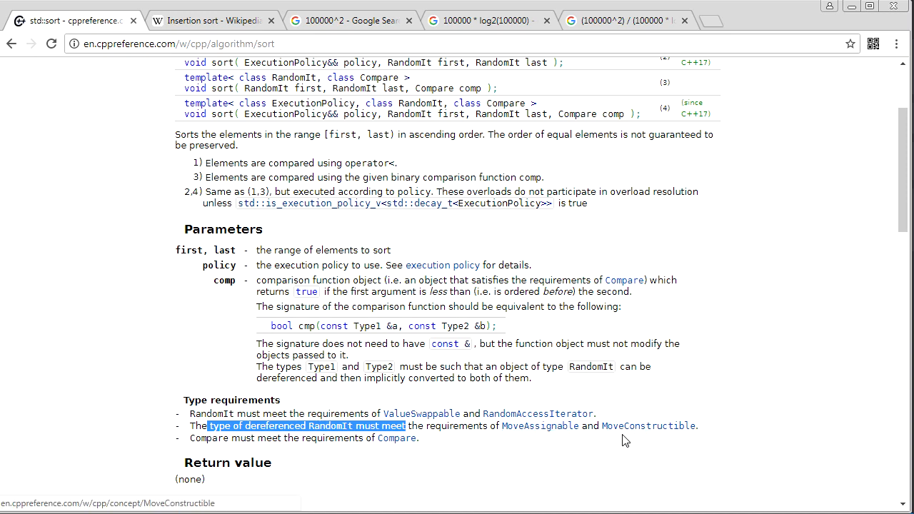
mouse_move(645, 426)
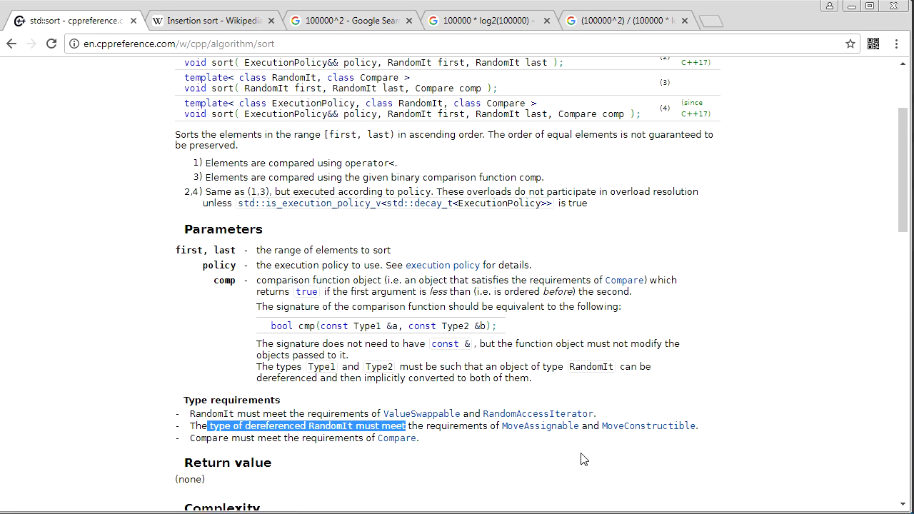
mouse_move(578, 441)
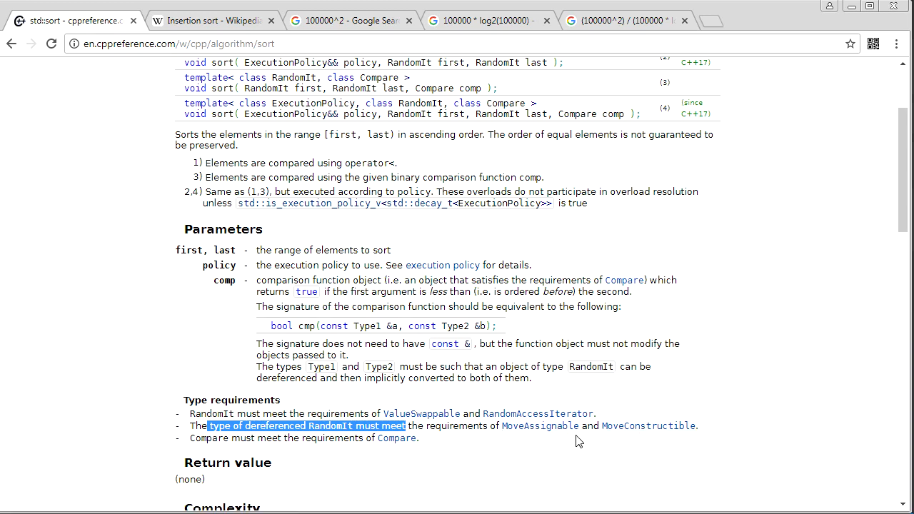
left_click(267, 468)
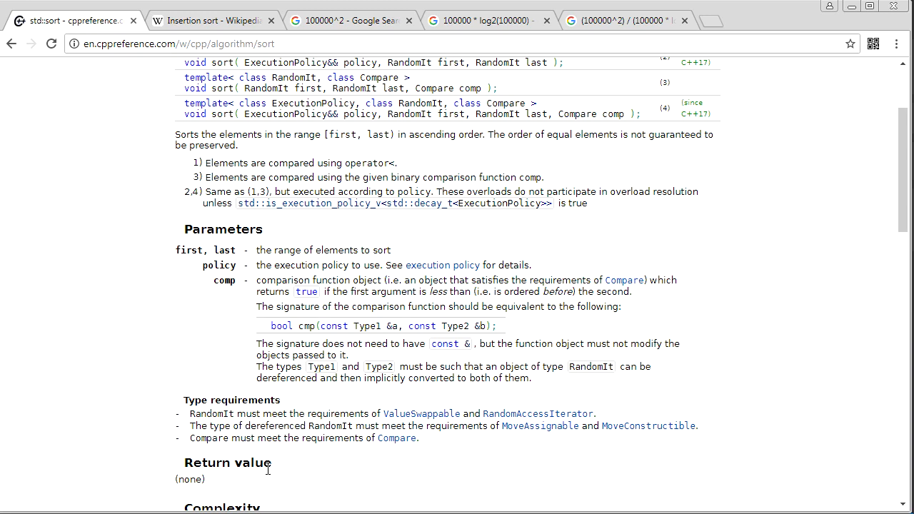
scroll("up", 3)
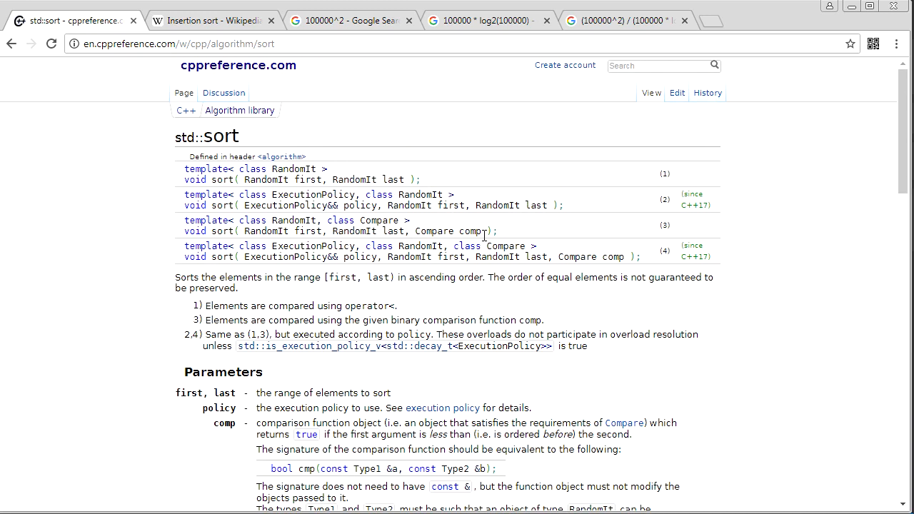
scroll("down", 3)
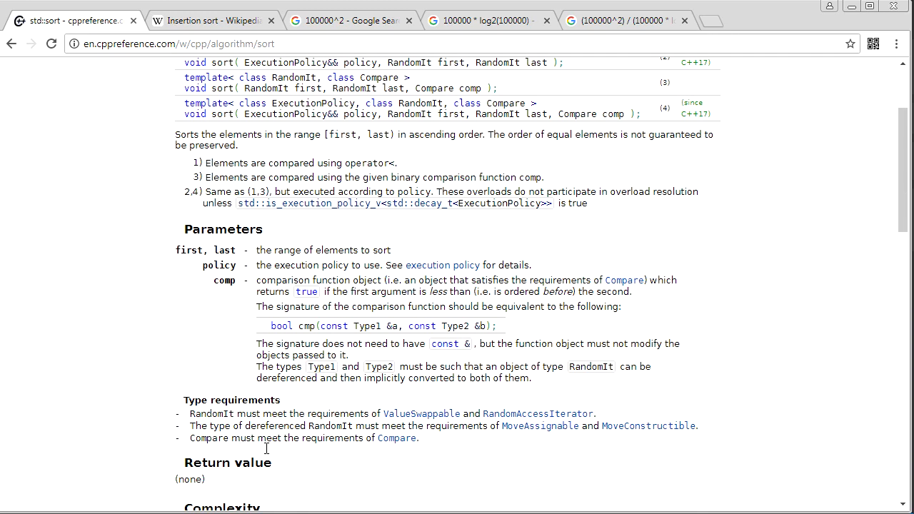
mouse_move(425, 443)
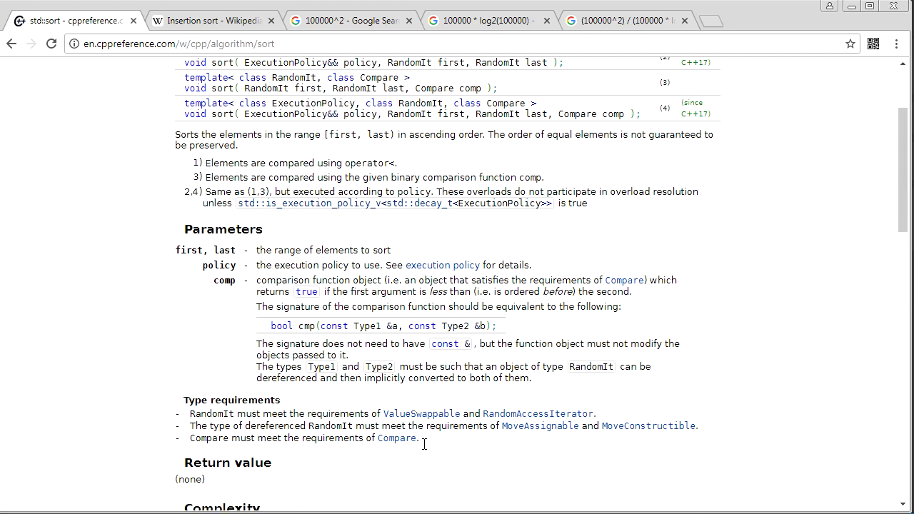
mouse_move(624, 433)
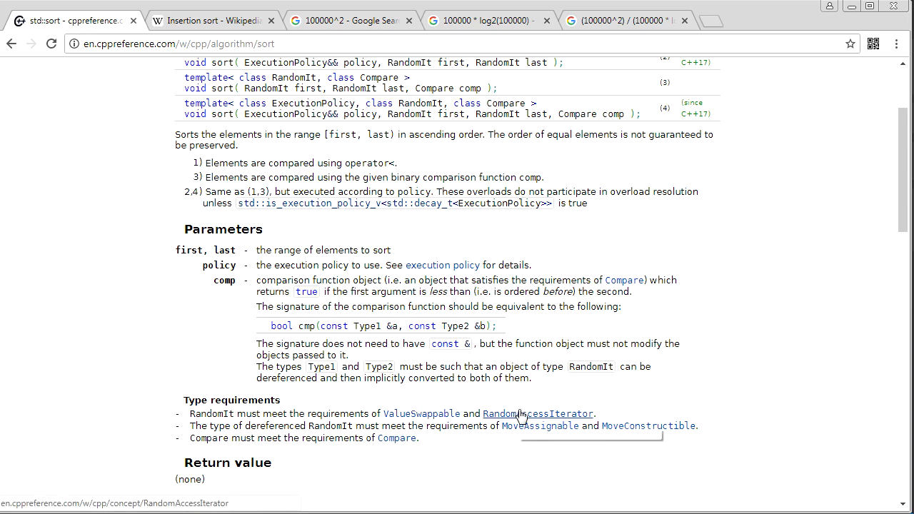
mouse_move(532, 416)
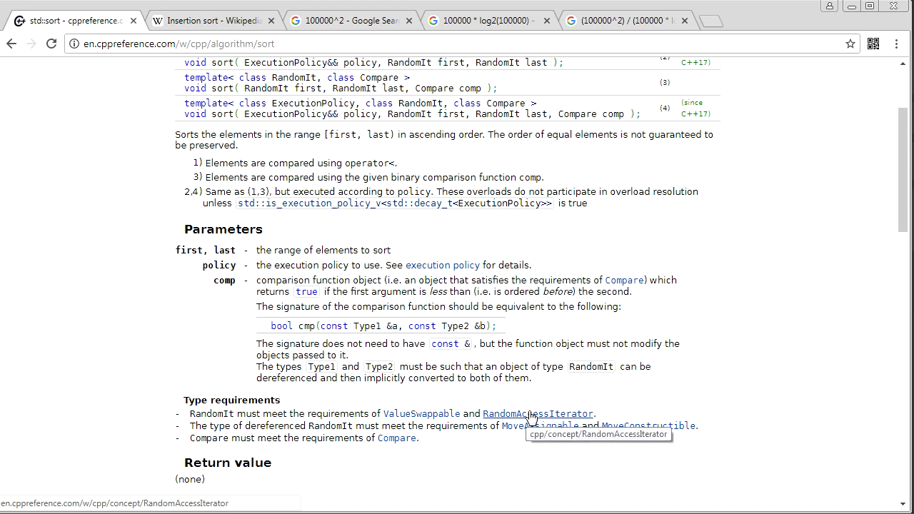
mouse_move(396, 438)
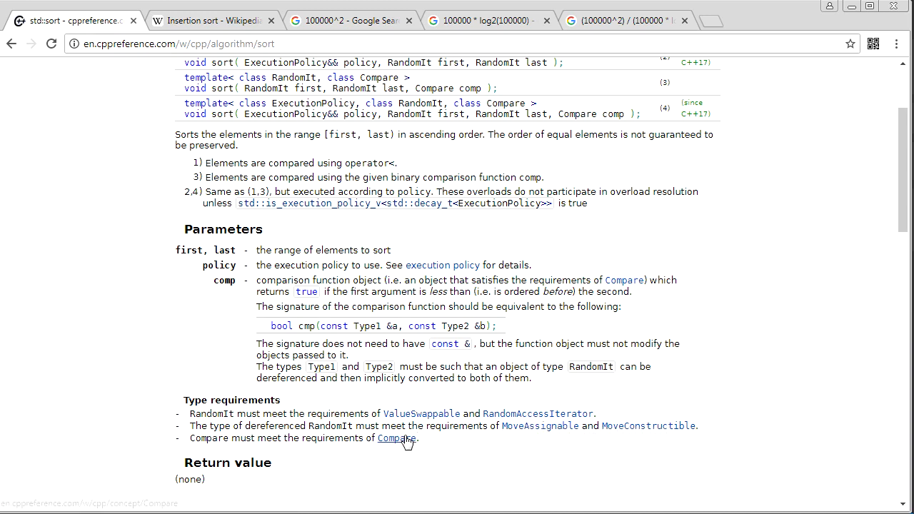
mouse_move(521, 417)
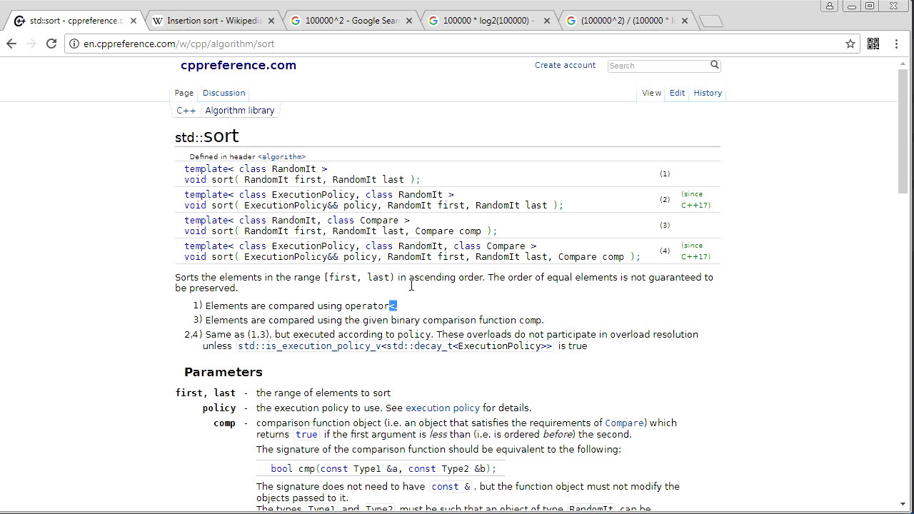
left_click_drag(409, 276, 485, 277)
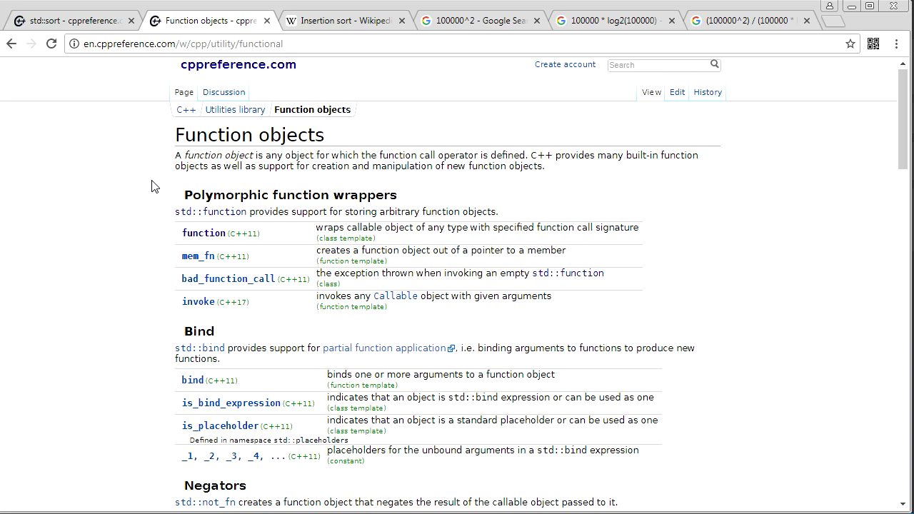
Scroll the Function objects page down to the comparisons equal_to, greater and less.
scroll("down", 3)
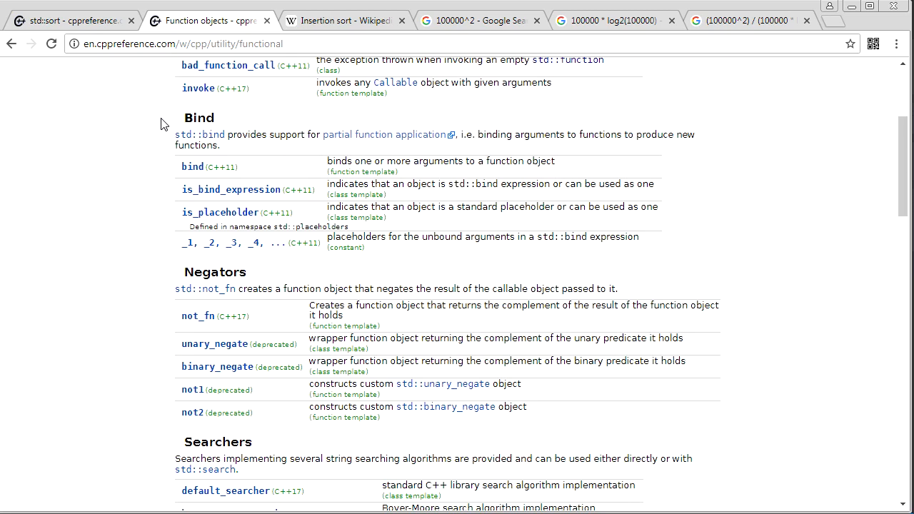
scroll("down", 3)
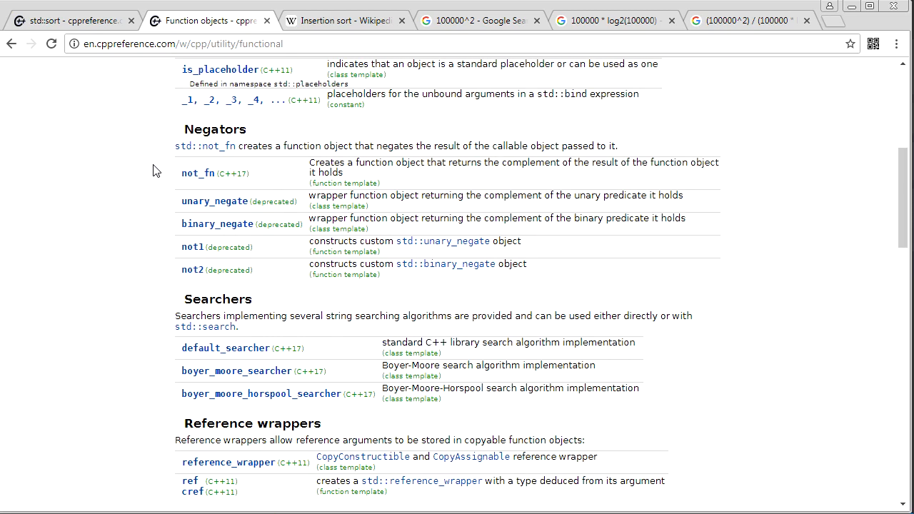
scroll("down", 3)
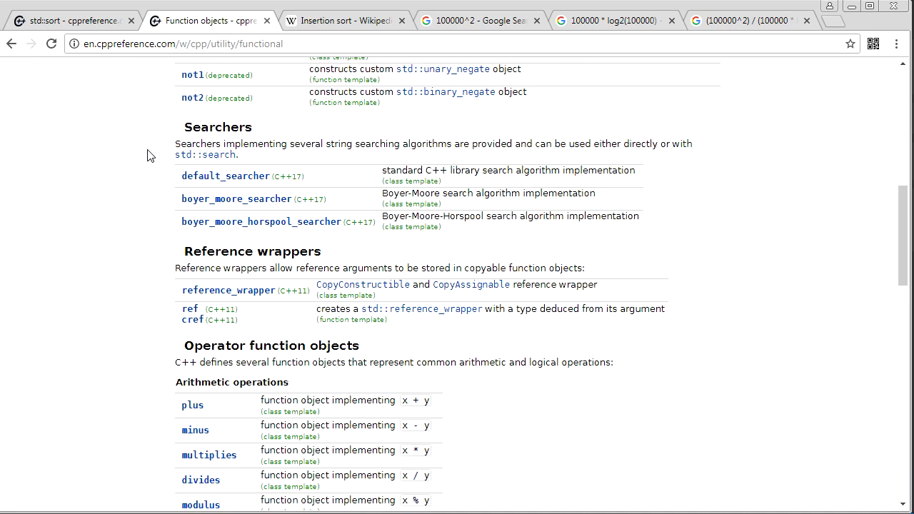
scroll("down", 3)
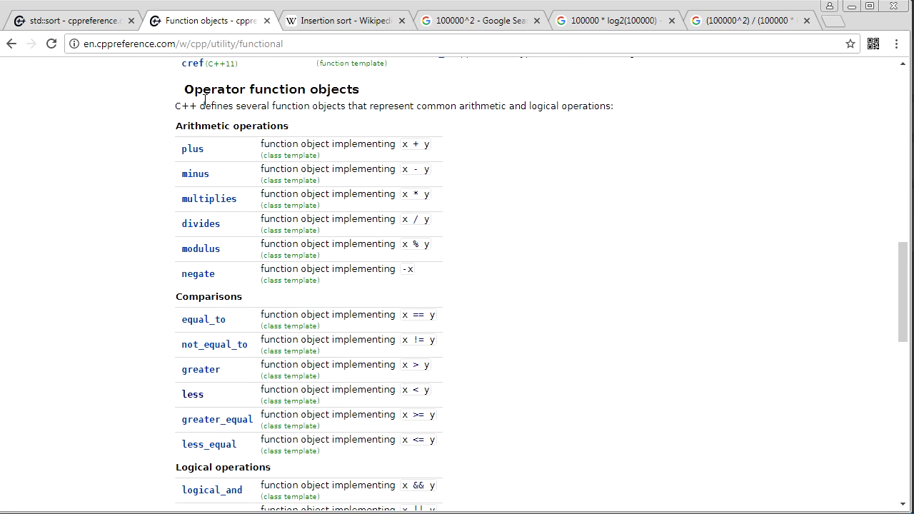
mouse_move(363, 116)
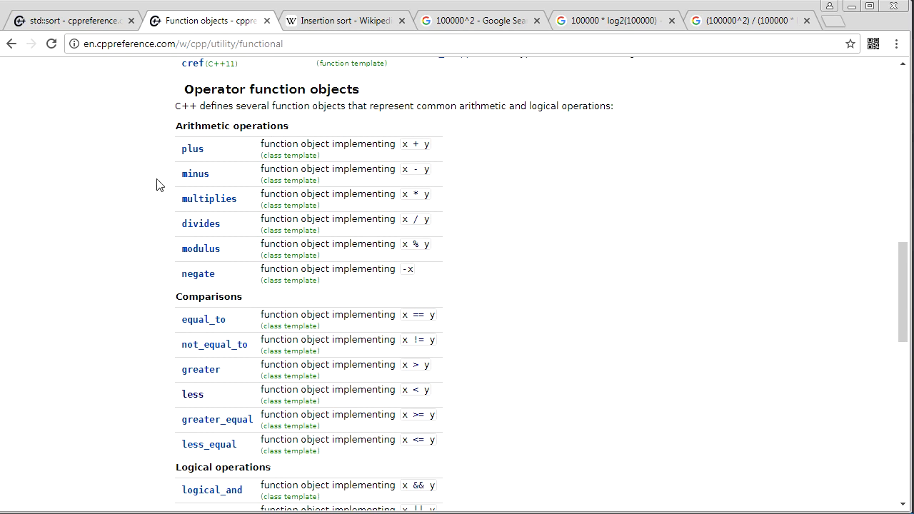
scroll("down", 3)
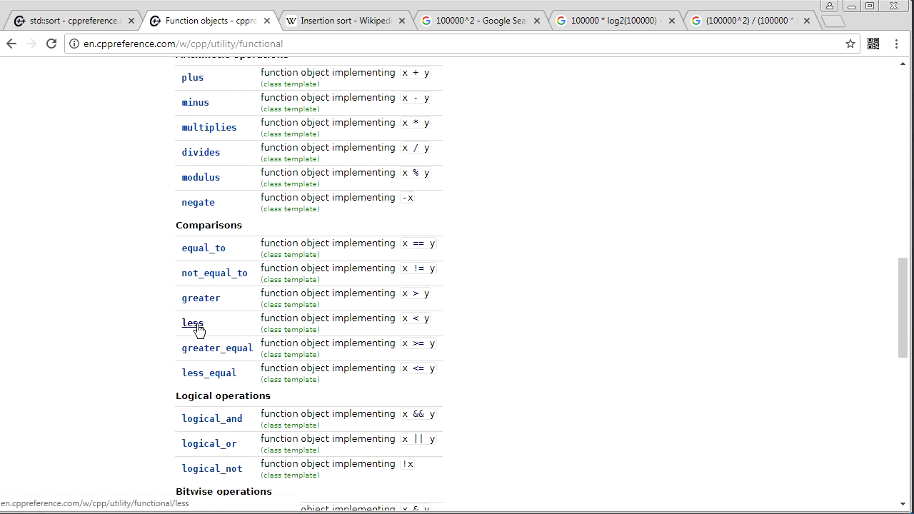
mouse_move(193, 328)
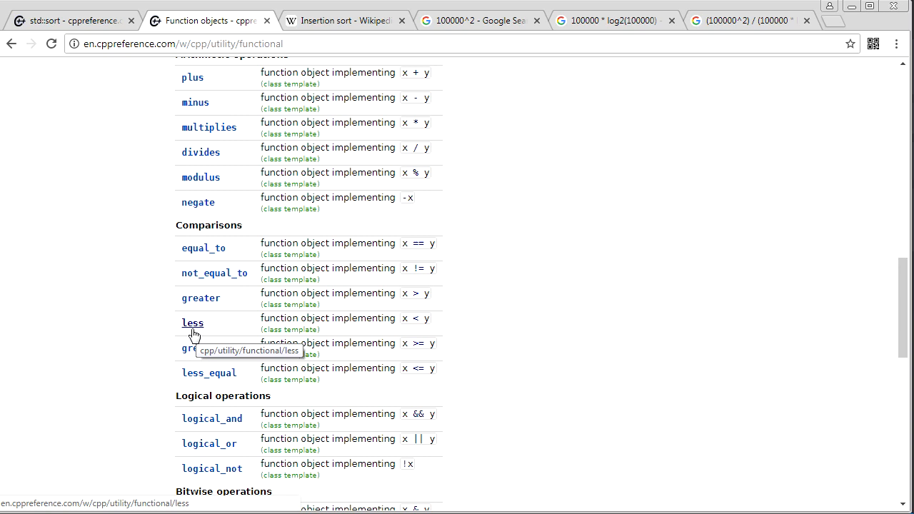
mouse_move(201, 330)
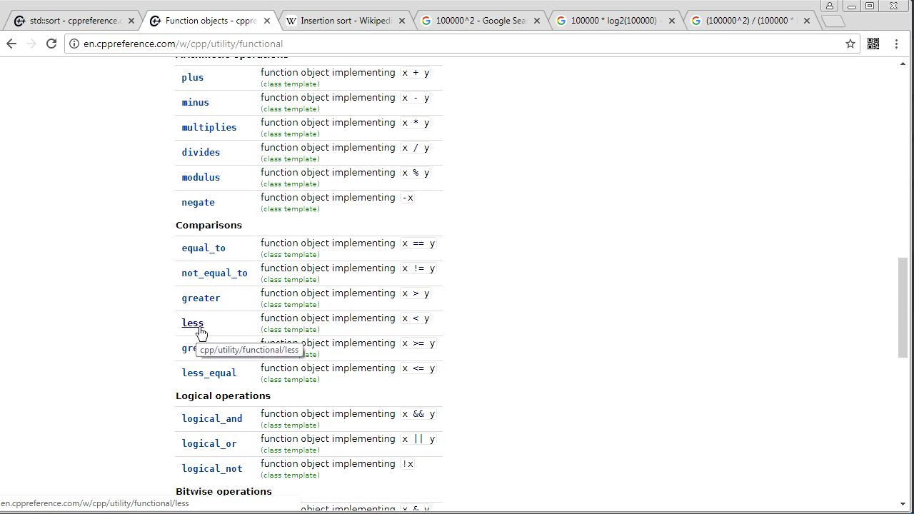
mouse_move(207, 298)
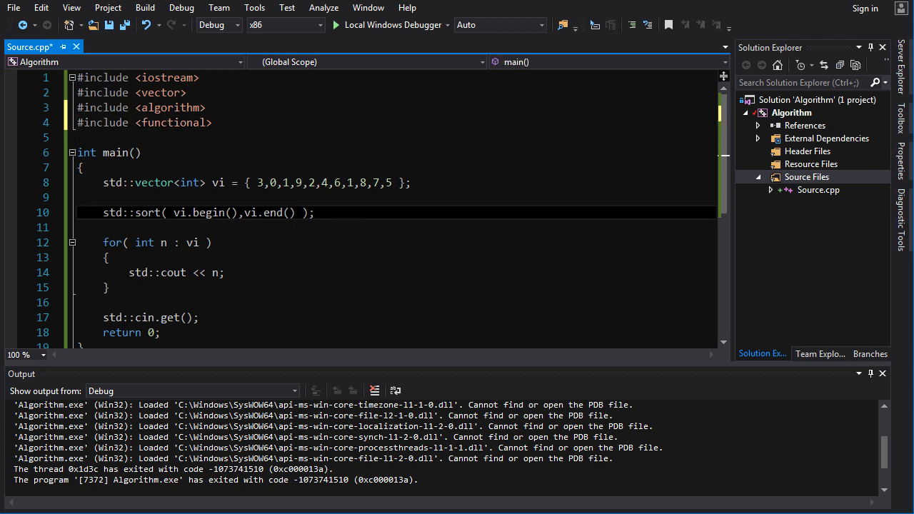
Pass std::greater<int>{} as std::sort's third argument and run the program.
type(",s")
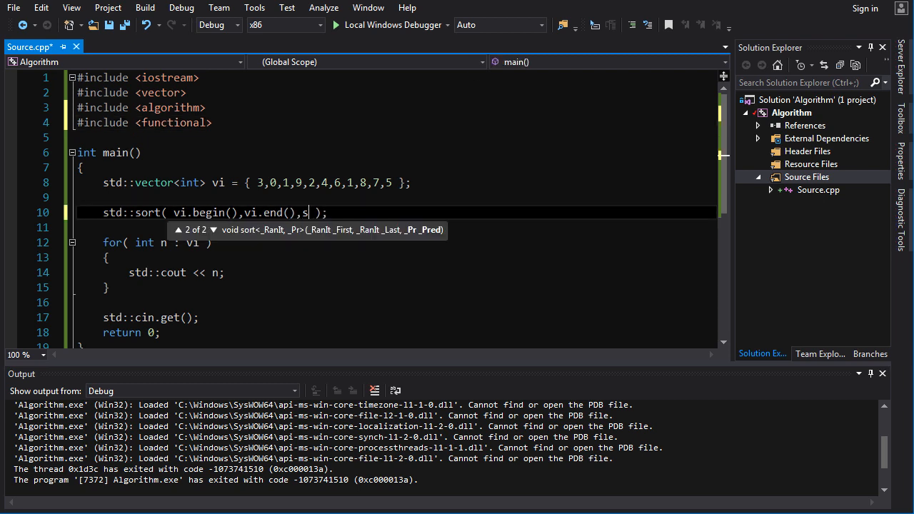
type("td::greater")
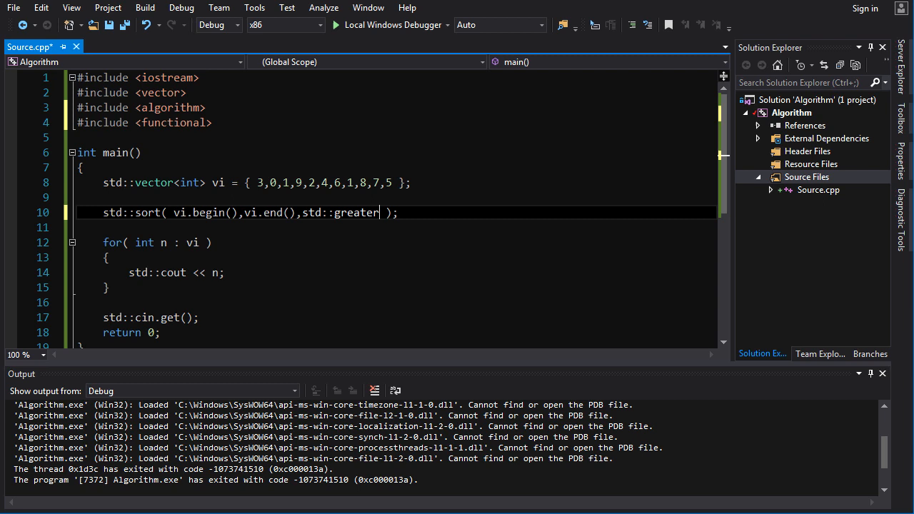
type("<int>{")
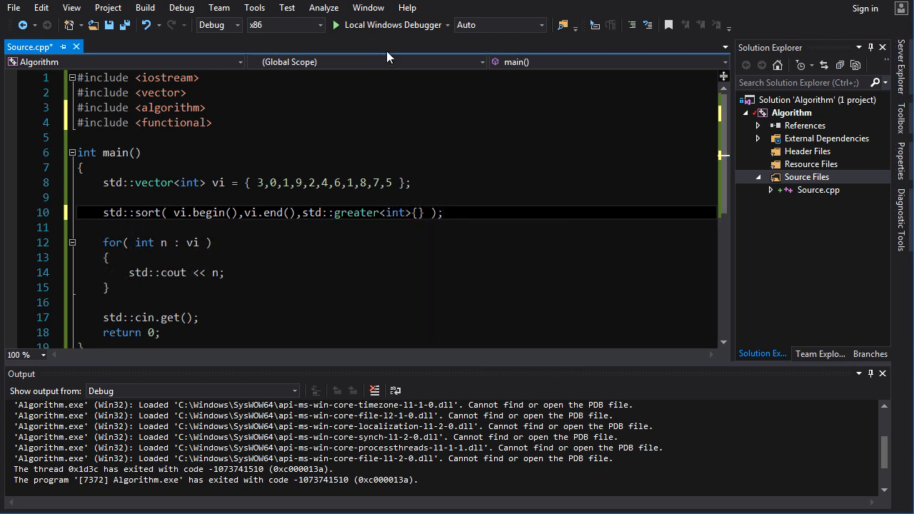
left_click(334, 25)
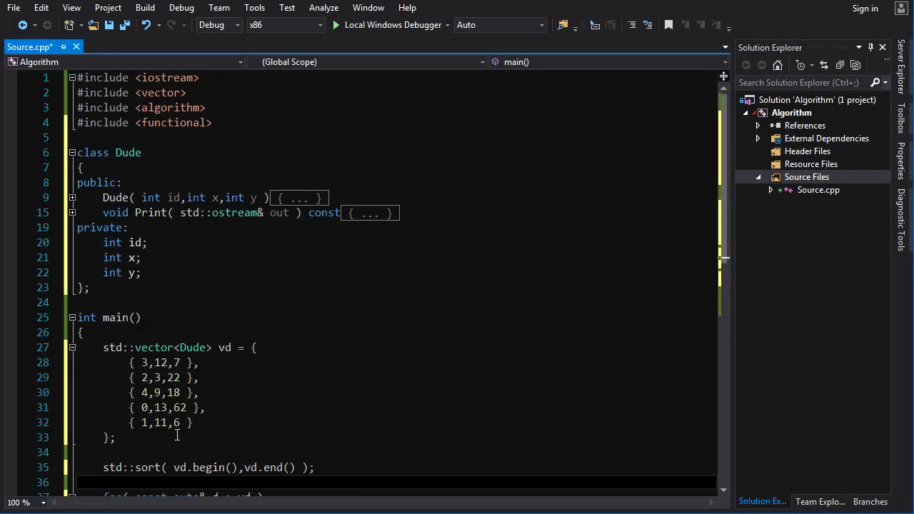
mouse_move(128, 163)
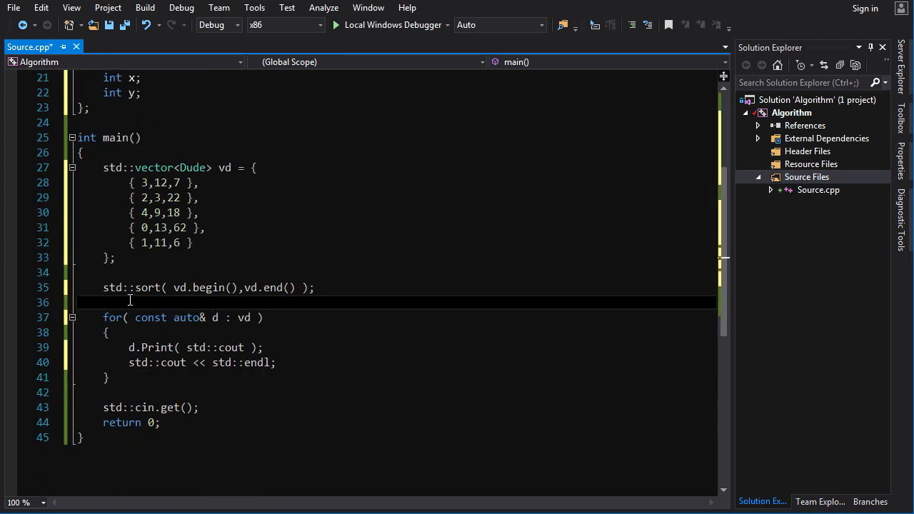
Give Dude an id-comparing operator<, then run to print the dudes sorted by id 0–4.
scroll("up", 3)
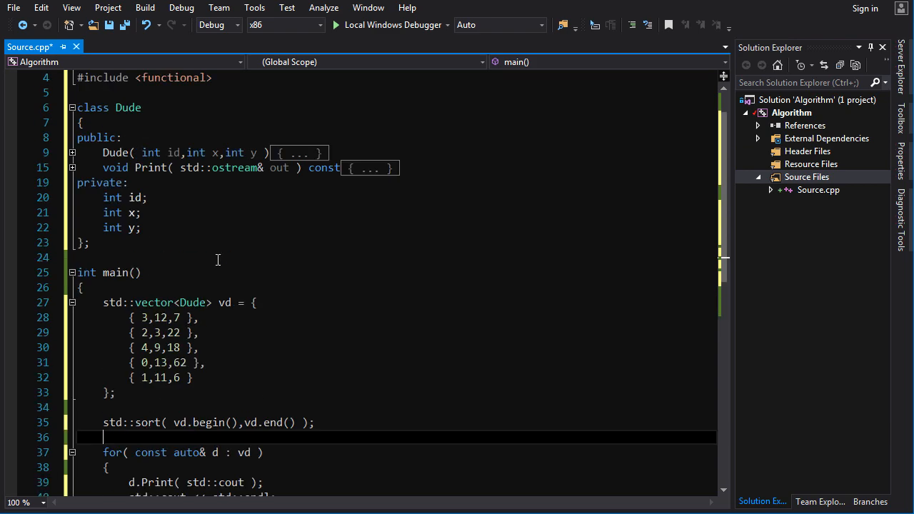
mouse_move(385, 25)
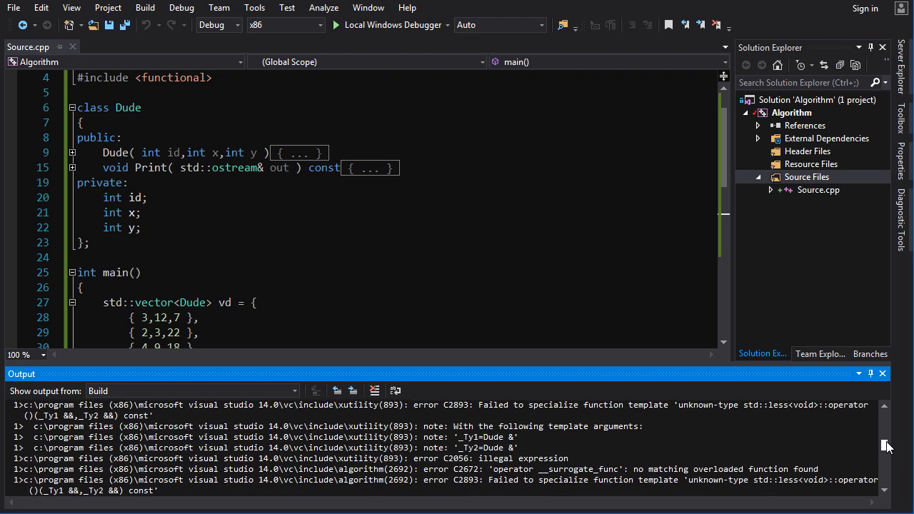
scroll("down", 3)
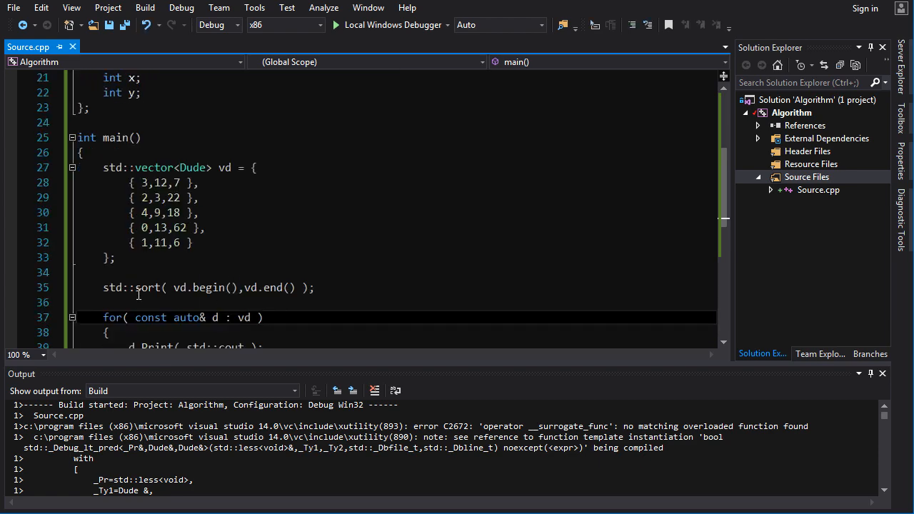
mouse_move(297, 288)
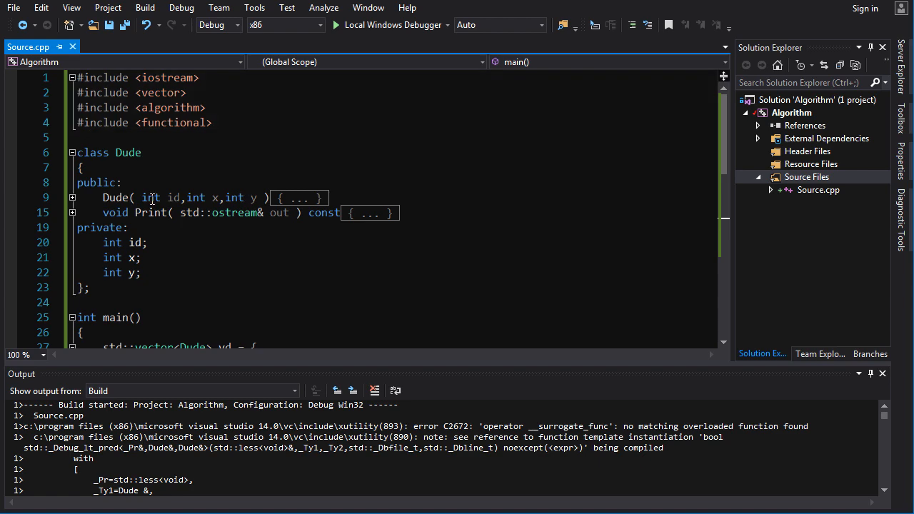
scroll("down", 3)
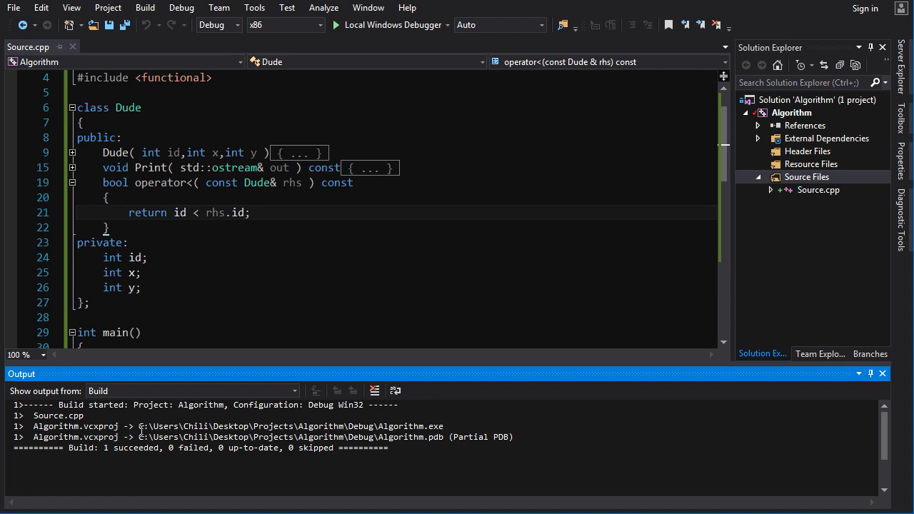
left_click(335, 25)
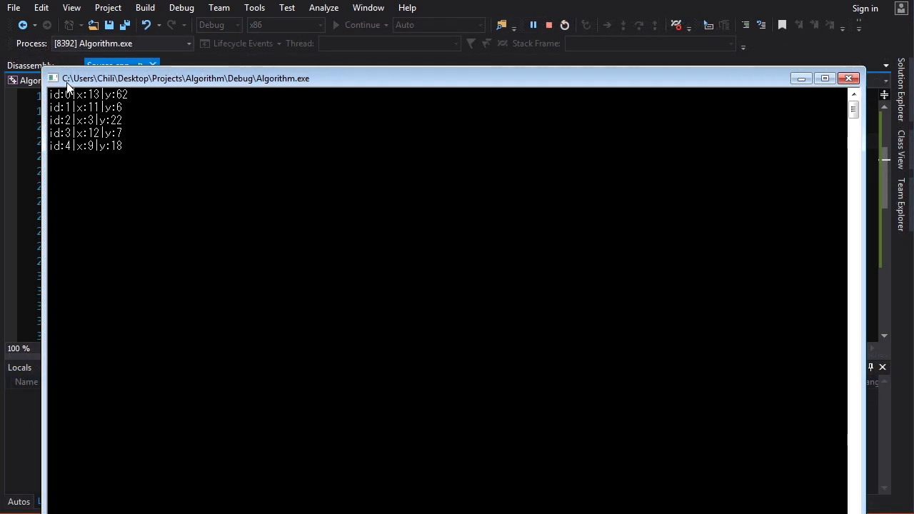
mouse_move(70, 162)
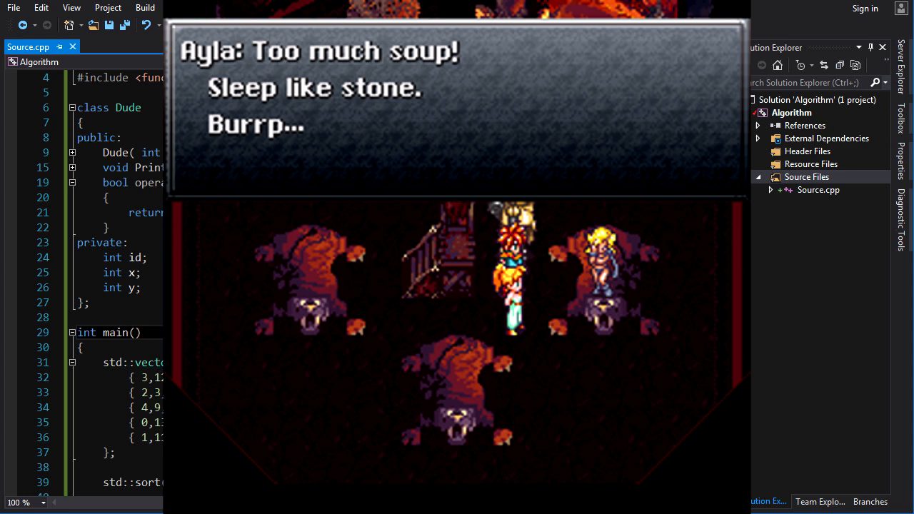
Close the console output window and return to the Source.cpp editor.
left_click(140, 332)
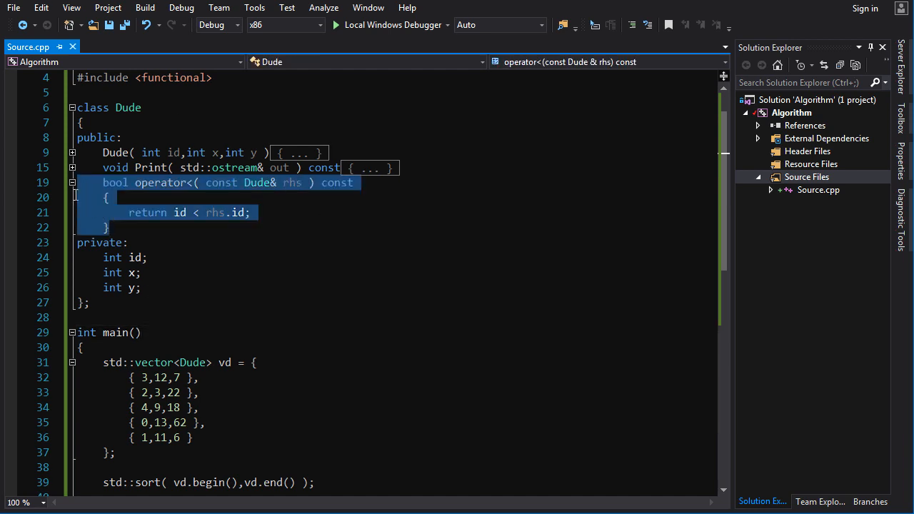
Write nested class YLess with a const operator()(lhs, rhs) comparing lhs.y < rhs.y.
left_click(247, 222)
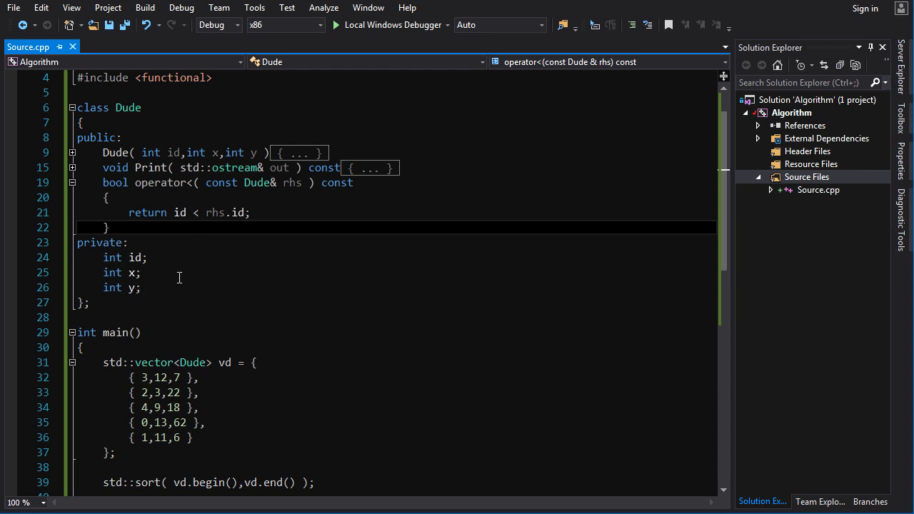
mouse_move(219, 290)
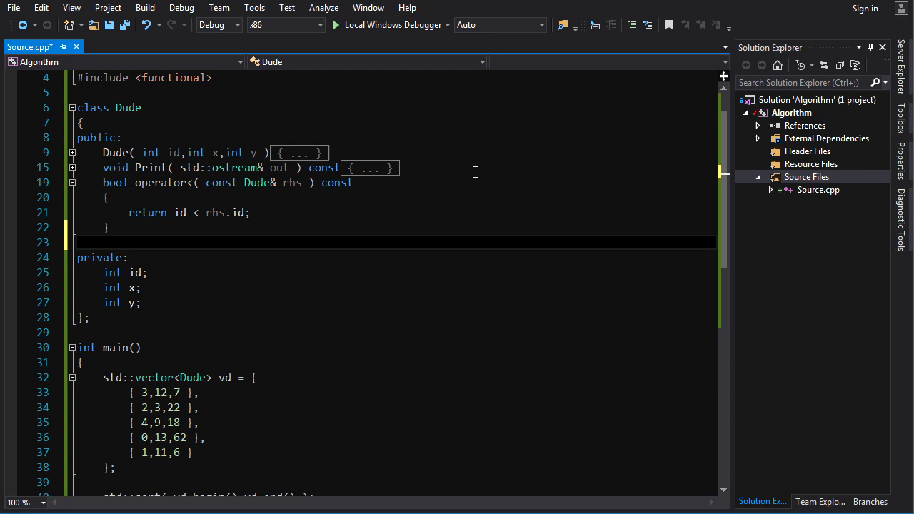
type("class")
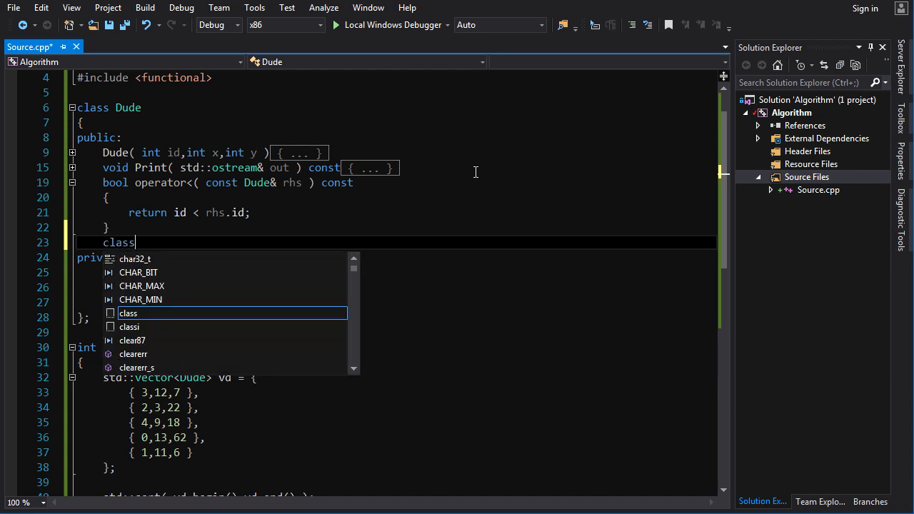
type("Y")
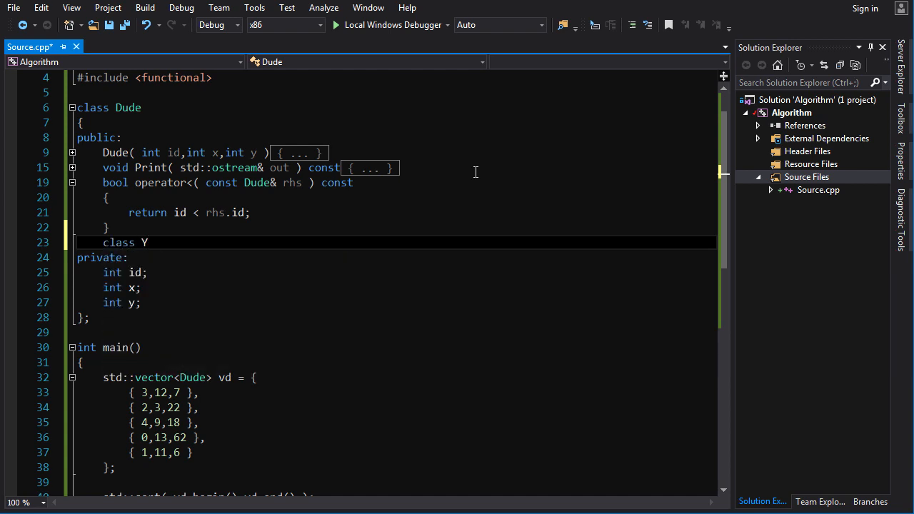
type("Less")
type("bool operator")
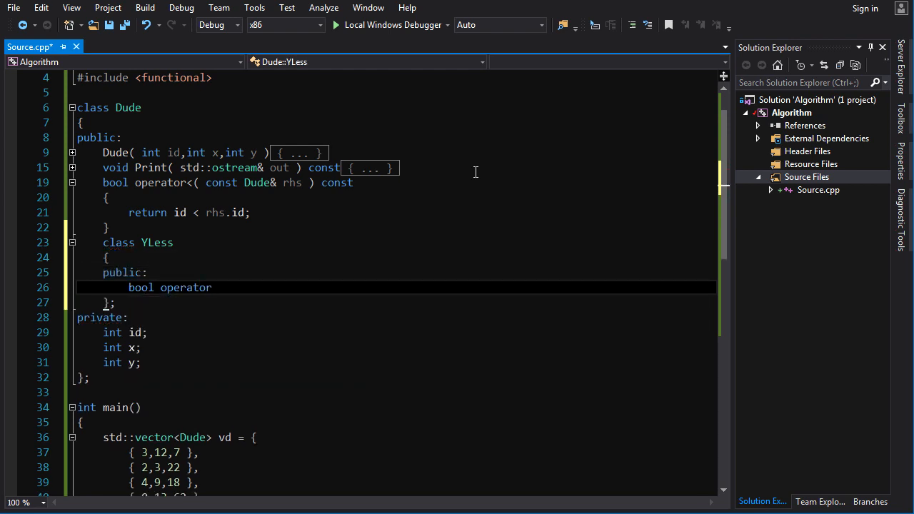
type("()( )")
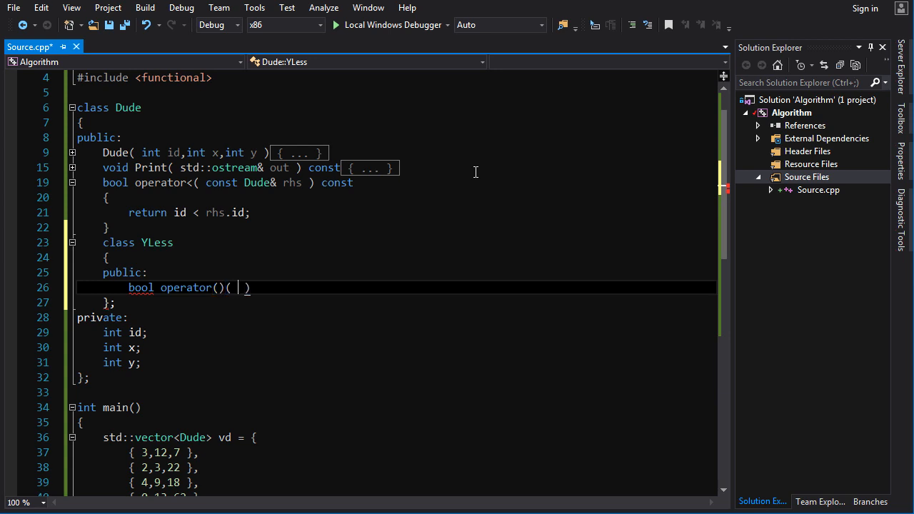
type("const Dude& lhs,const Dude& rhs")
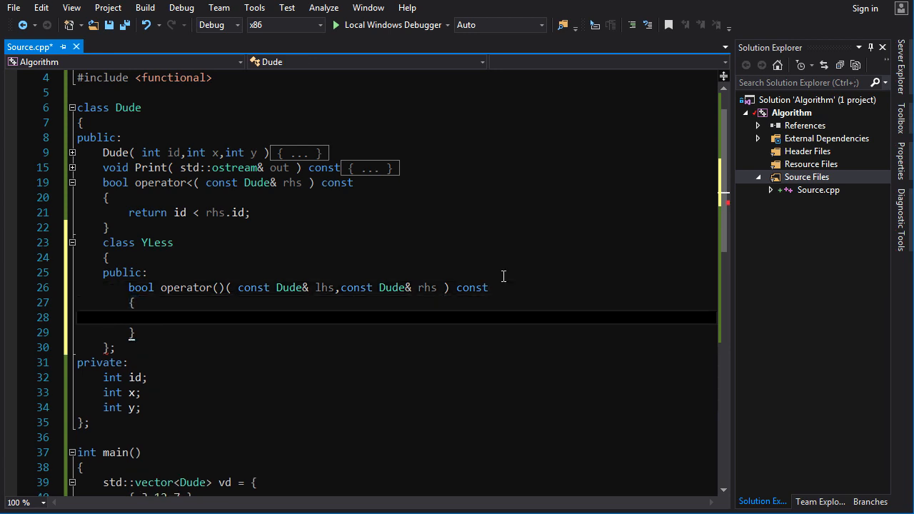
type("lh")
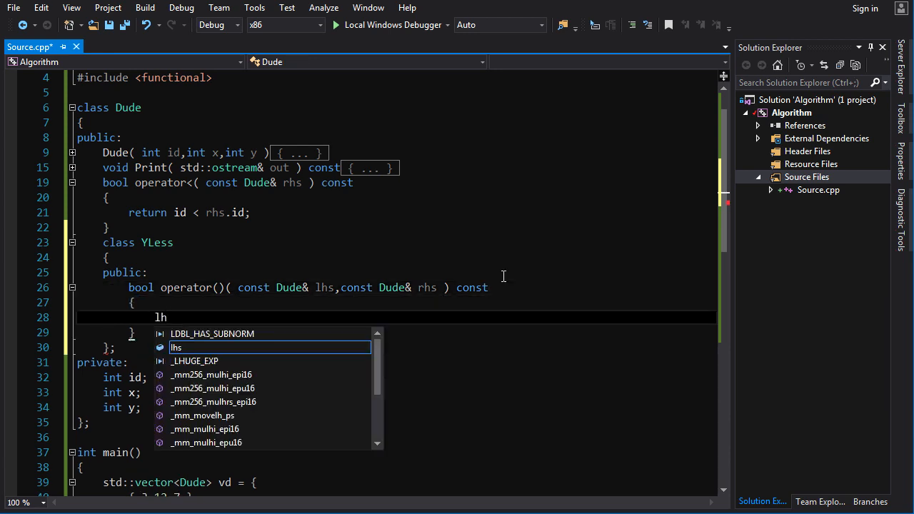
type("s.y")
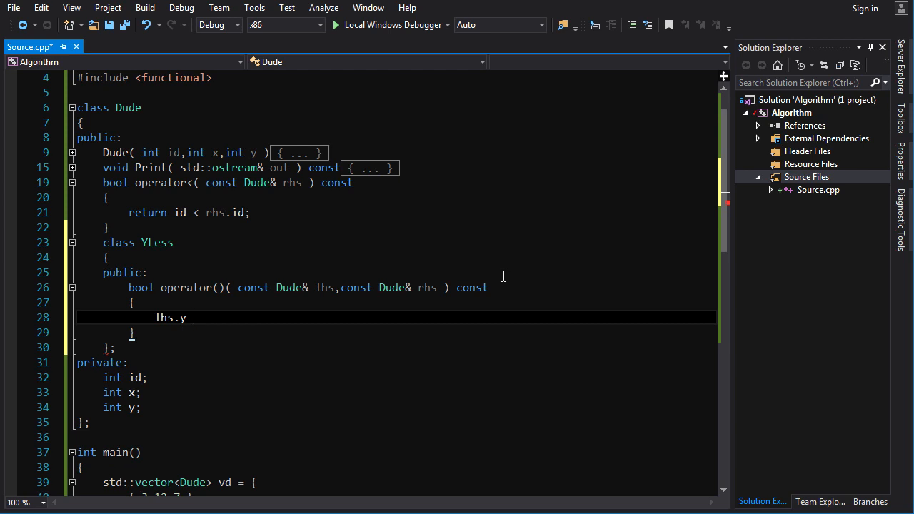
type("< rhs.")
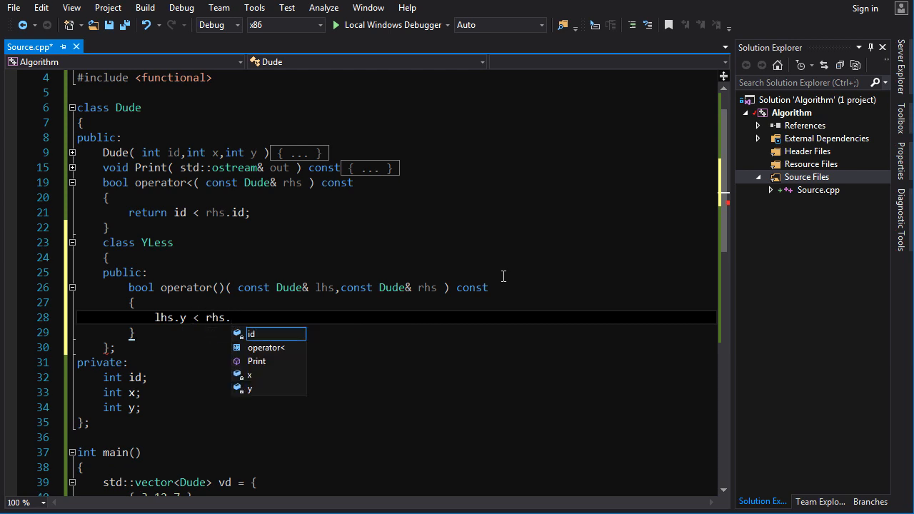
type("y;")
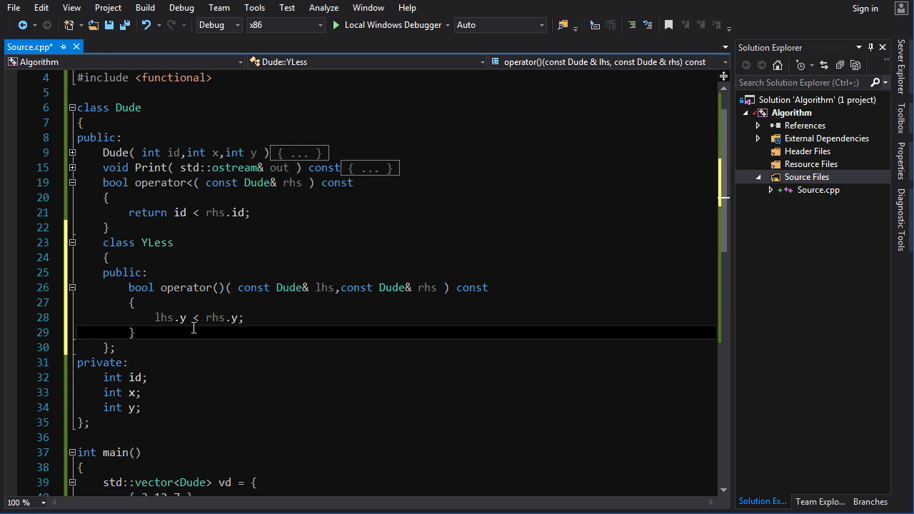
scroll("down", 3)
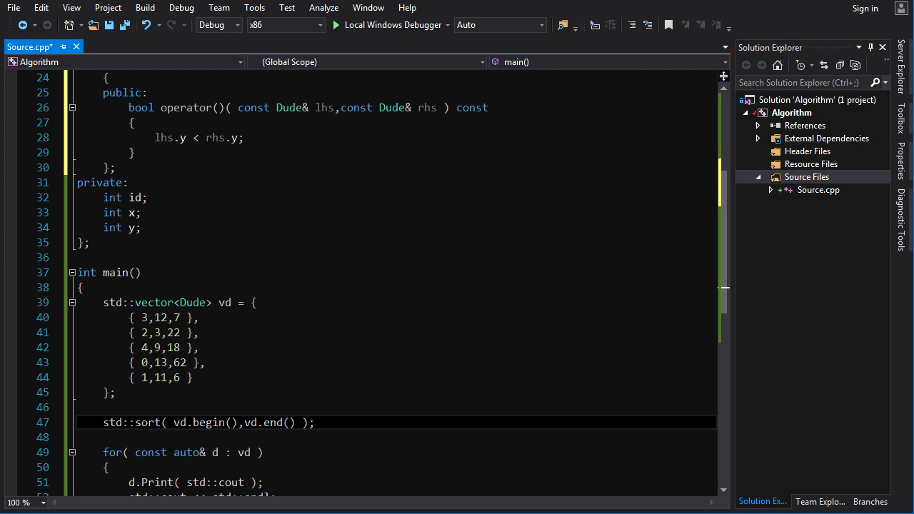
Pass Dude::YLess{} to std::sort, build with F7, add the missing return, and run.
type(",")
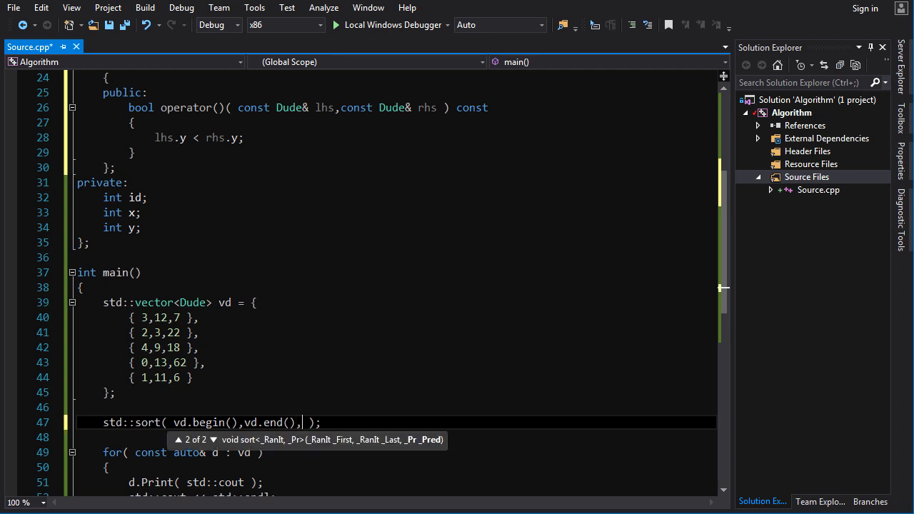
type("Dude::YLess{")
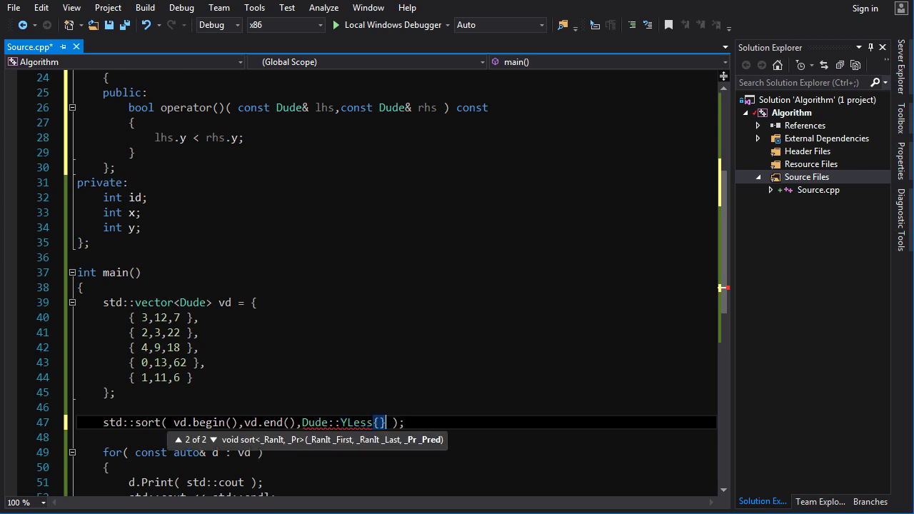
key("F7")
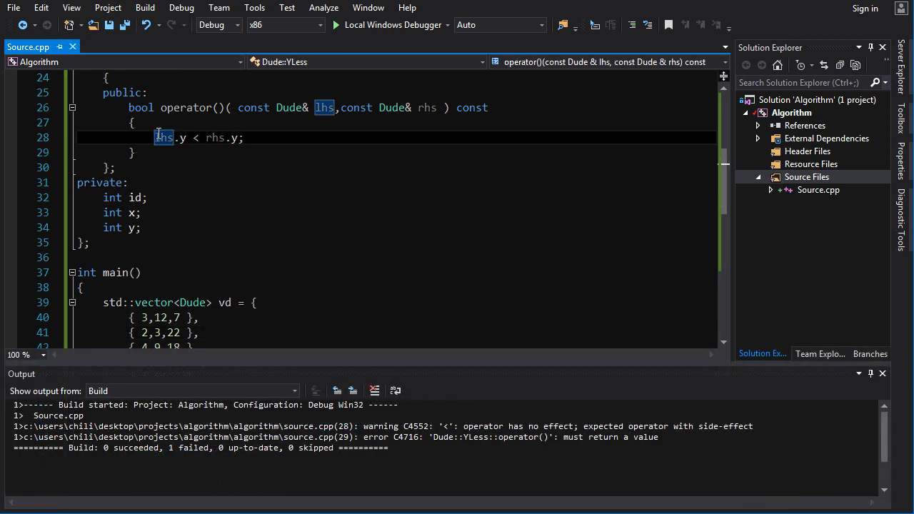
type("return")
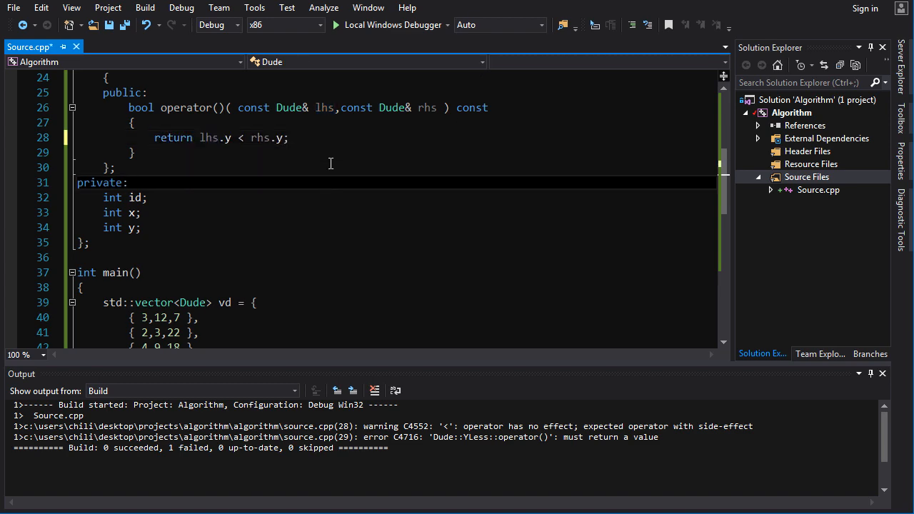
left_click(333, 25)
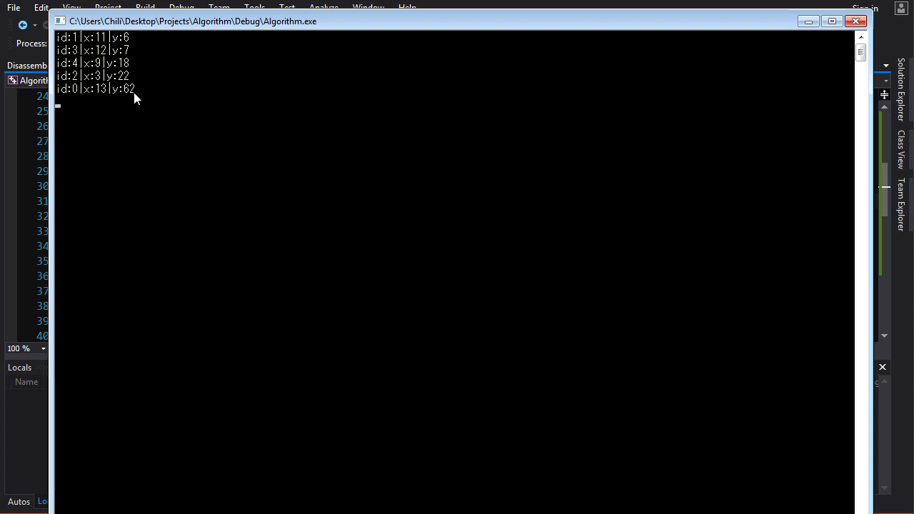
mouse_move(138, 53)
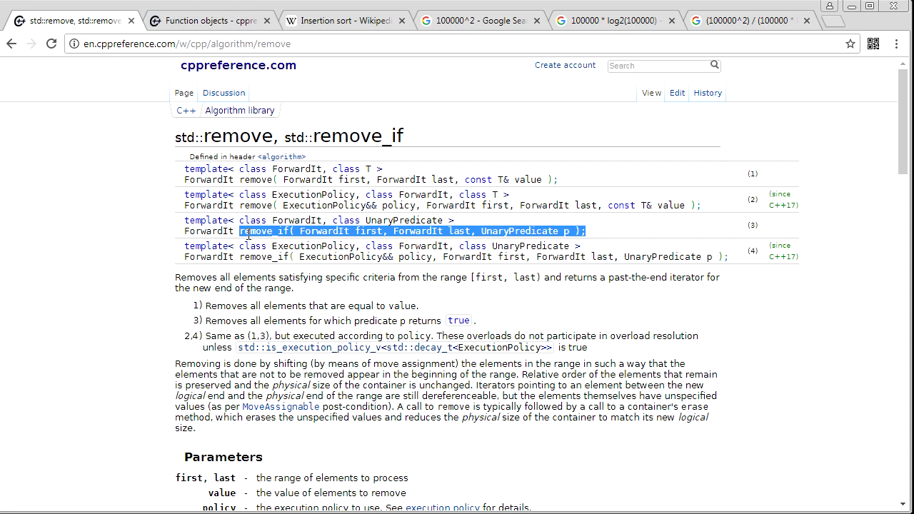
mouse_move(542, 233)
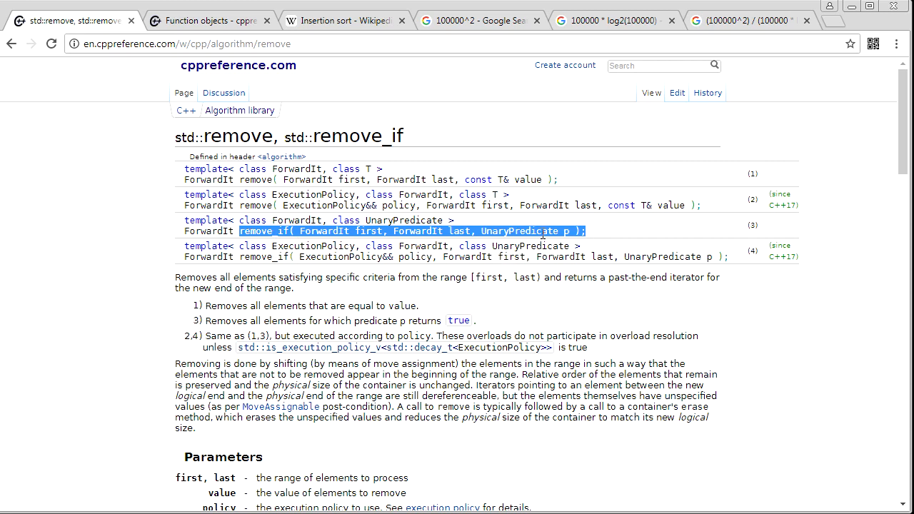
Scroll the std::remove reference to the remove_if(first, last, UnaryPredicate p) overload.
scroll("down", 3)
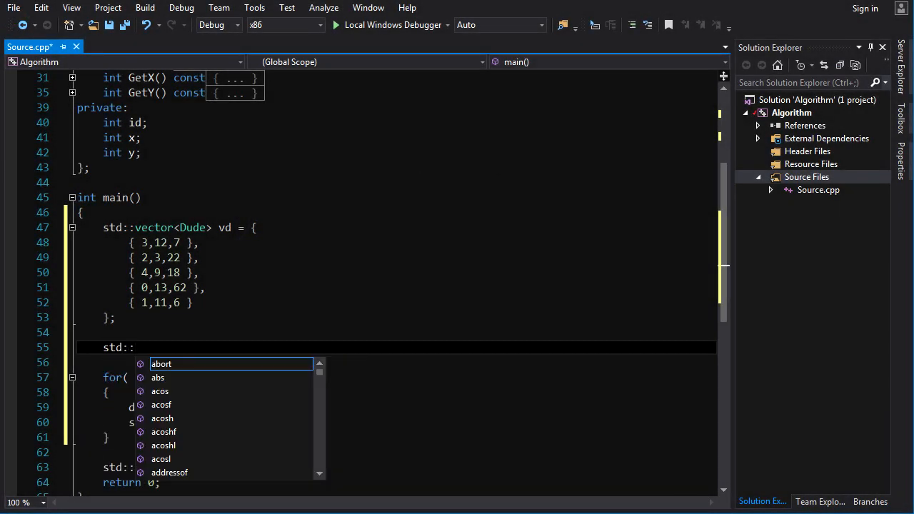
Type std::remove_if in main to begin filtering the Dude vector.
type("remove_i")
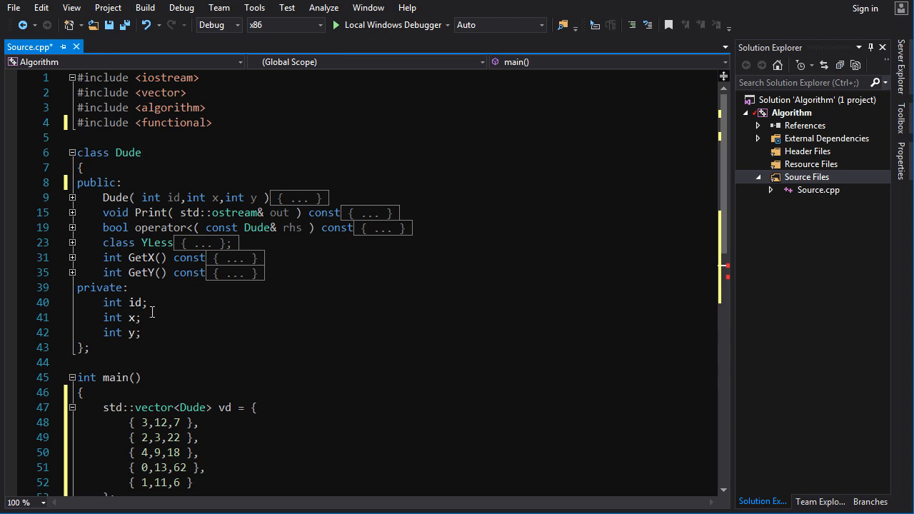
Review the GetX/GetY getters and the ThresholdTestY constructor and call operator.
scroll("down", 3)
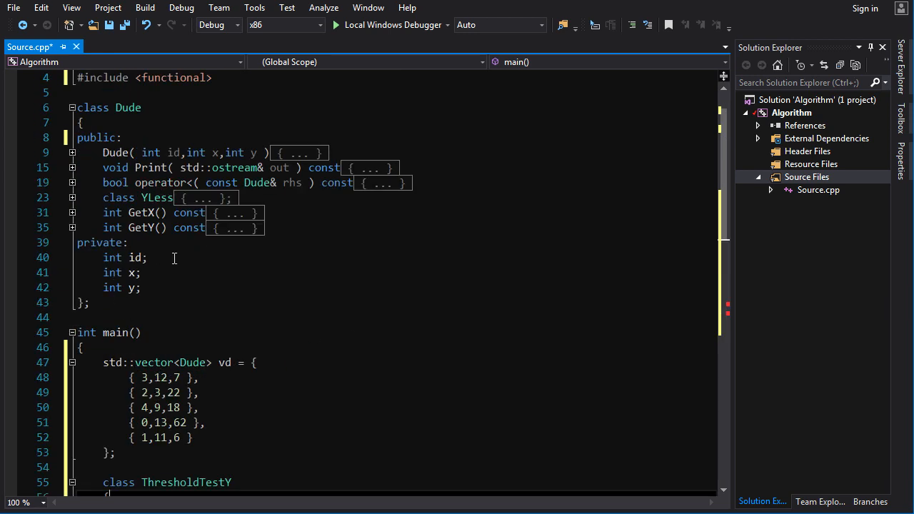
left_click_drag(103, 212, 264, 228)
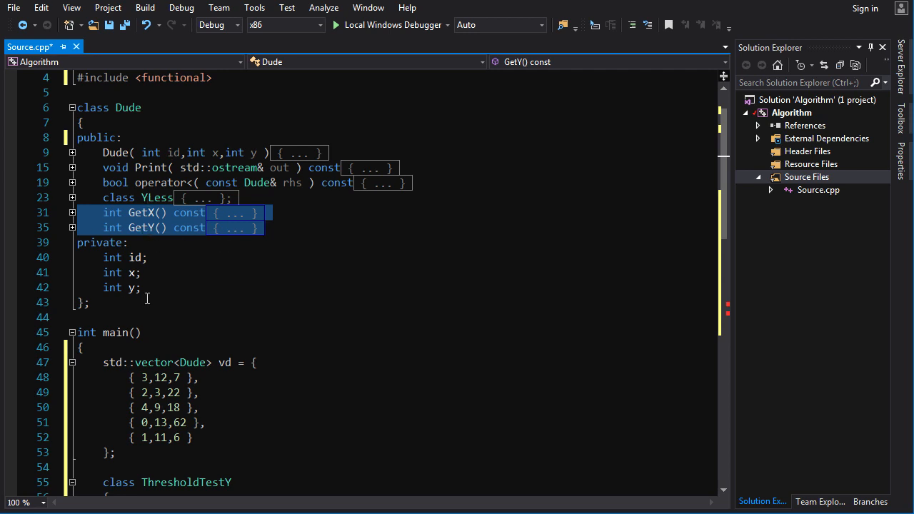
scroll("down", 3)
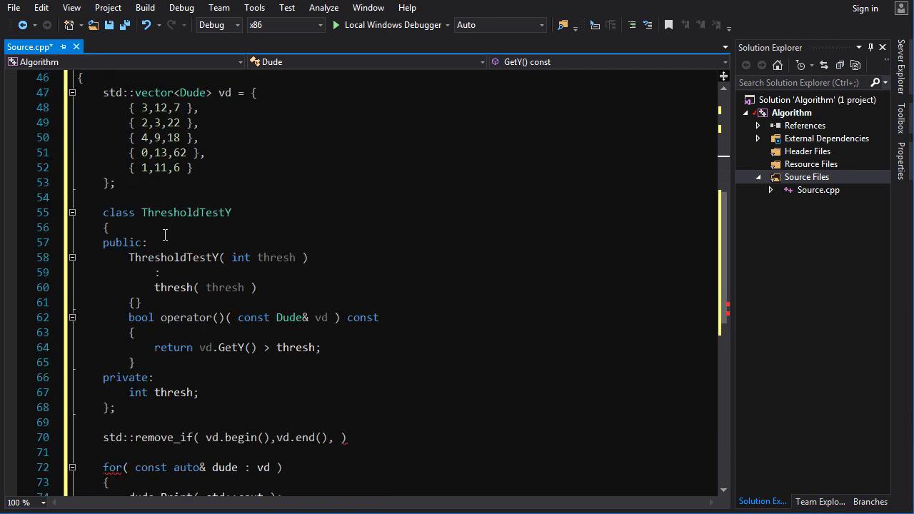
left_click_drag(105, 227, 115, 407)
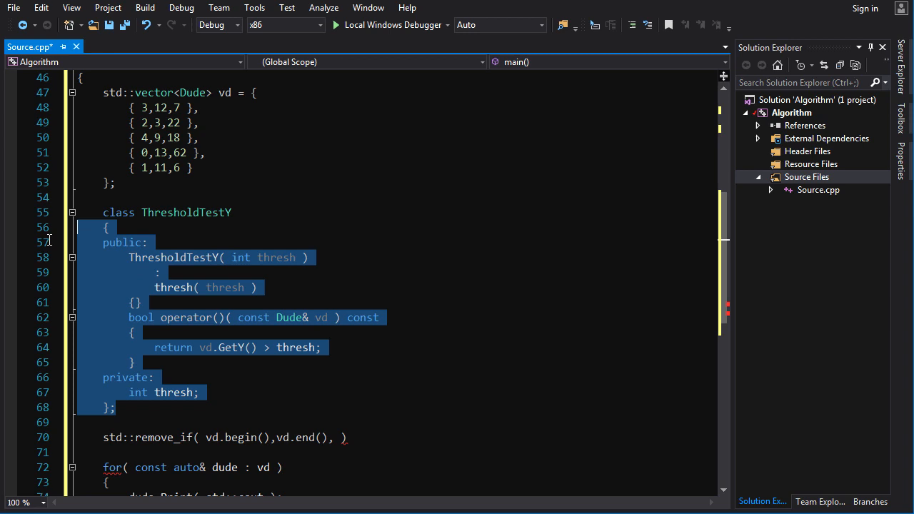
scroll("down", 3)
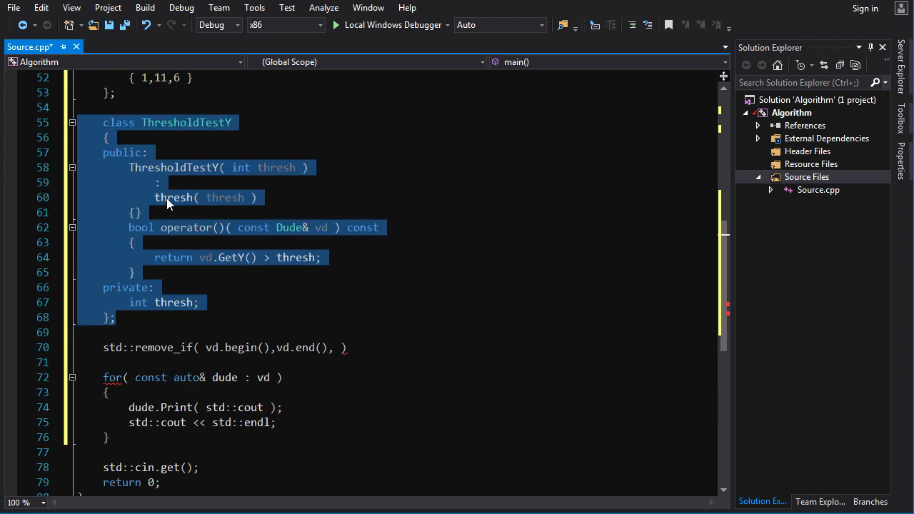
left_click(173, 167)
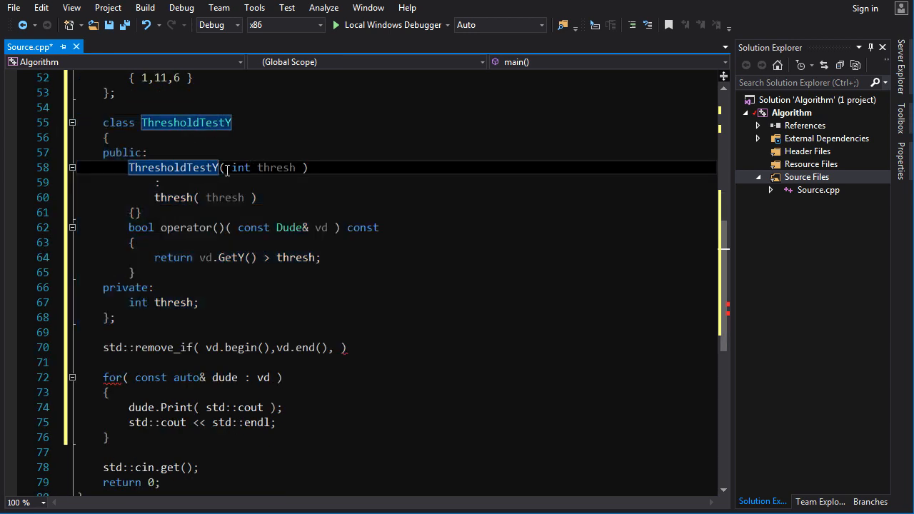
left_click_drag(128, 227, 135, 272)
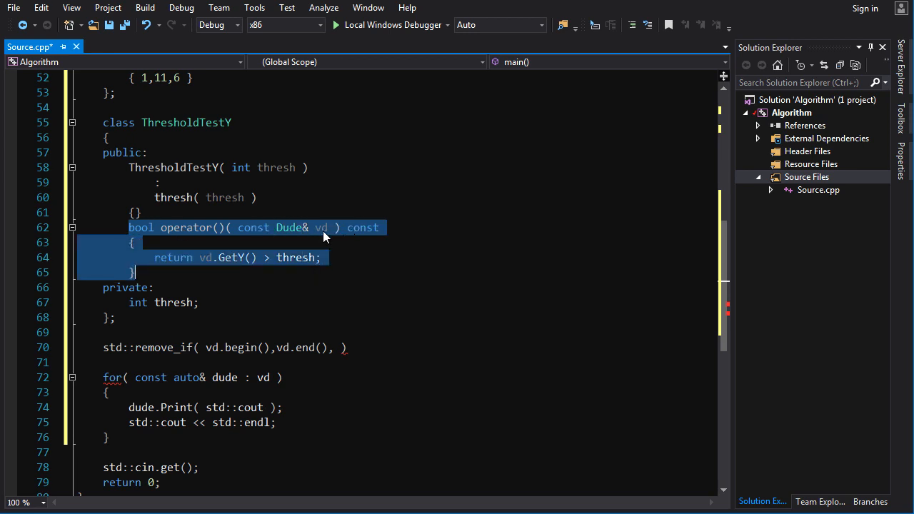
mouse_move(105, 256)
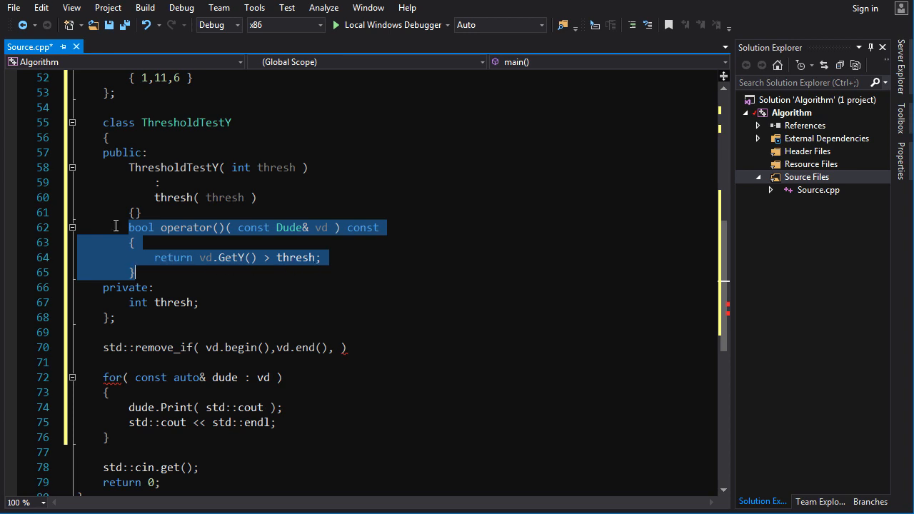
left_click(165, 213)
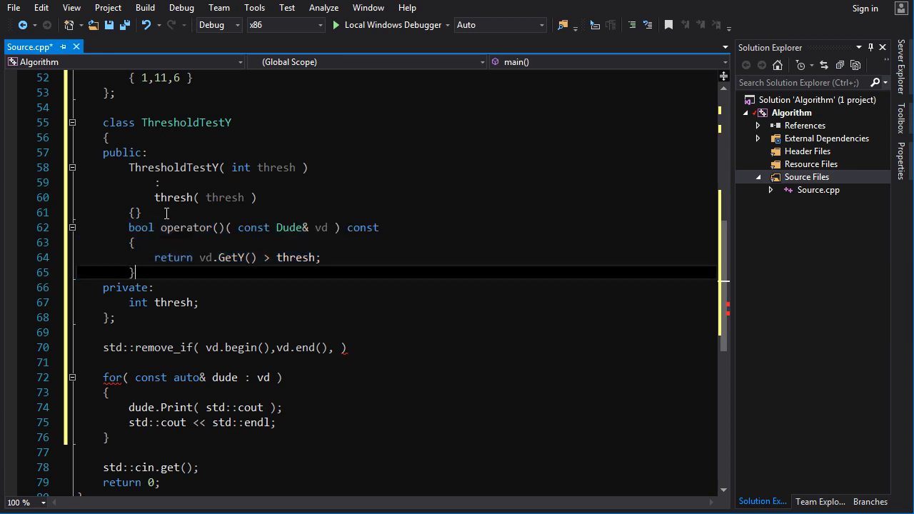
left_click_drag(147, 152, 141, 212)
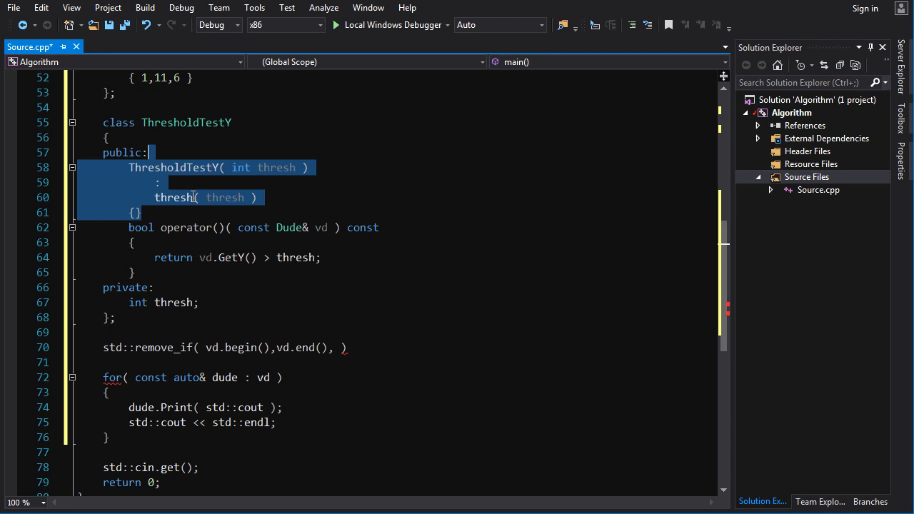
left_click(105, 212)
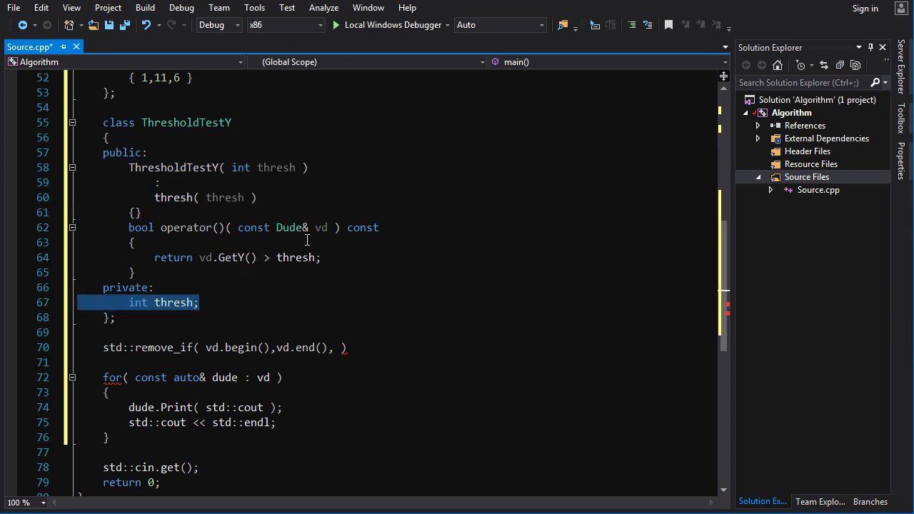
mouse_move(210, 267)
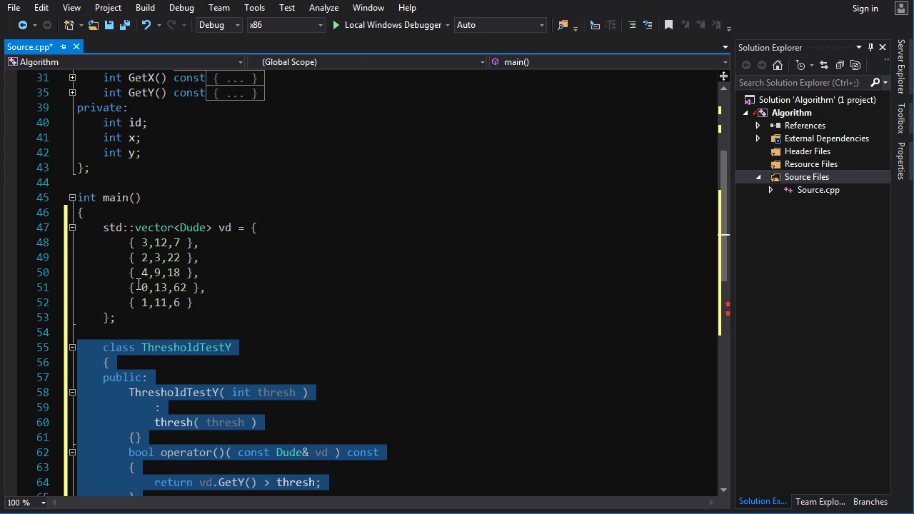
Pass ThresholdTestY{ 10 } as remove_if's third argument and begin a vd.resize call.
scroll("down", 3)
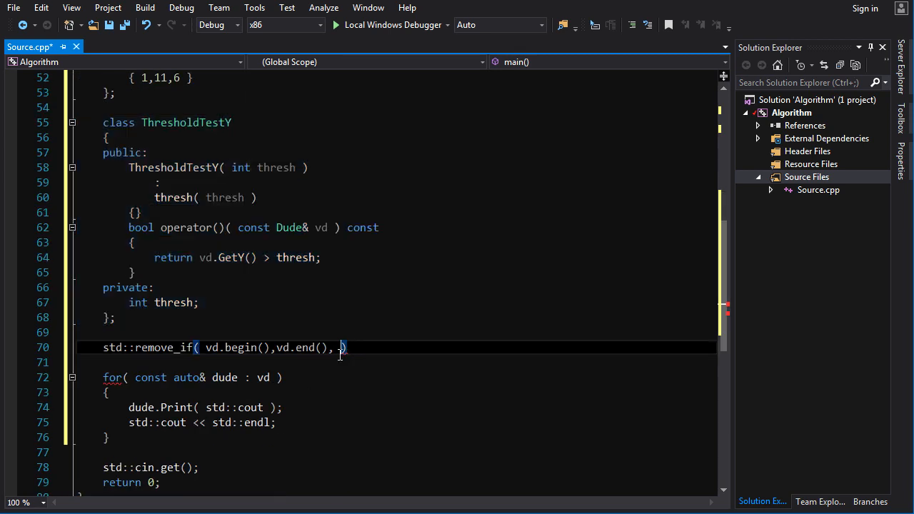
type("Th")
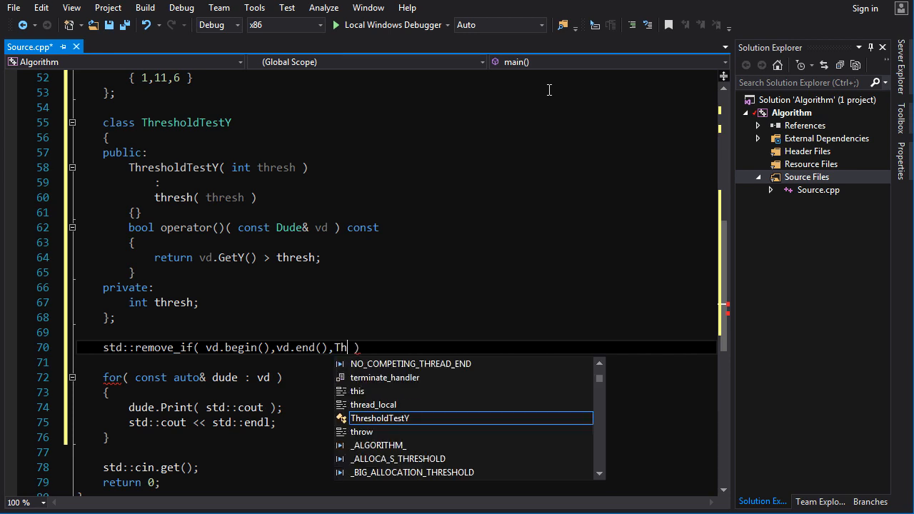
key("Tab")
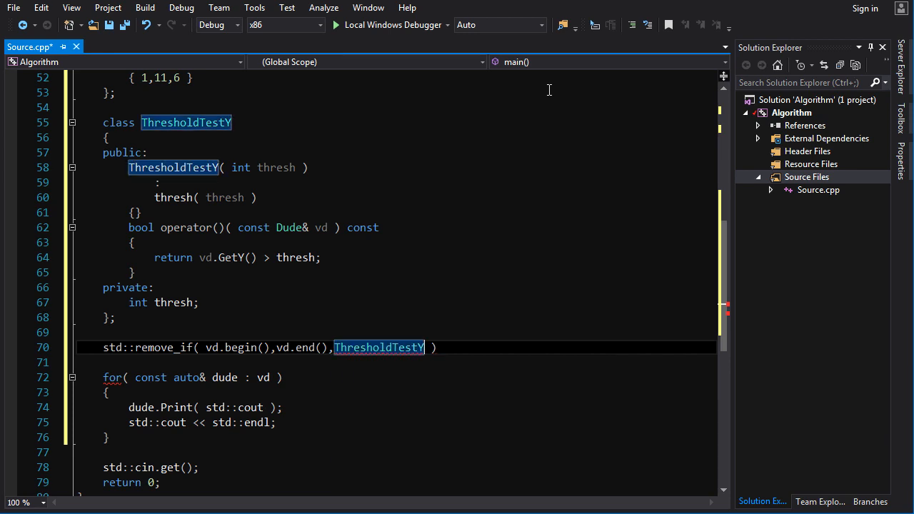
type("{}")
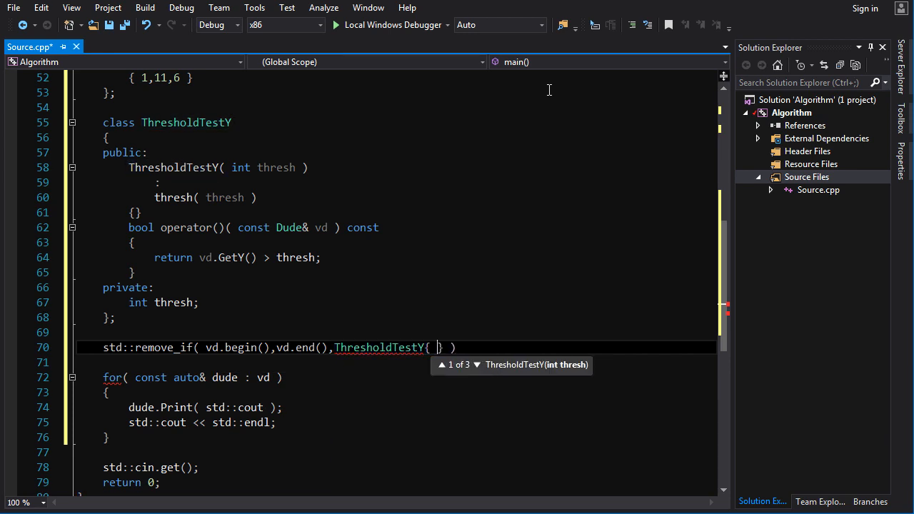
type("10")
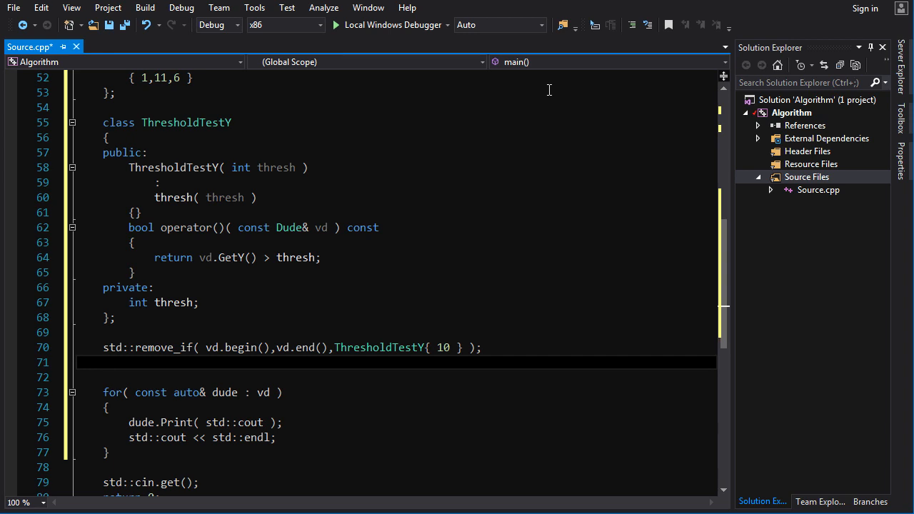
type("vd.resize(")
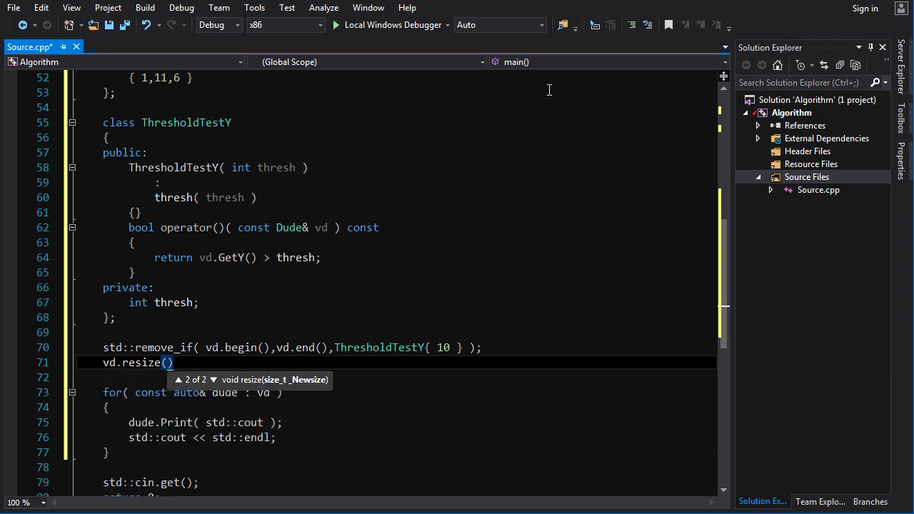
Turn the vd.resize( ) line after remove_if into an empty vd.erase( ) call.
type("\" \"")
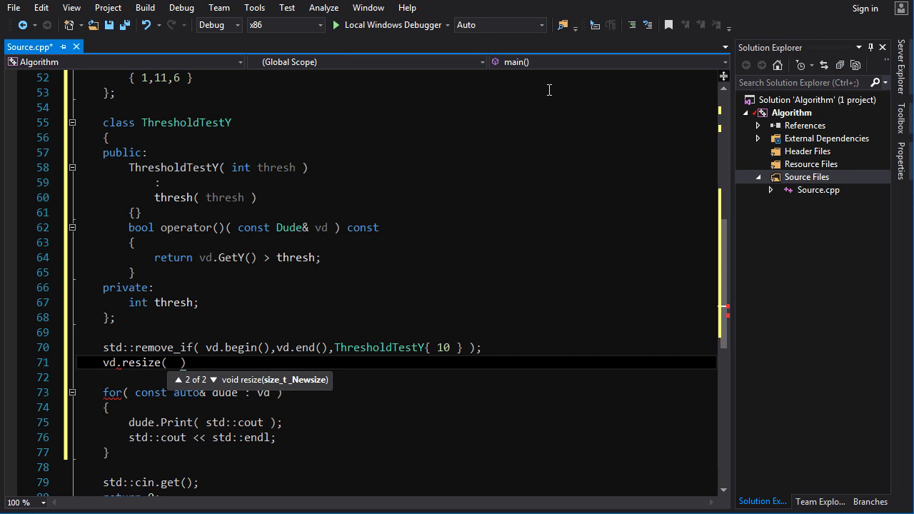
left_click(154, 287)
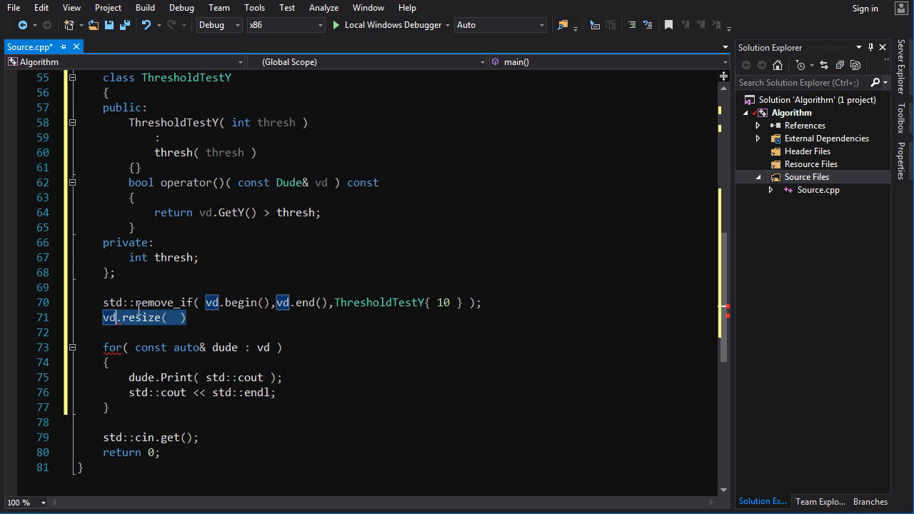
type("erase")
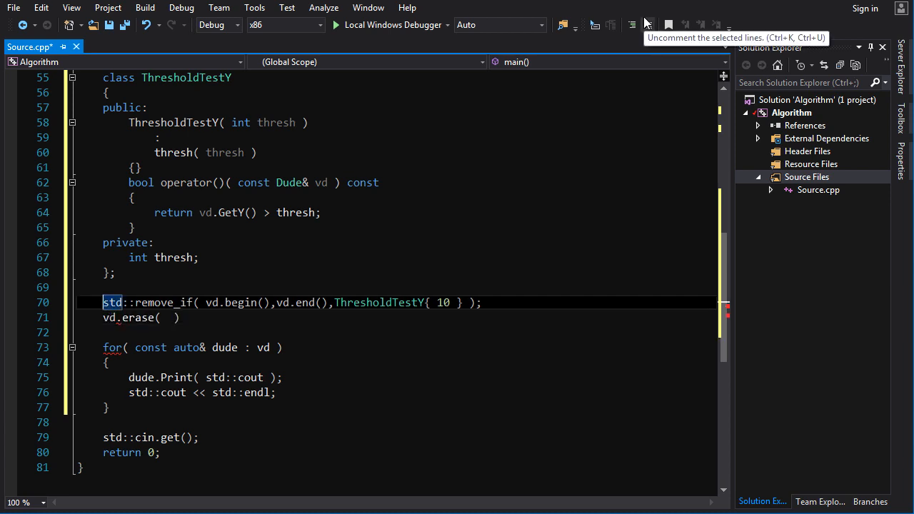
Store remove_if's result in const auto new_end and erase from new_end to vd.end().
type("const auto")
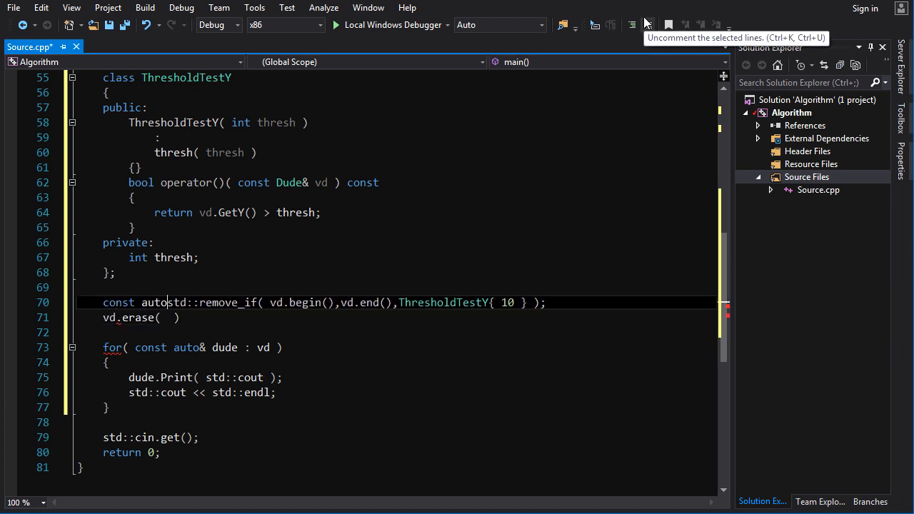
type("new_end =")
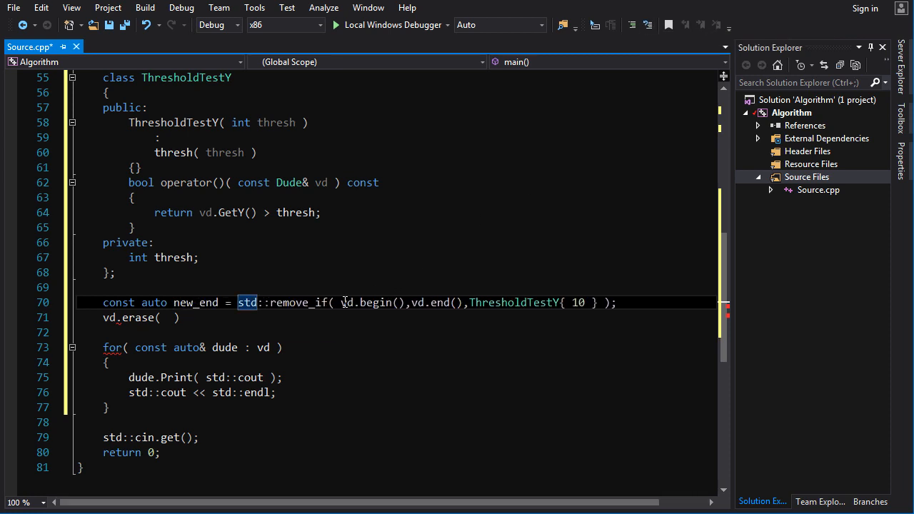
left_click(175, 317)
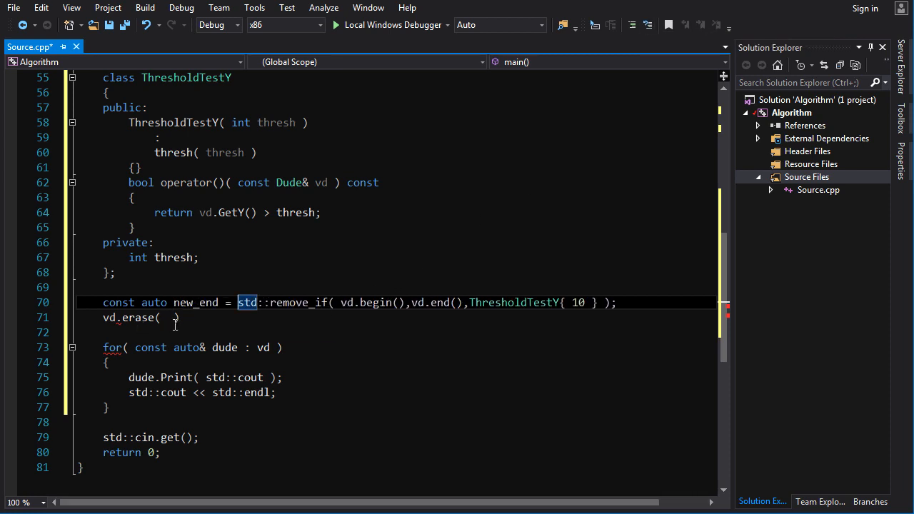
type("n")
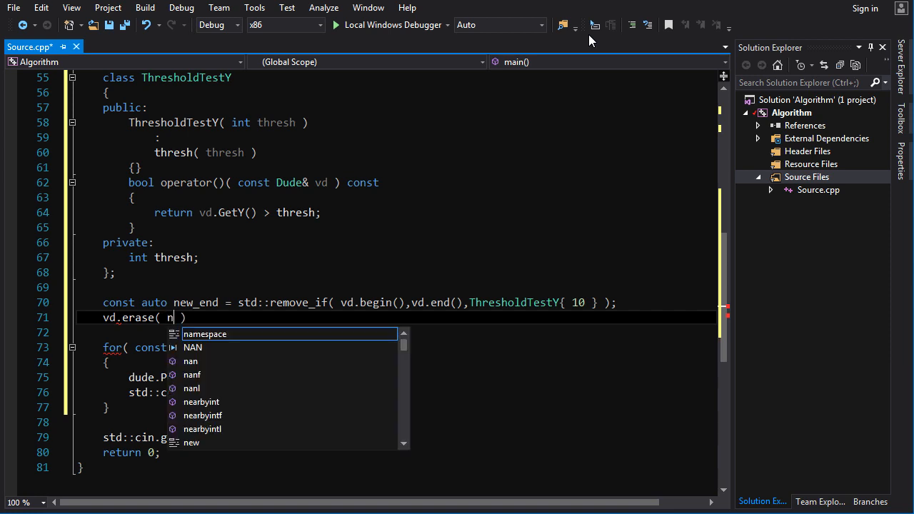
type("ew_end,")
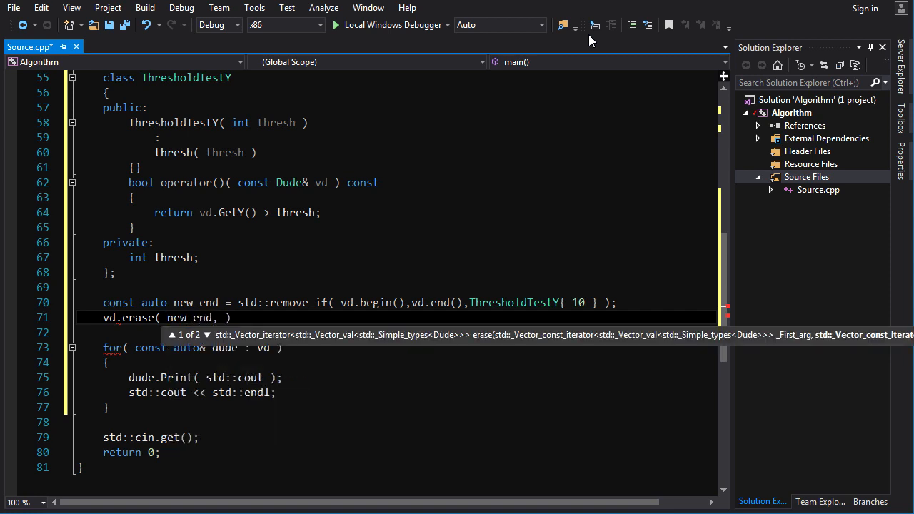
type("vd.end(")
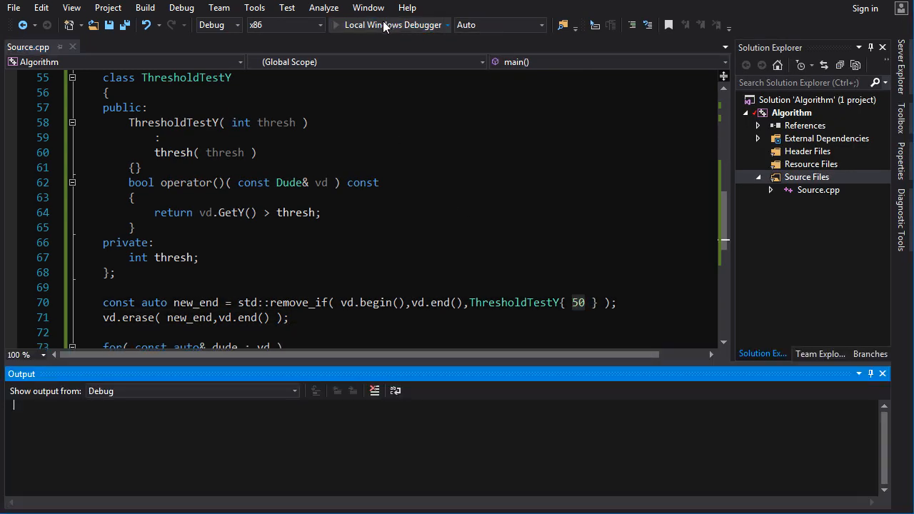
Check the console listing four remaining dudes, then close the console window.
left_click(392, 24)
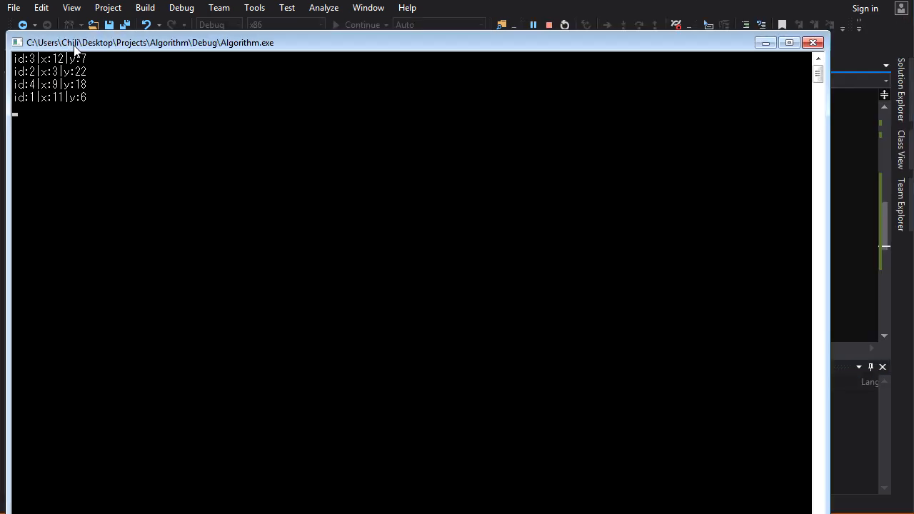
mouse_move(815, 57)
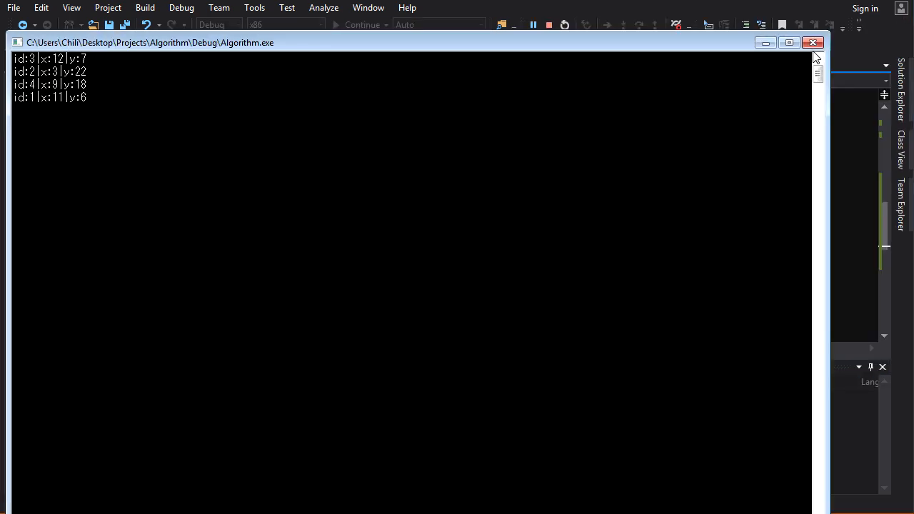
left_click(813, 42)
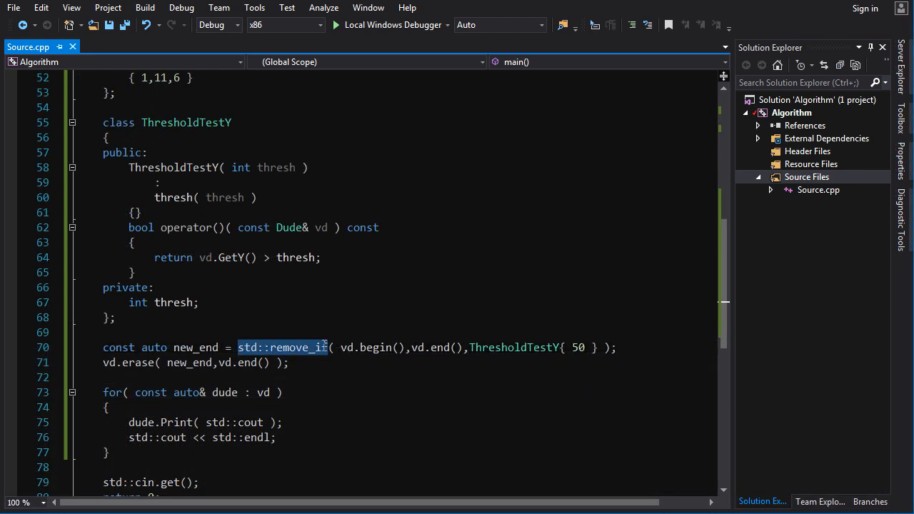
mouse_move(325, 346)
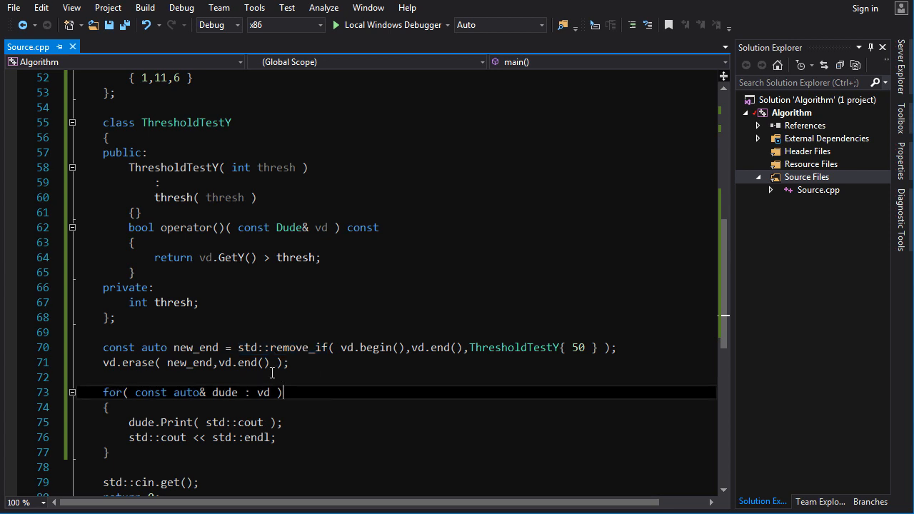
Select std::remove_if and scroll the code while dropping the ThresholdTestY{ 50 } argument.
double_click(282, 348)
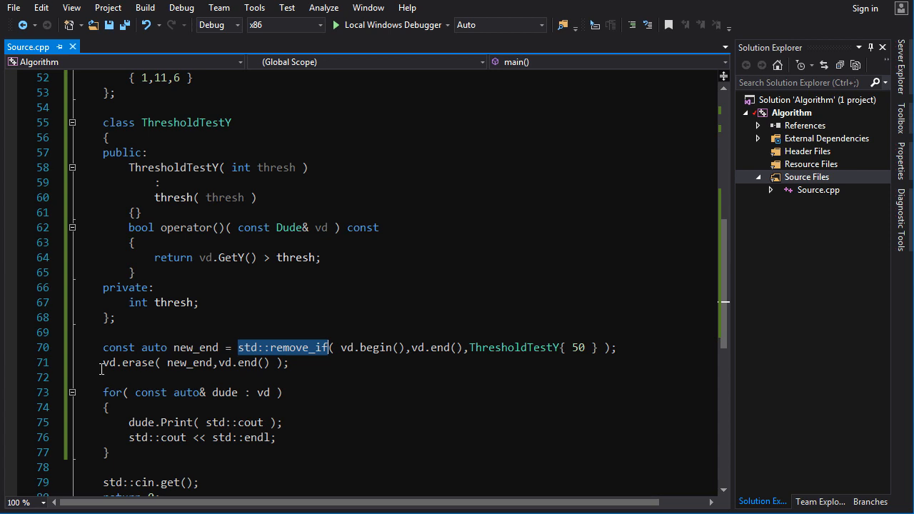
mouse_move(138, 351)
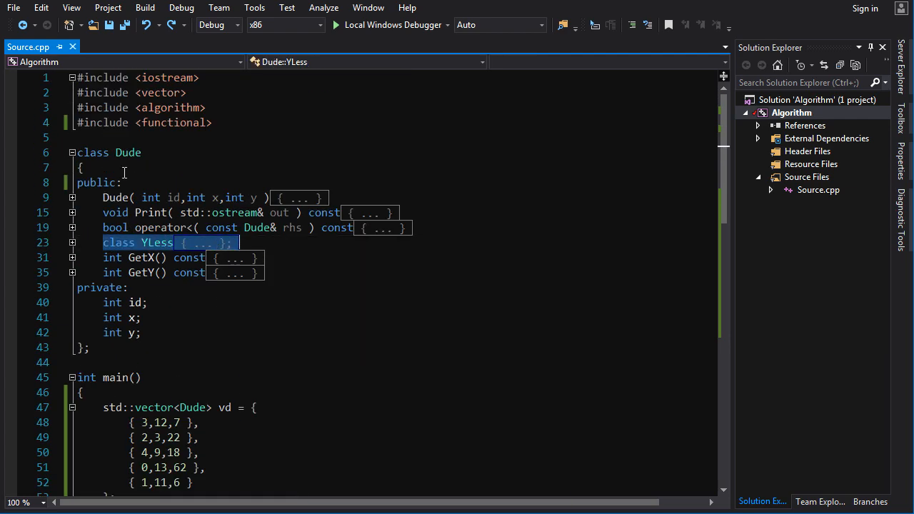
scroll("down", 3)
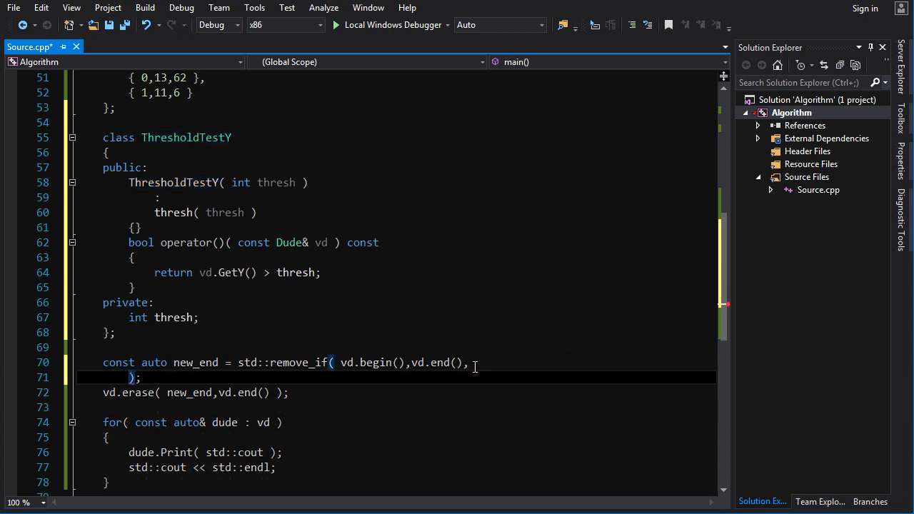
Write the predicate lambda [](const Dude& dude) { return dude.GetY() > 10; }.
key("enter")
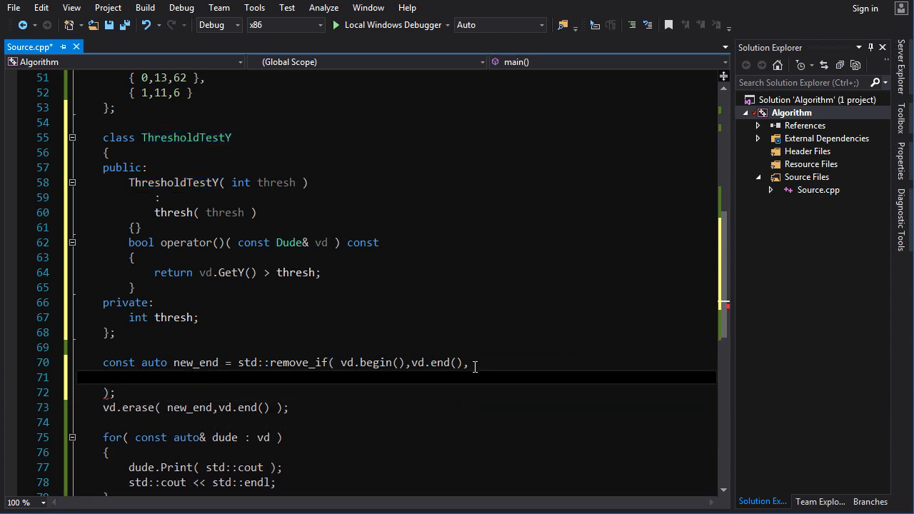
type("[]")
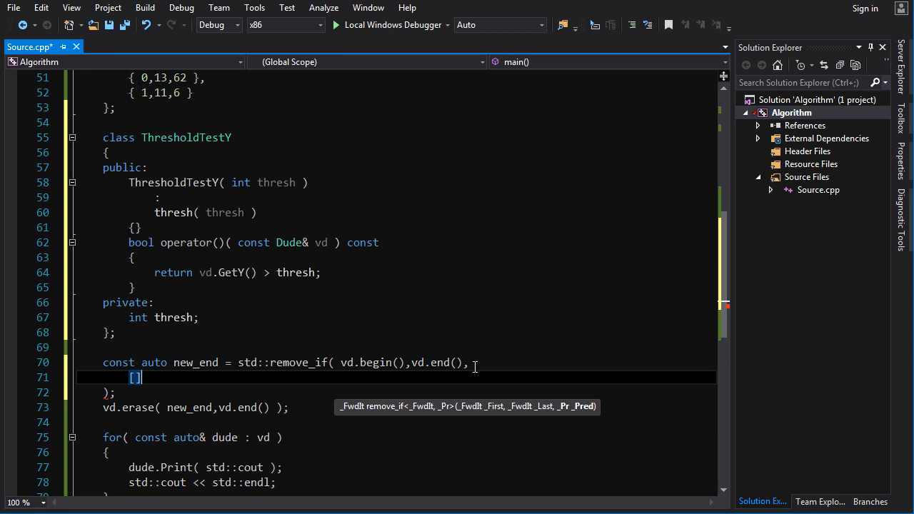
type("()")
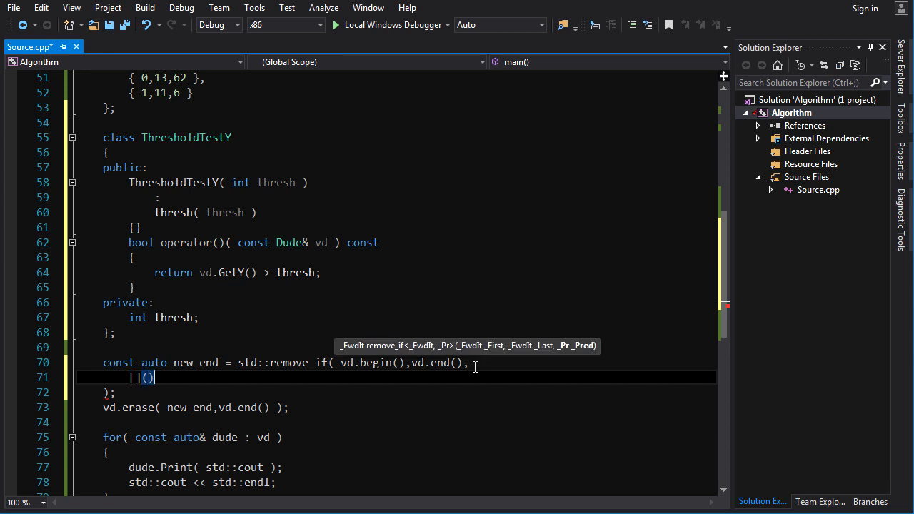
type("{}")
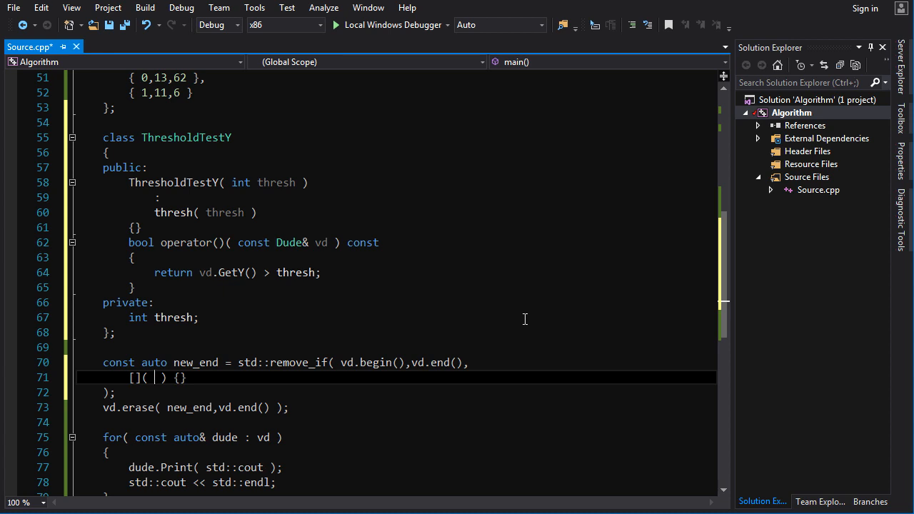
type("const Dude&")
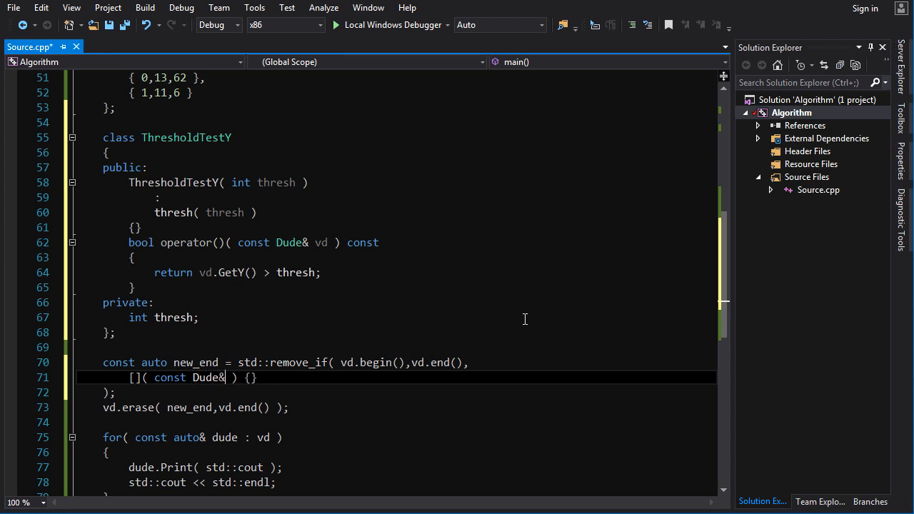
type("dude")
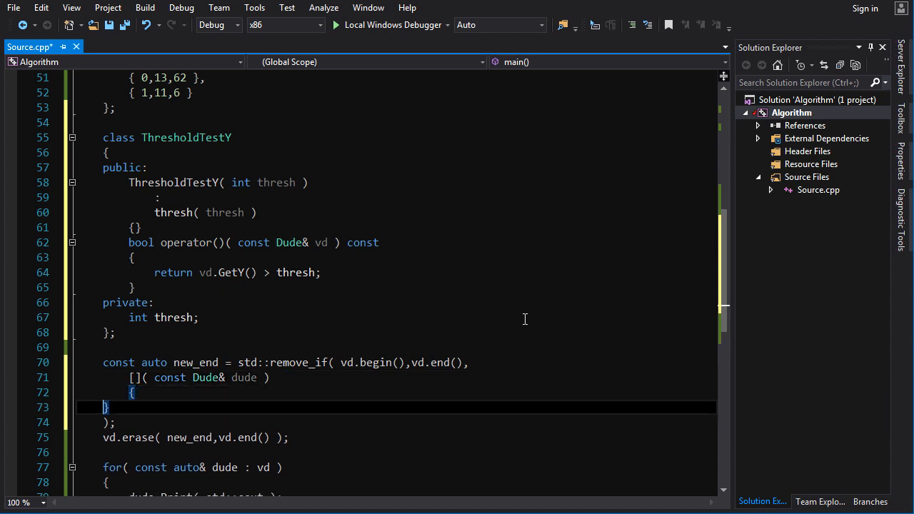
key("enter")
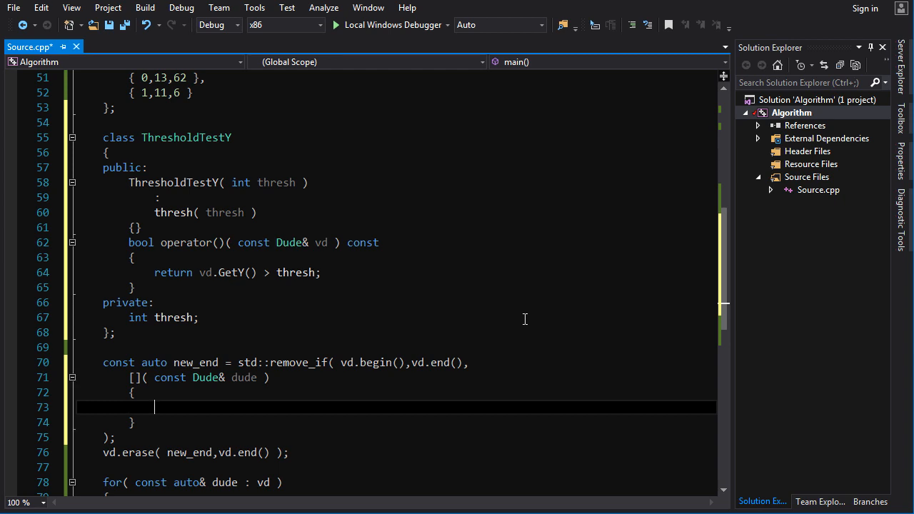
type("return")
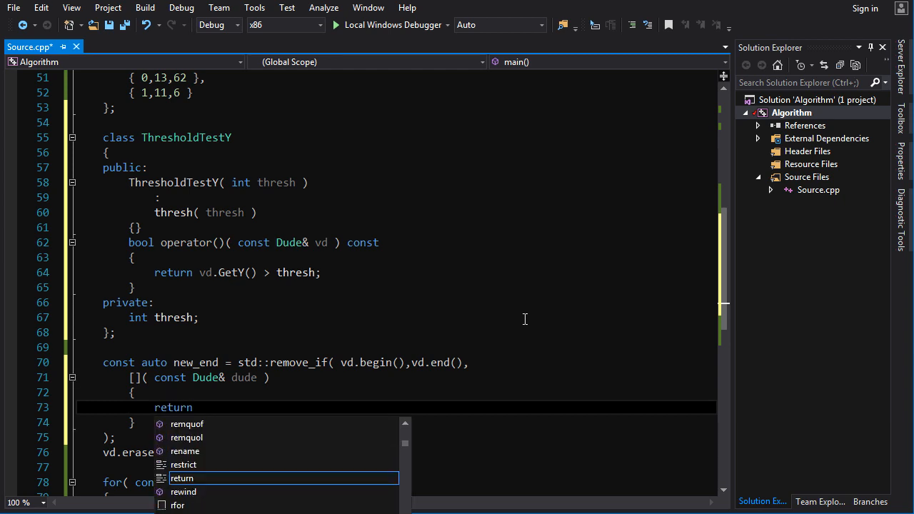
type("dude.GetY() > 10;")
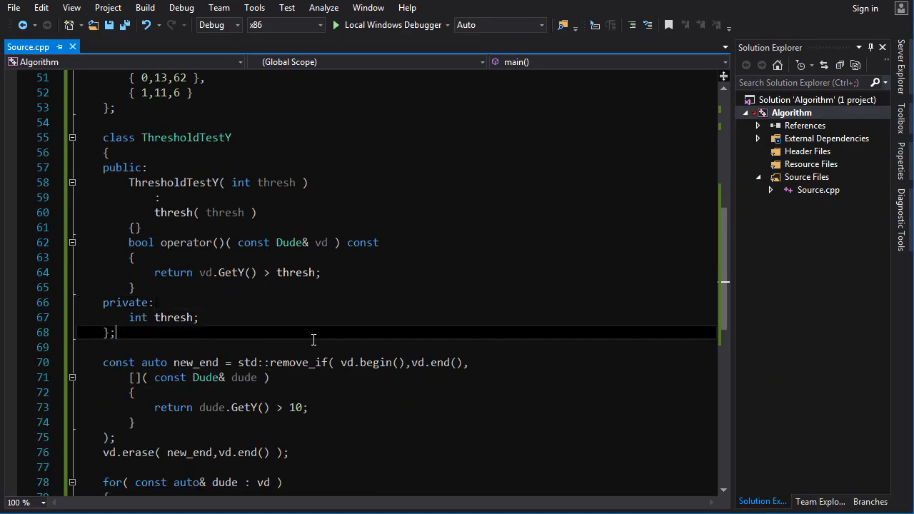
Briefly add a -> bool return type to the lambda, remove it, and add a blank line.
scroll("down", 3)
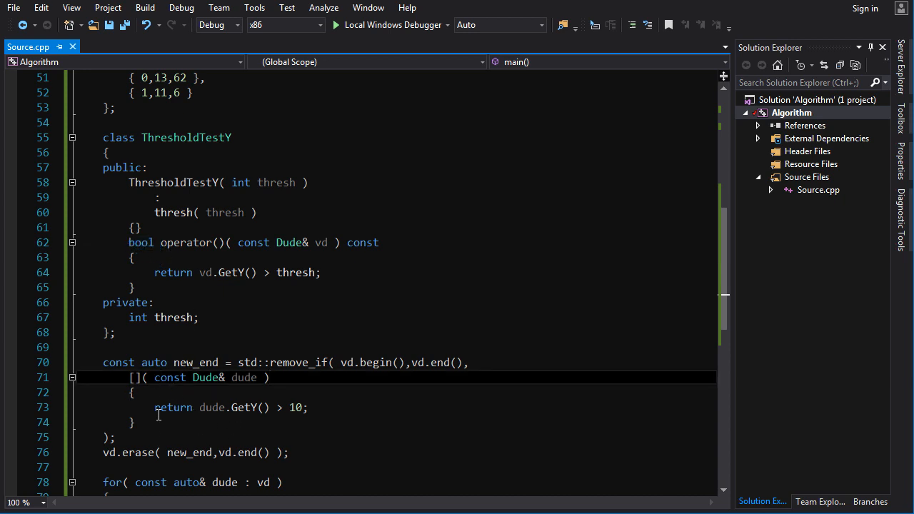
double_click(173, 407)
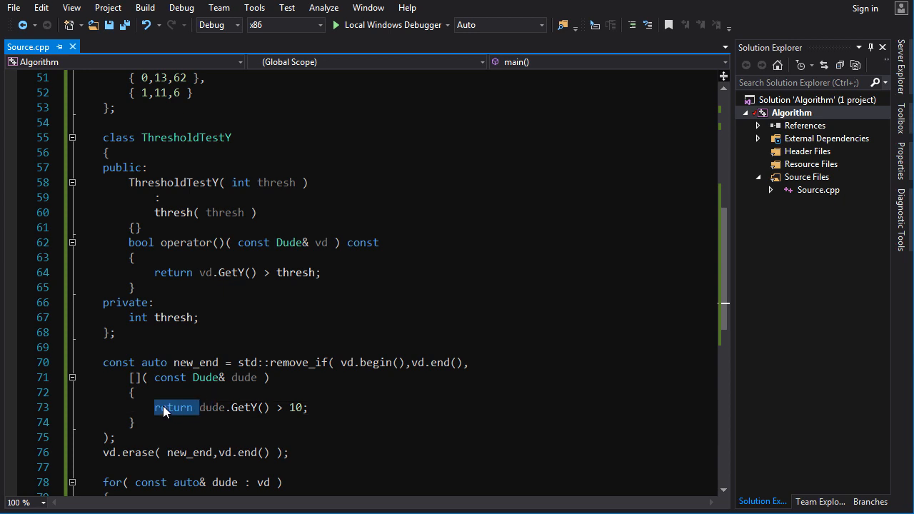
type("-> bool")
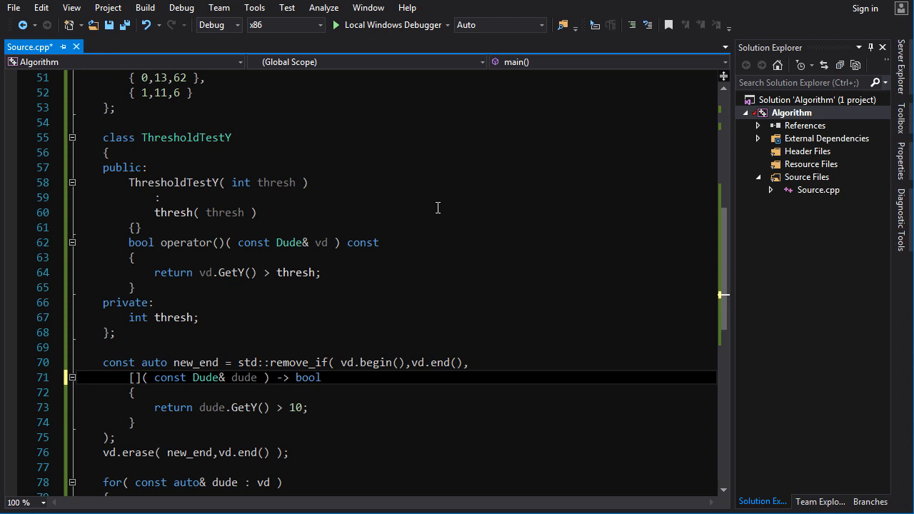
left_click(321, 377)
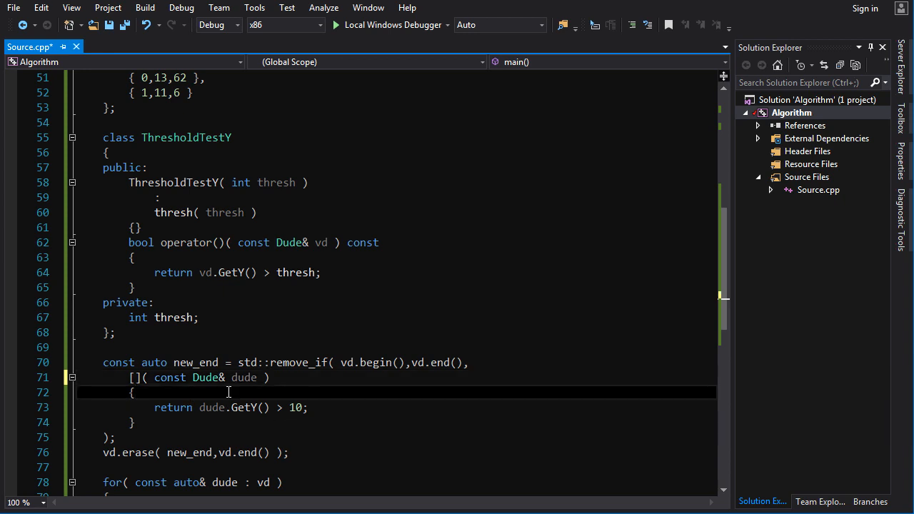
mouse_move(200, 138)
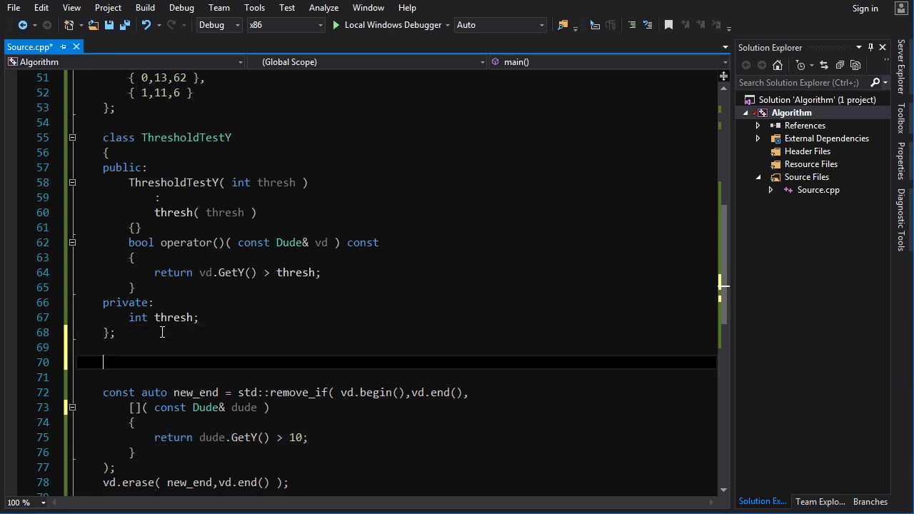
Declare const int mypoop = 20 and use it instead of 10 in the lambda's comparison.
type("const int myloop = 20;")
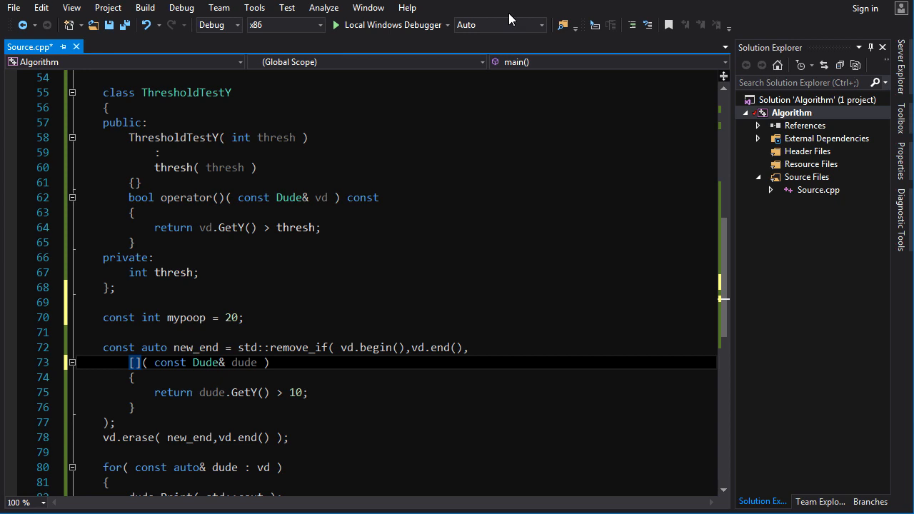
type("m")
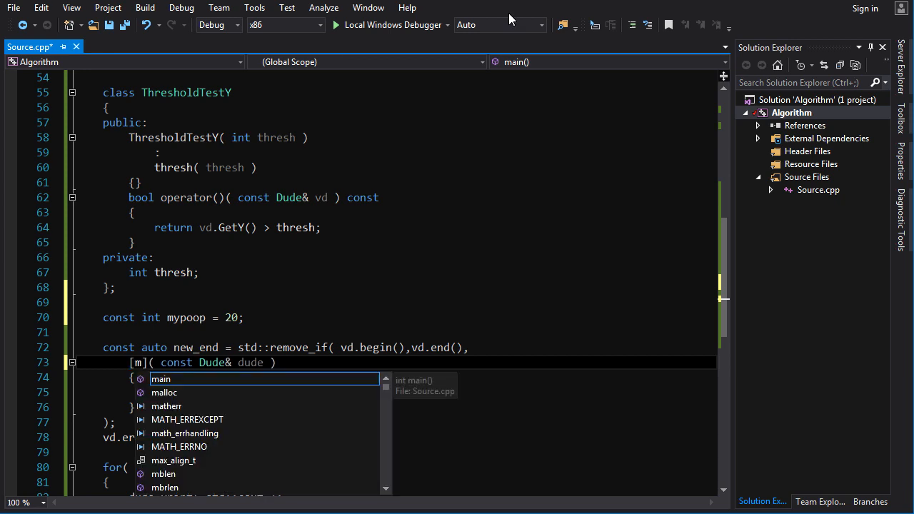
type("y")
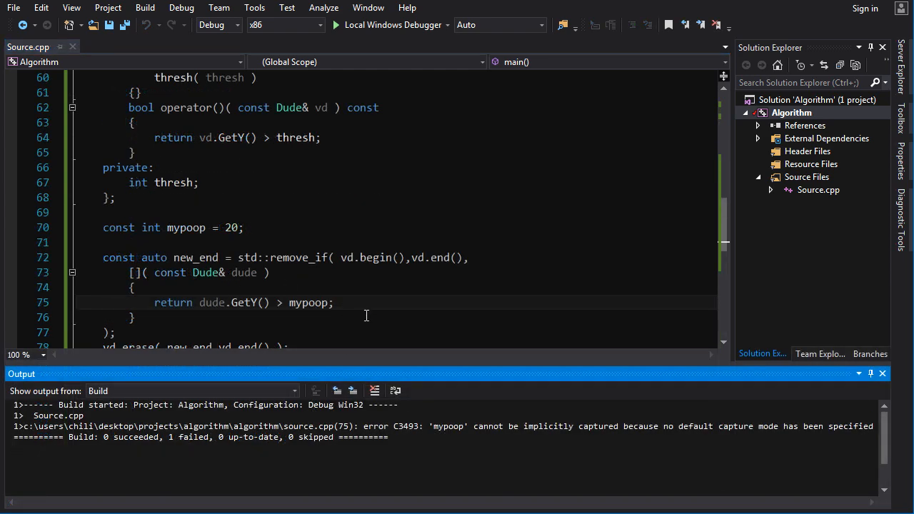
Close the implicit-capture error output, add mypoop to the capture list, and compare it with thresh.
left_click_drag(430, 426, 814, 426)
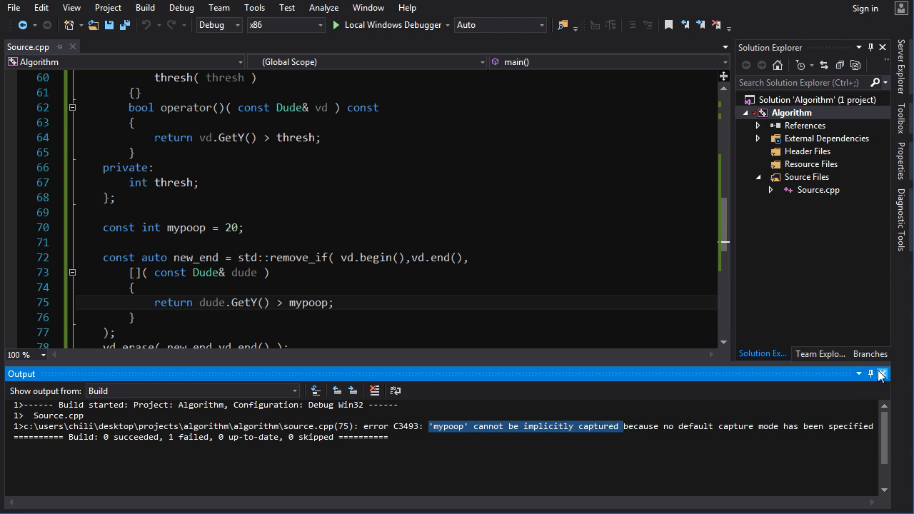
left_click(881, 373)
type("mypoop")
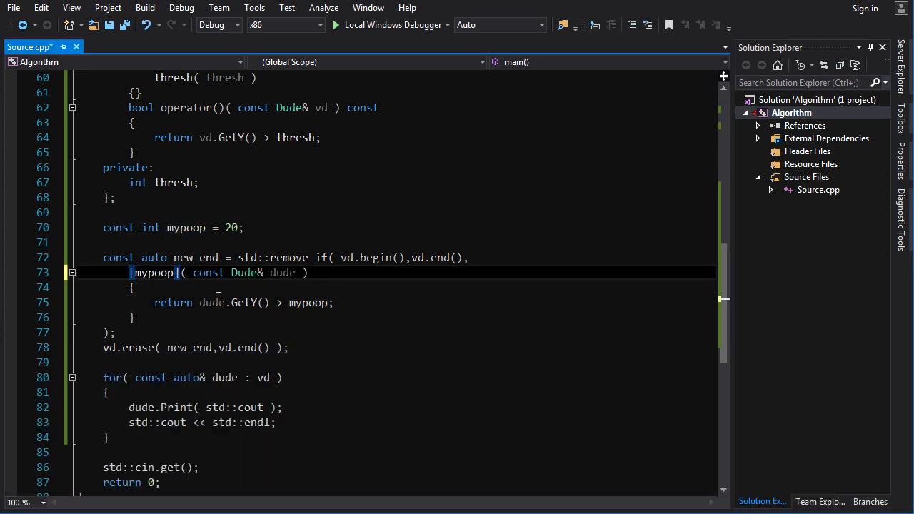
left_click(335, 25)
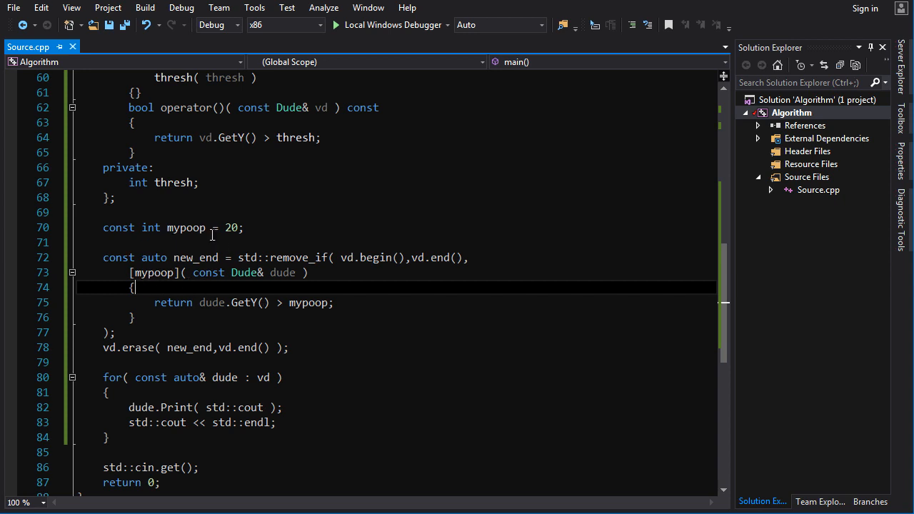
mouse_move(154, 272)
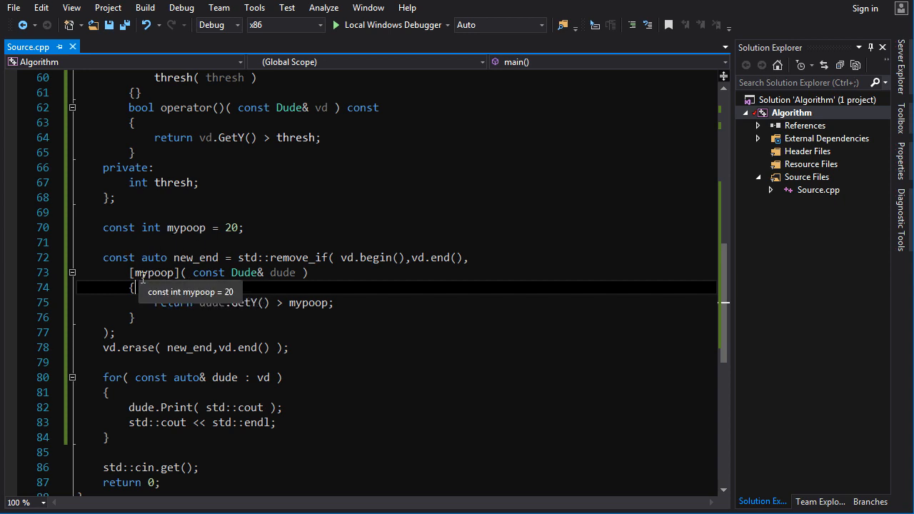
mouse_move(142, 287)
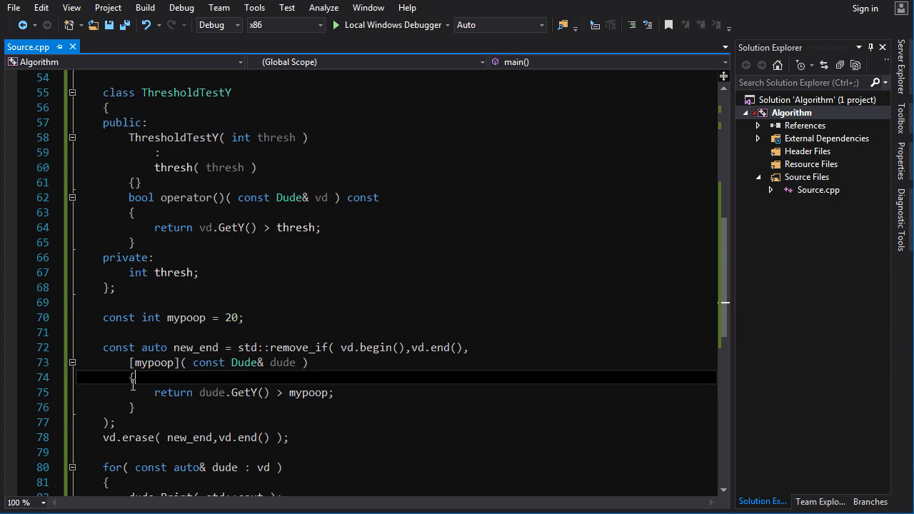
double_click(173, 272)
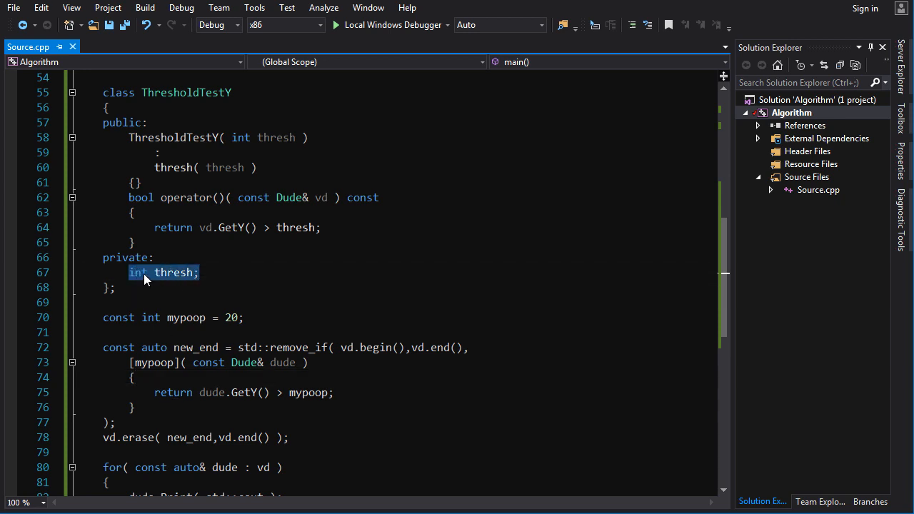
mouse_move(243, 388)
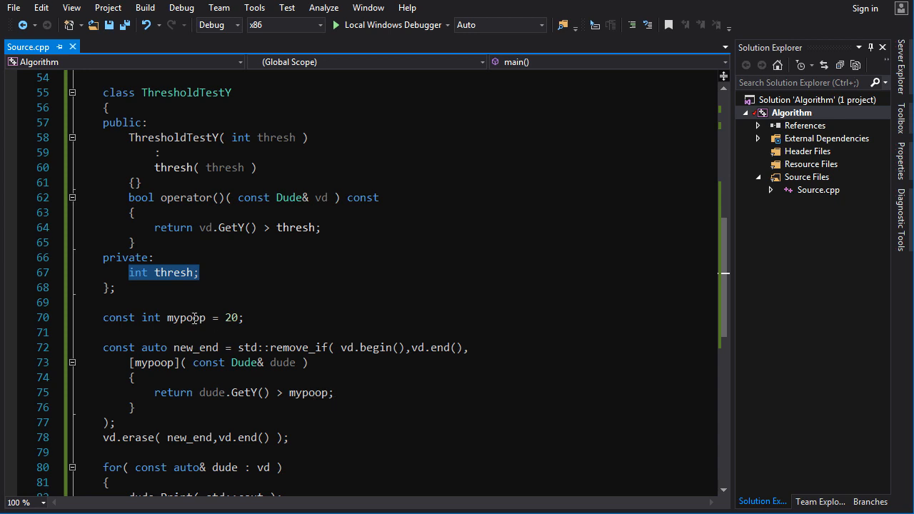
double_click(187, 317)
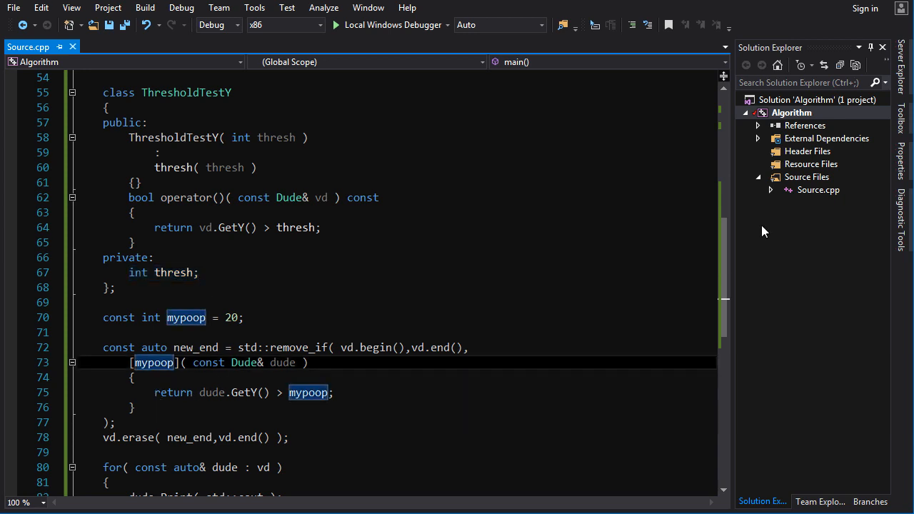
Change the lambda's capture list from [&mypoop] to [=] and finally to [&].
type("&")
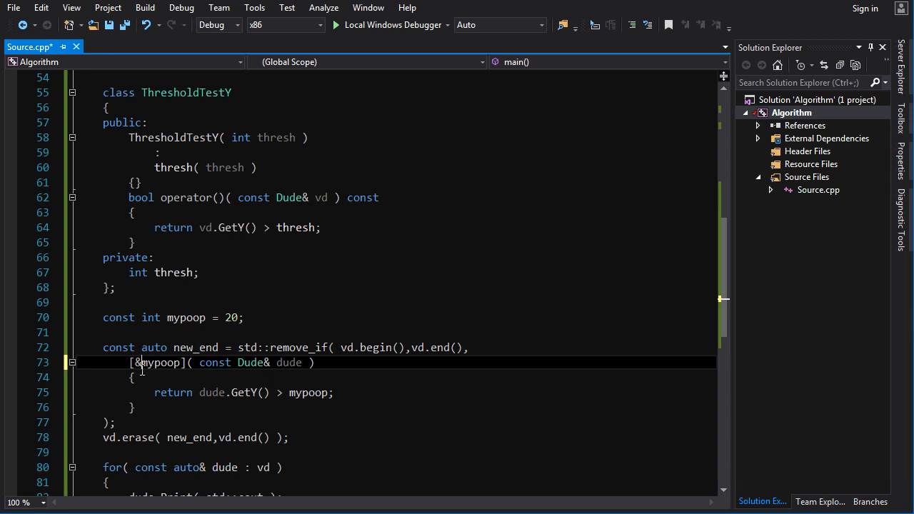
mouse_move(193, 392)
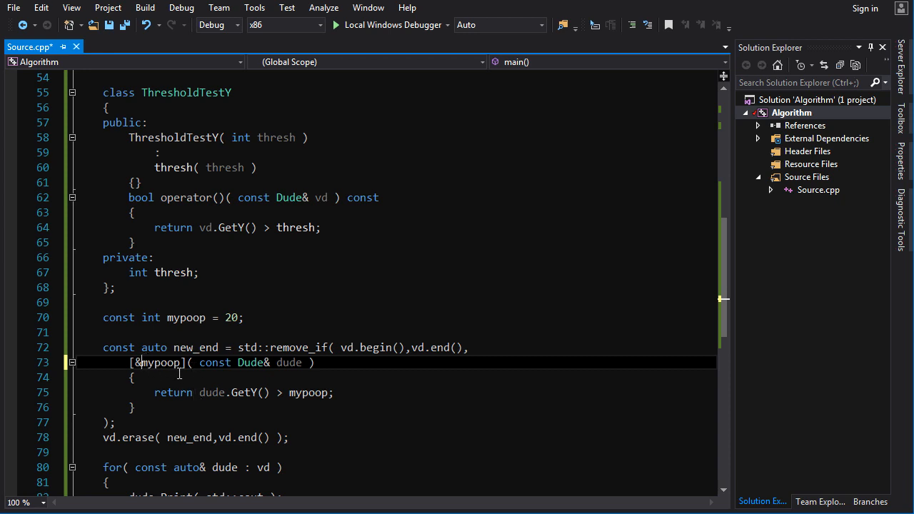
double_click(155, 362)
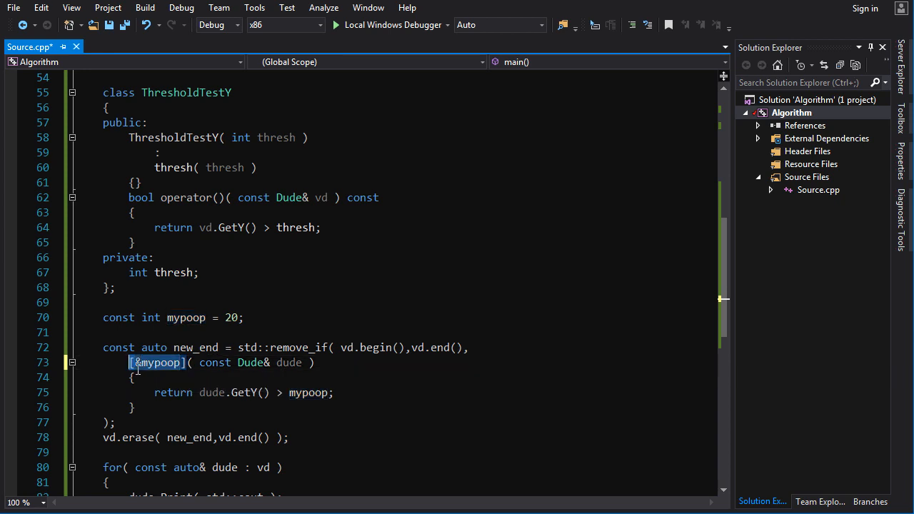
type("=")
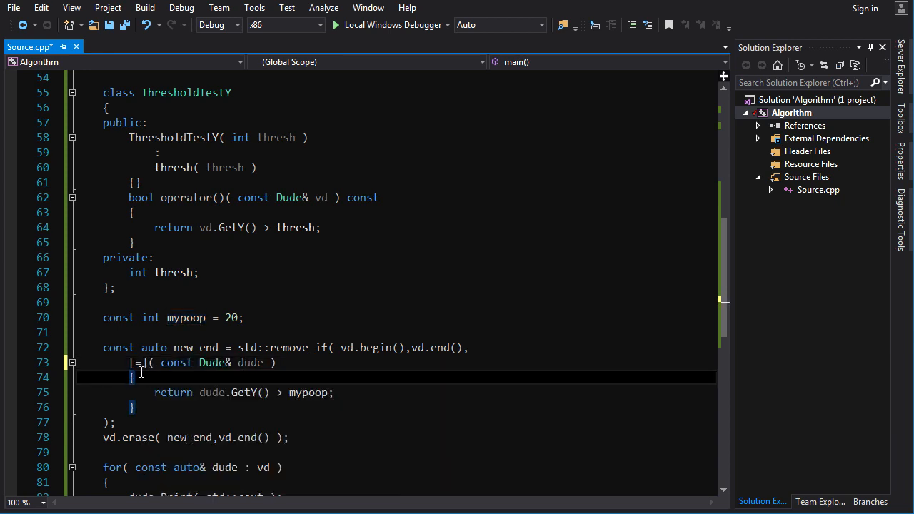
double_click(307, 392)
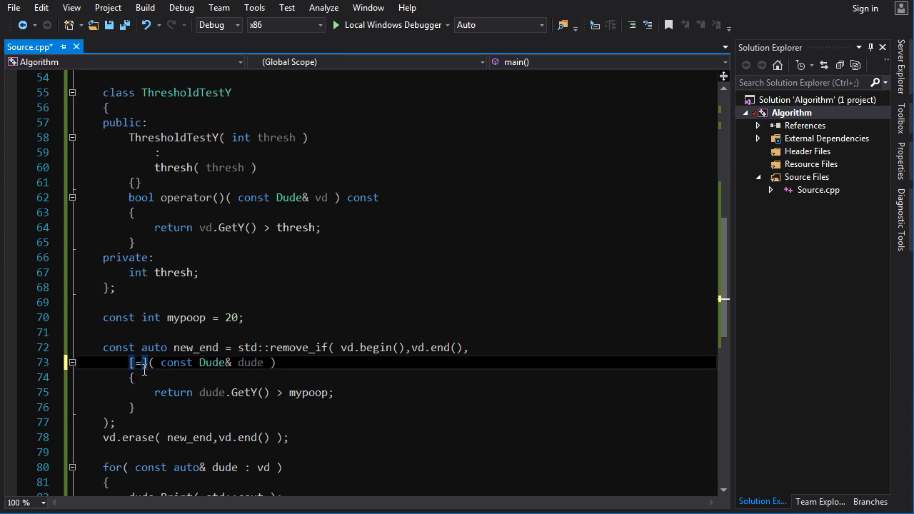
type("&")
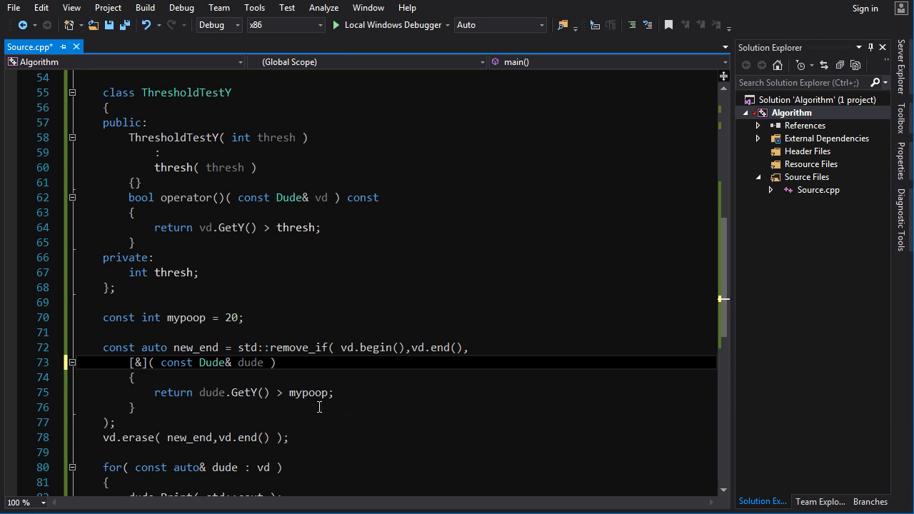
Capture 'thresh = mypoop + 10', compare GetY against thresh, then clear the capture list.
type("thresh")
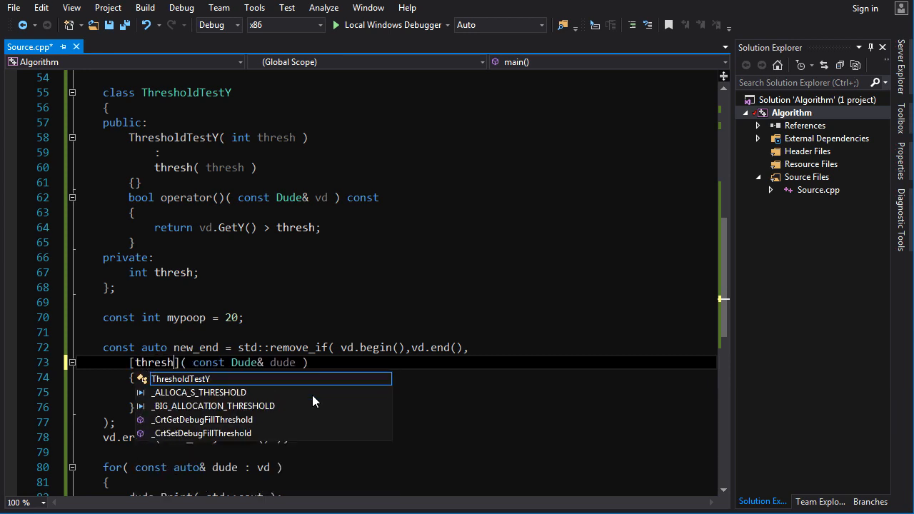
type("= mypoop")
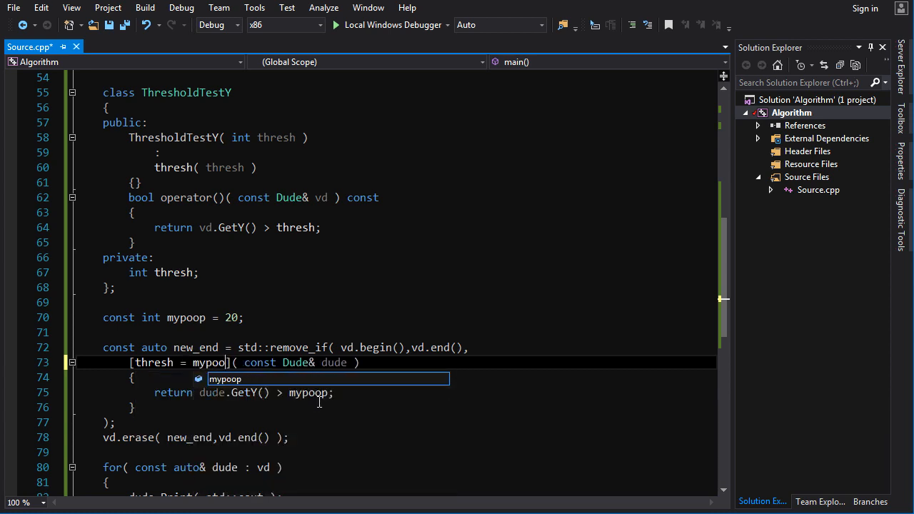
mouse_move(153, 373)
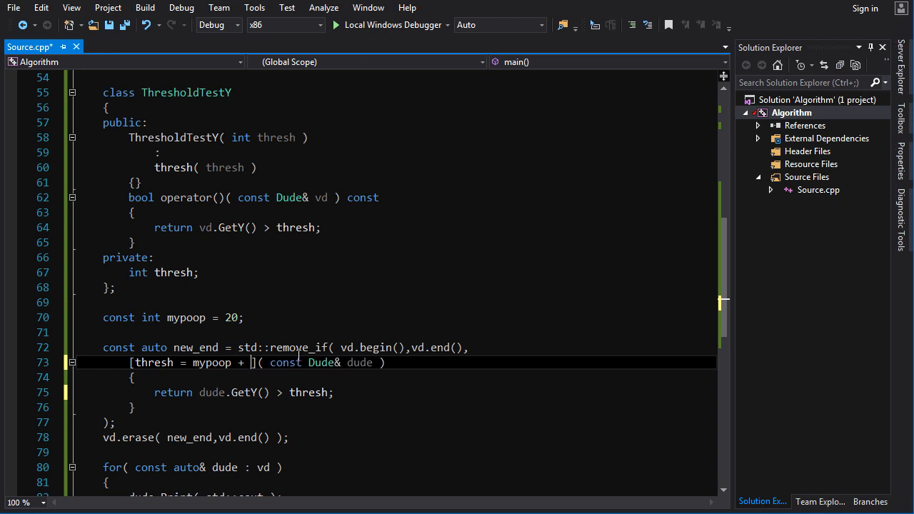
type("10")
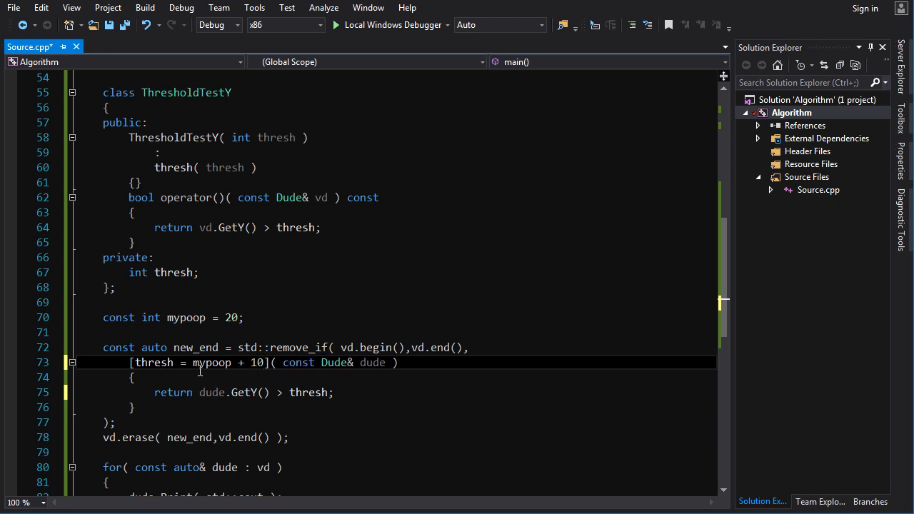
left_click_drag(193, 361, 264, 362)
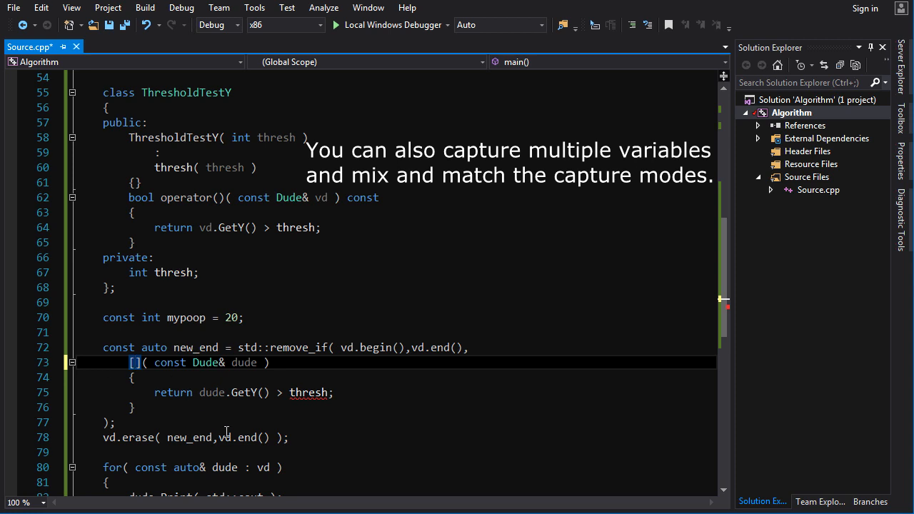
Make mypoop a non-const int captured by value and increment it inside the lambda.
type("this")
type("mypoop++;")
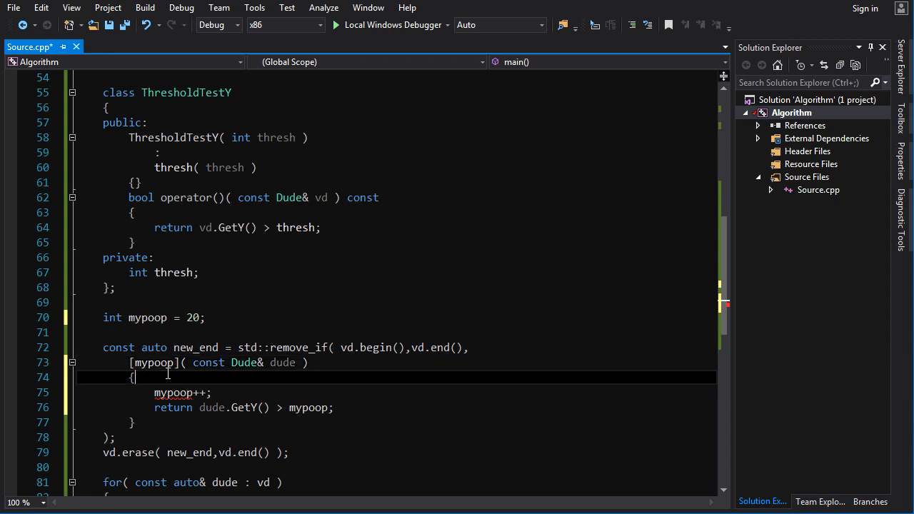
double_click(154, 362)
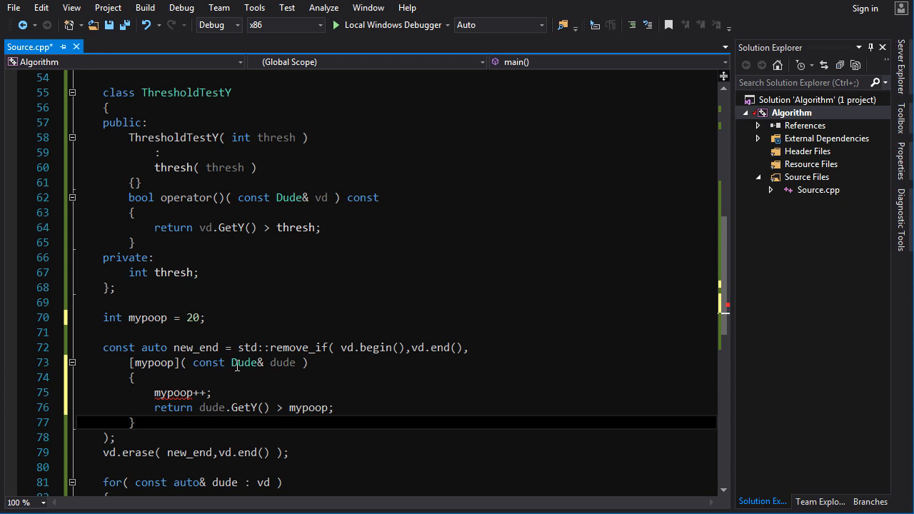
mouse_move(163, 420)
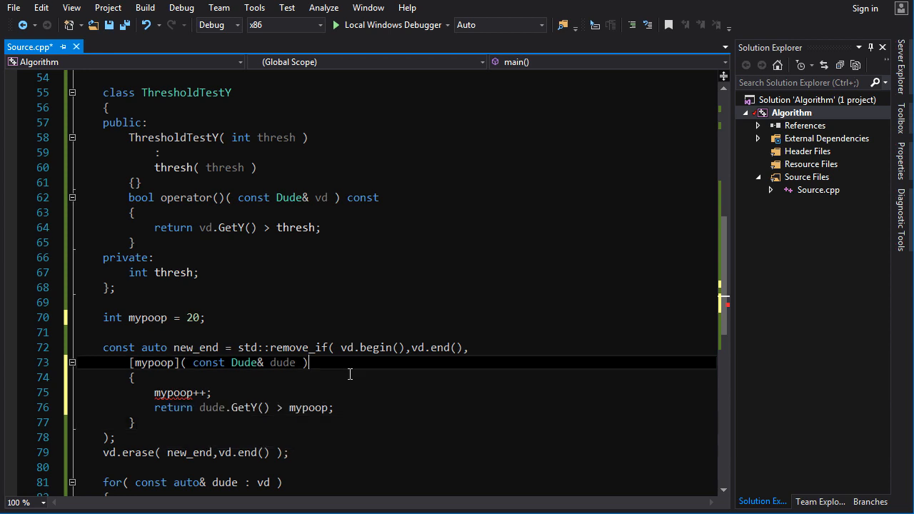
Add 'mutable' to the lambda and inspect the captured mypoop's type.
type("mutable")
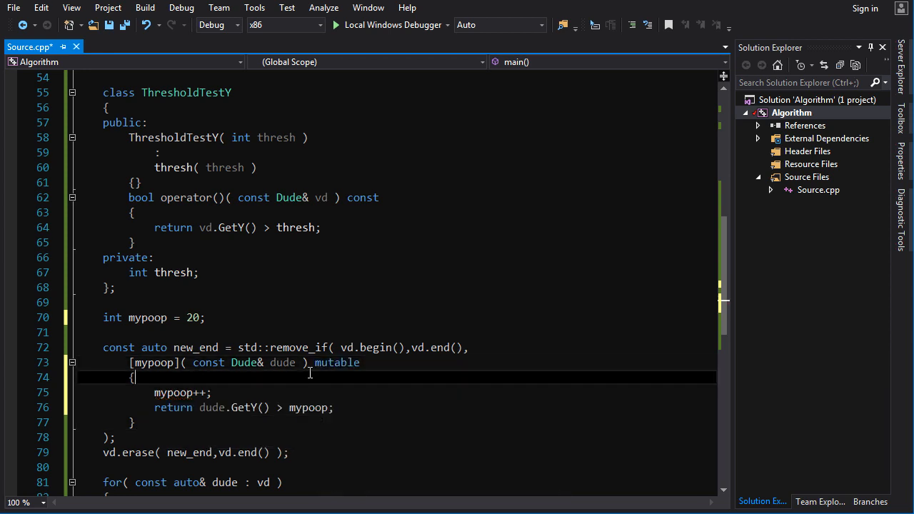
mouse_move(153, 361)
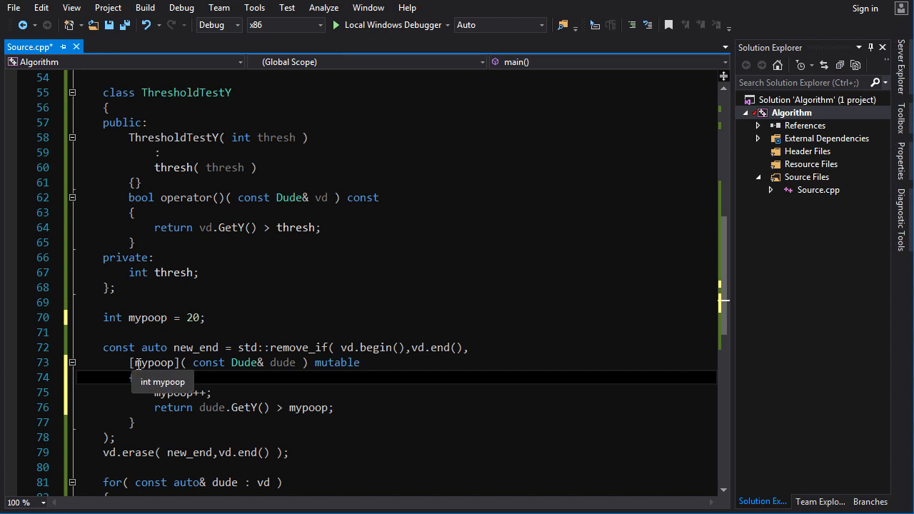
double_click(154, 362)
type(";")
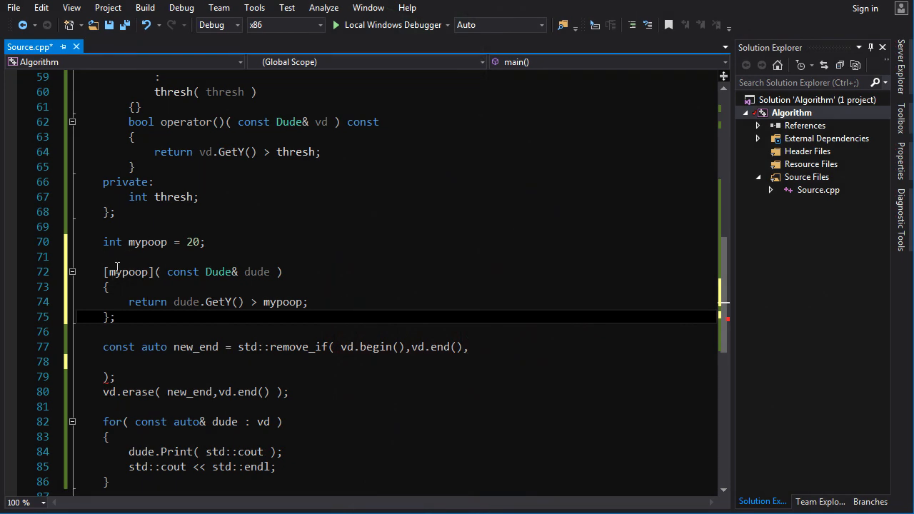
Try calling the lambda on vd.front(), undo it, and assign it to 'auto mylamb'.
left_click_drag(103, 272, 114, 317)
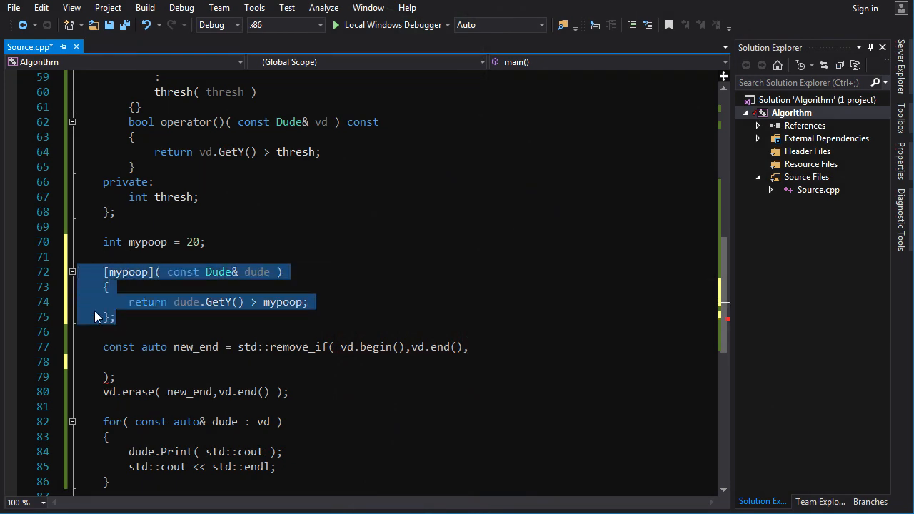
left_click(117, 316)
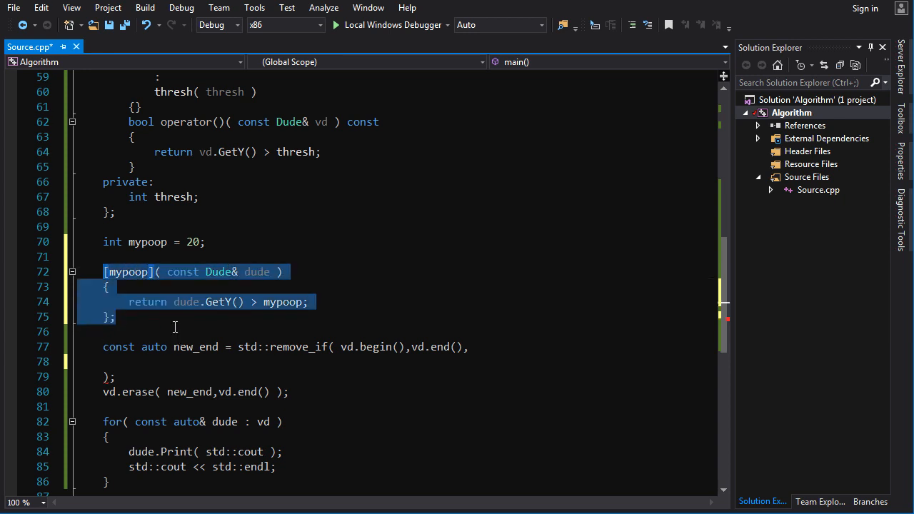
left_click(111, 316)
type("(  ")
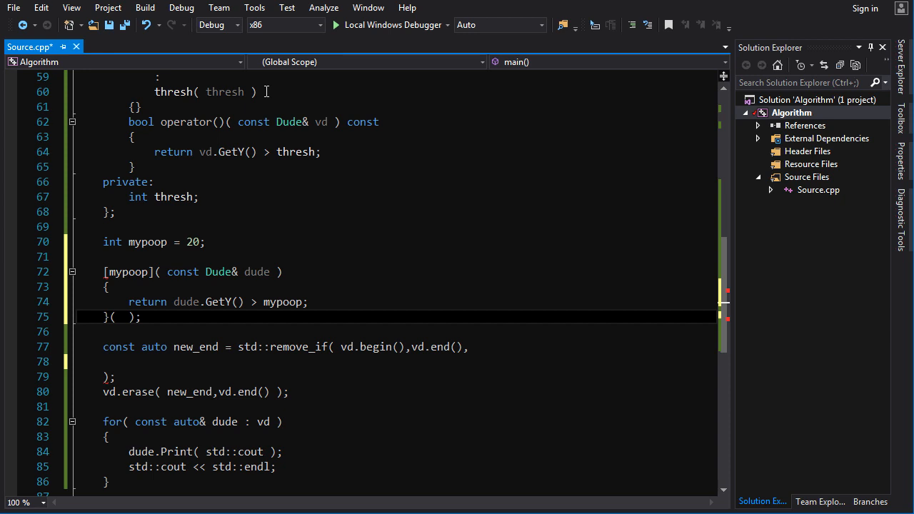
type("vd.front()")
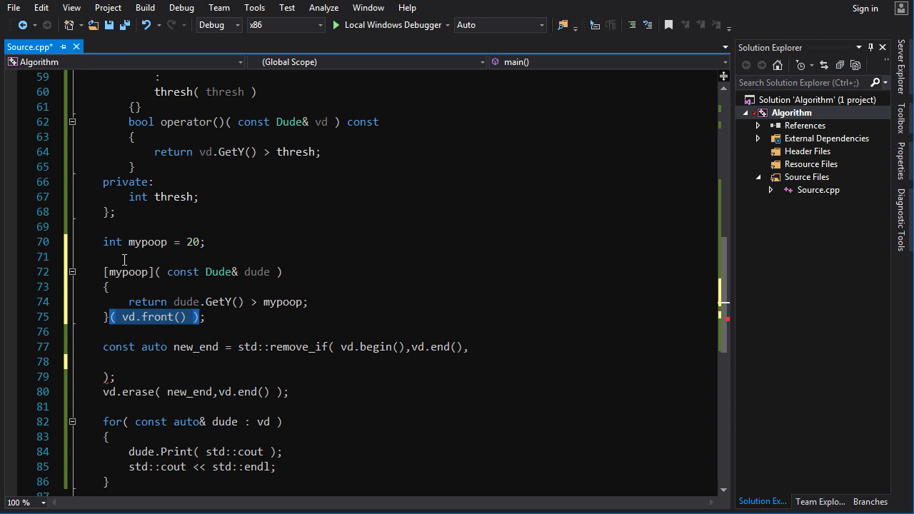
mouse_move(156, 287)
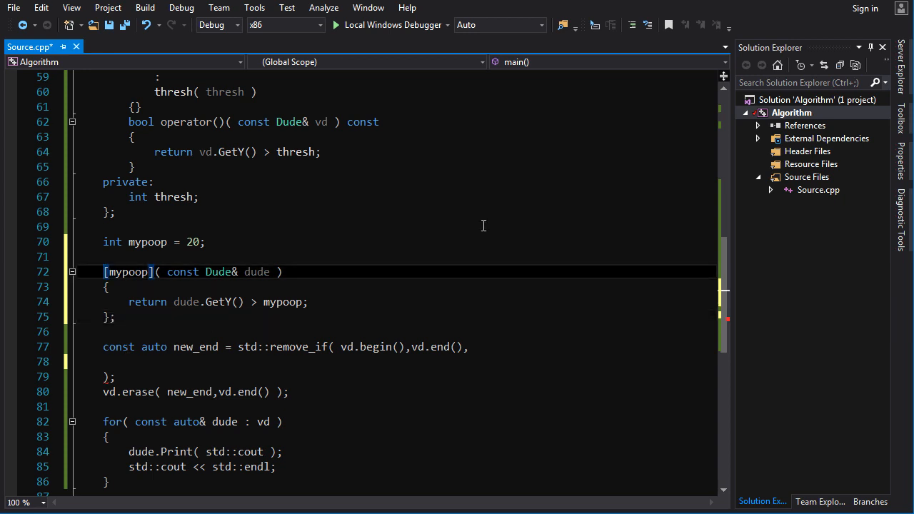
type("auto mylamb =")
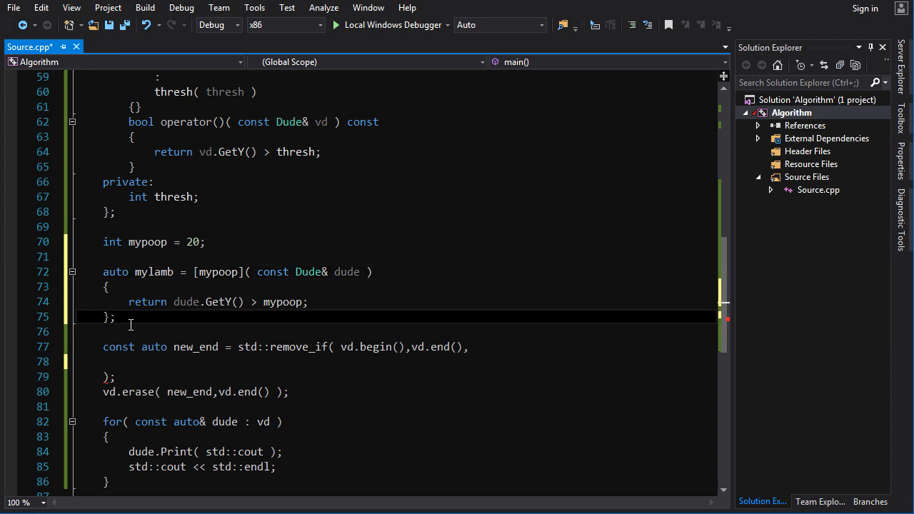
Add 'bool result = mylamb( vd.front() );' below the stored lambda.
double_click(114, 272)
type("bool result = ")
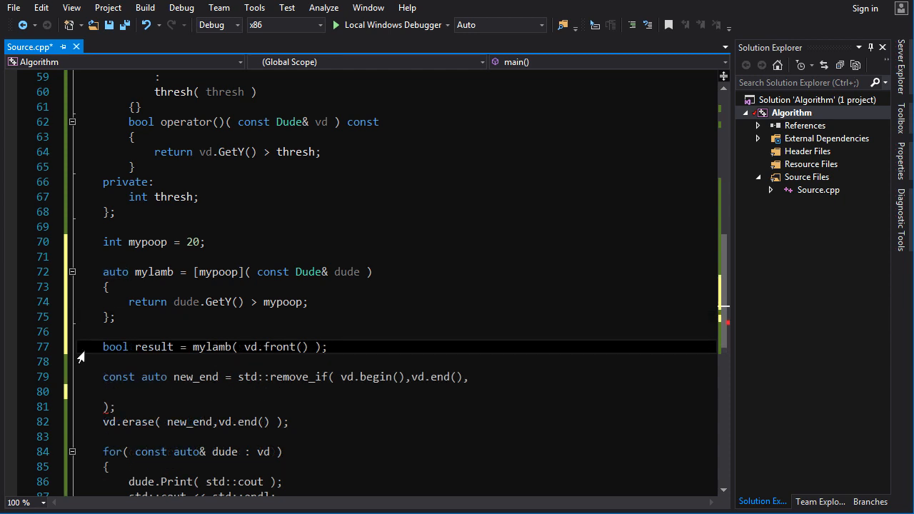
type("mylam")
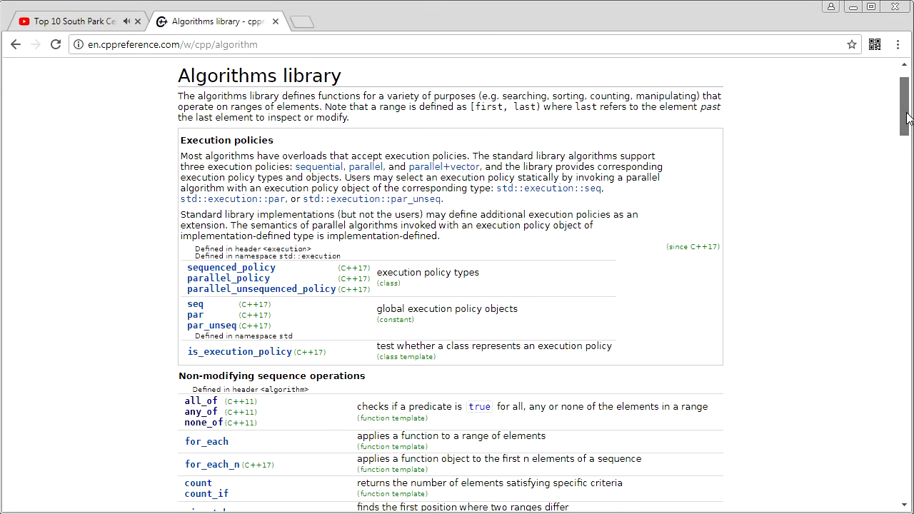
scroll("down", 3)
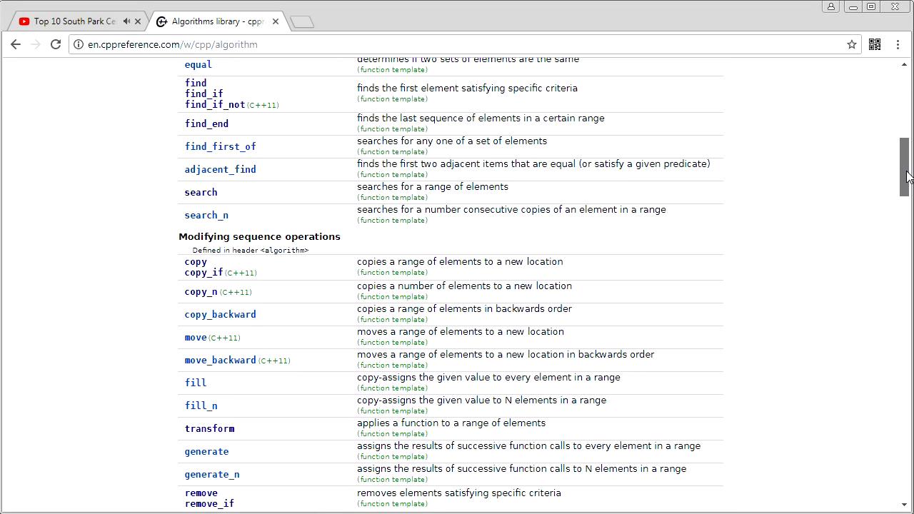
scroll("down", 3)
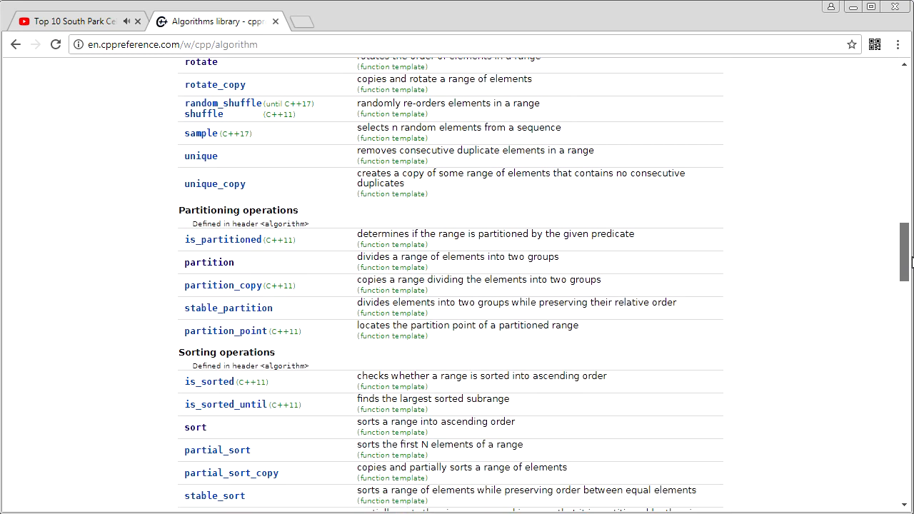
scroll("down", 3)
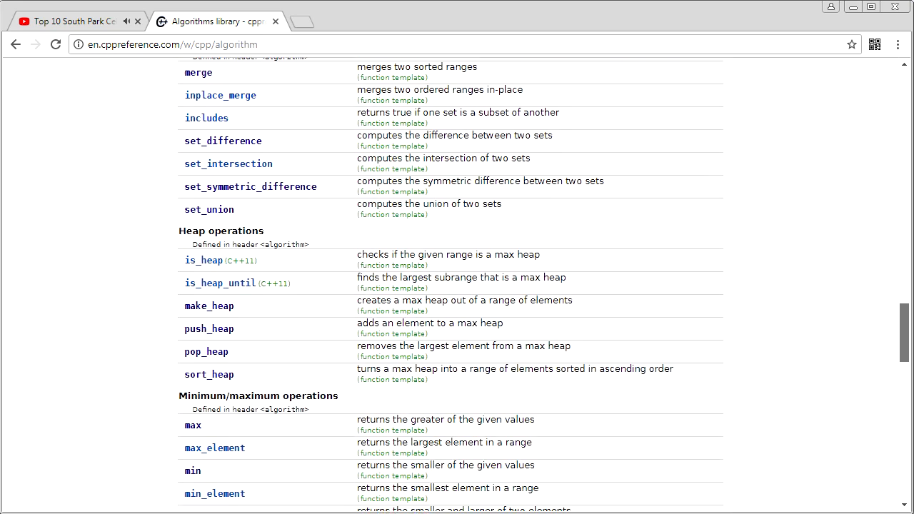
scroll("down", 3)
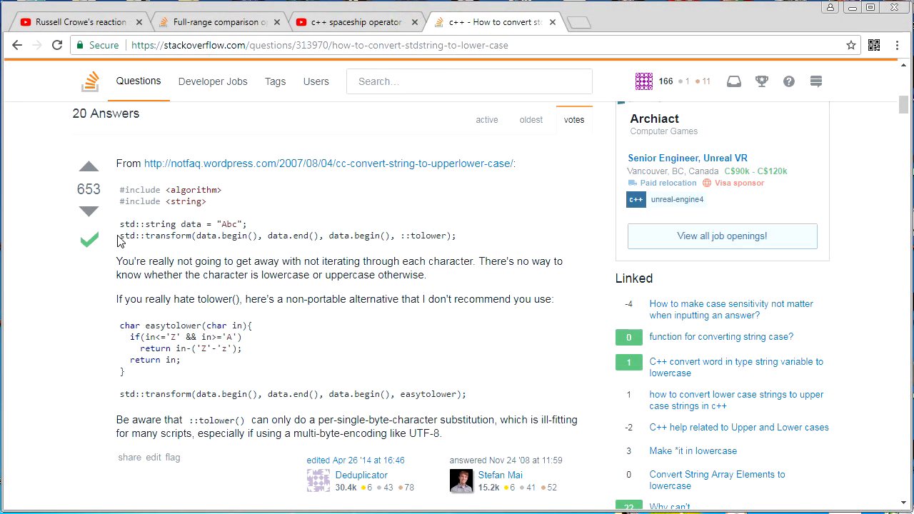
Read the Stack Overflow std::transform ::tolower lowercase-conversion answer.
double_click(156, 236)
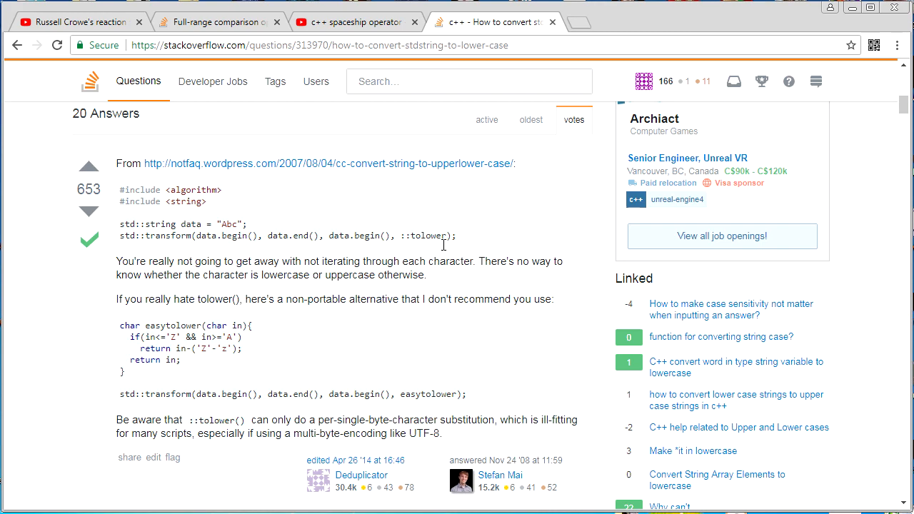
mouse_move(271, 252)
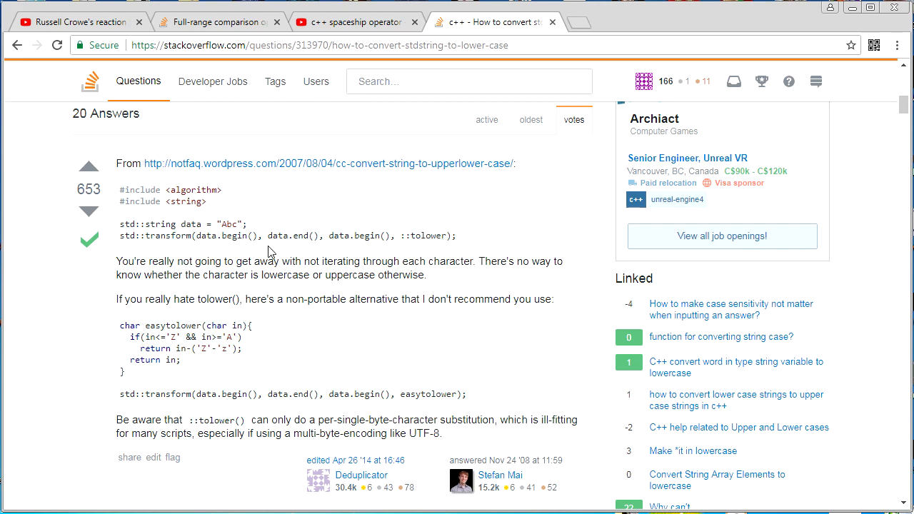
mouse_move(363, 285)
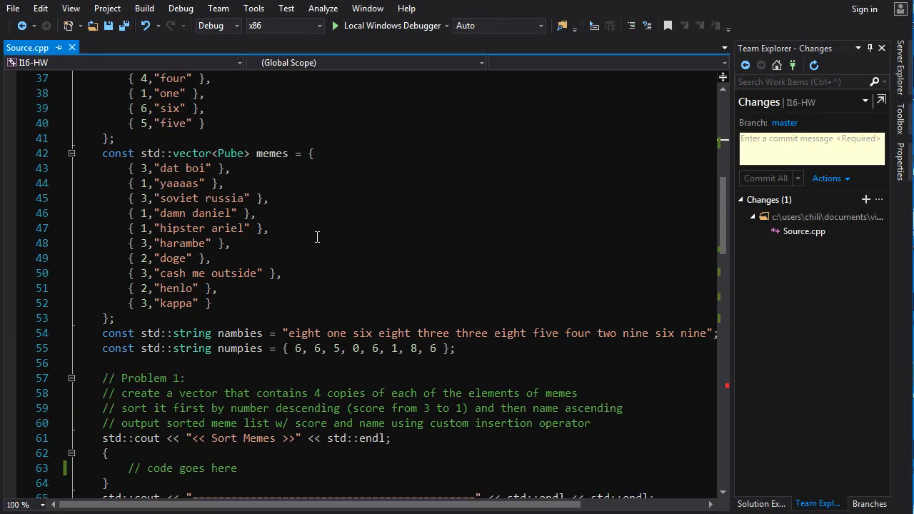
scroll("down", 3)
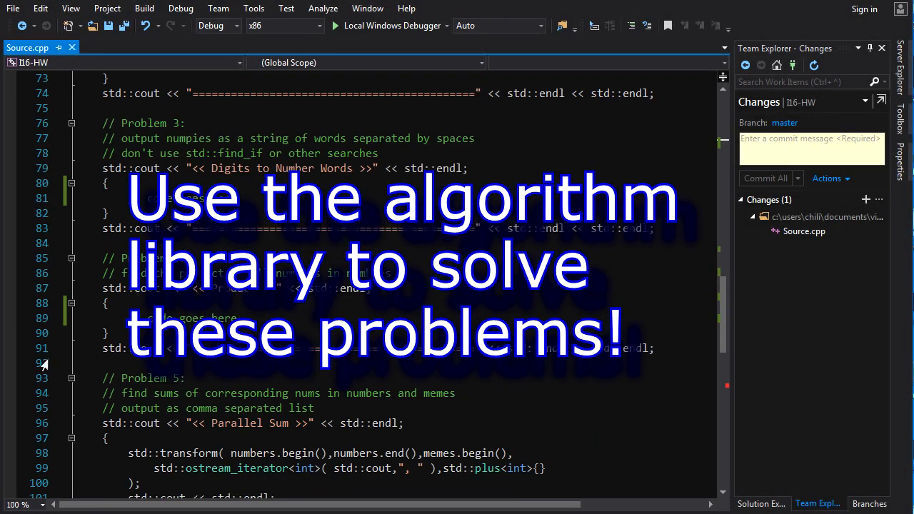
scroll("down", 3)
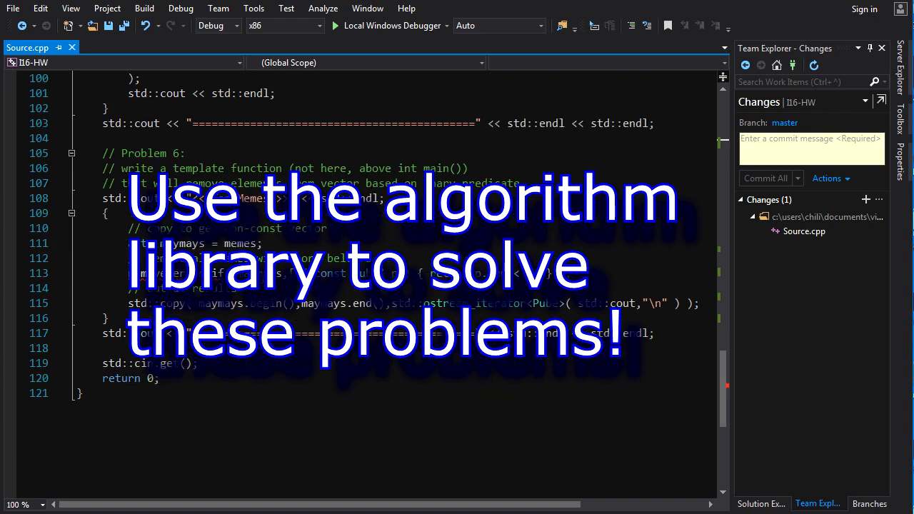
scroll("up", 3)
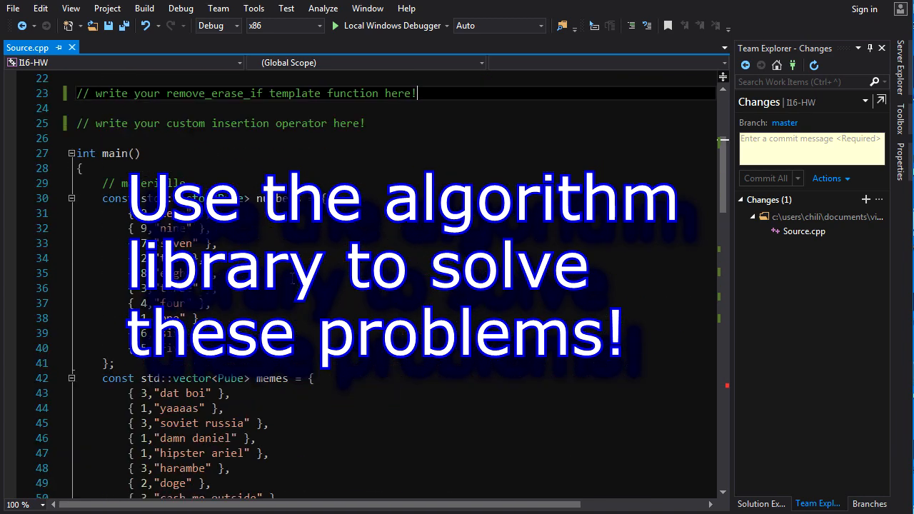
scroll("down", 3)
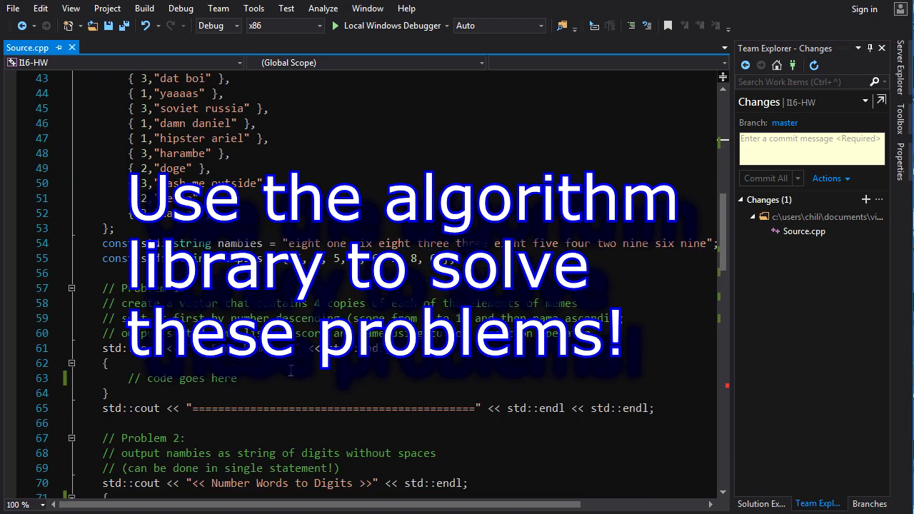
scroll("down", 3)
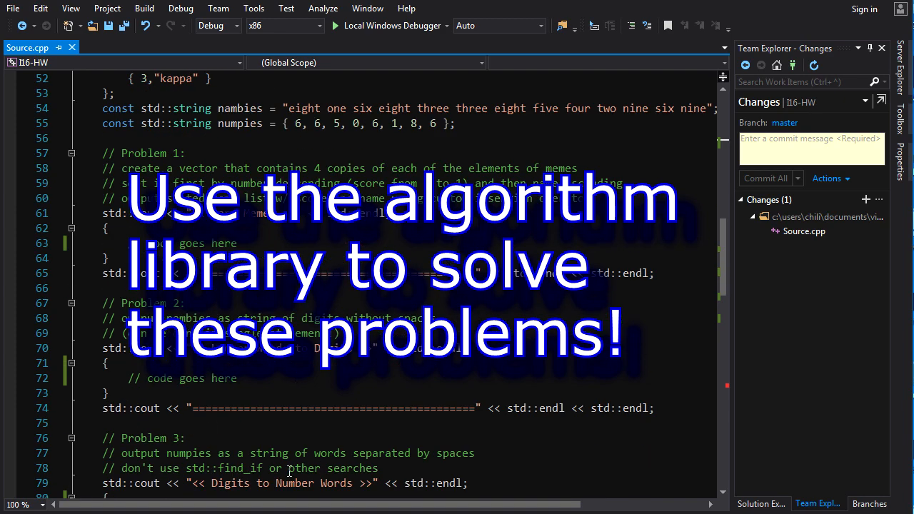
left_click(333, 25)
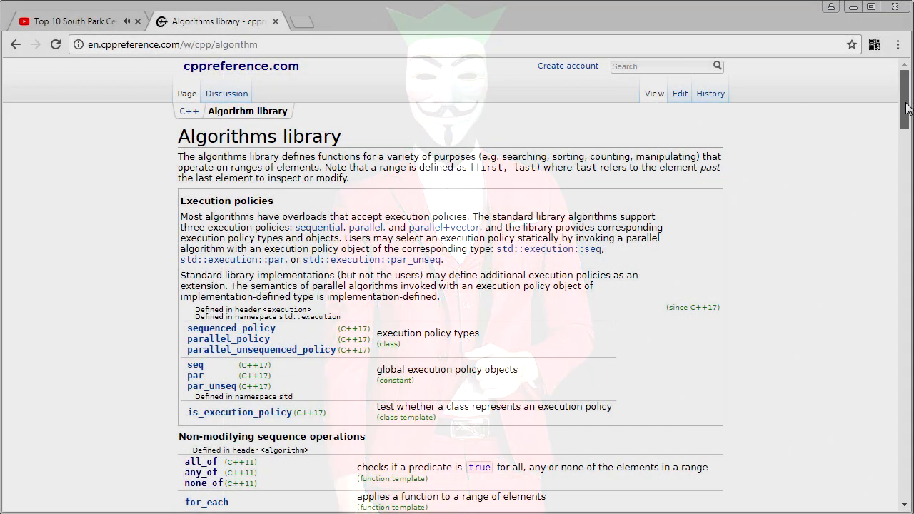
scroll("down", 3)
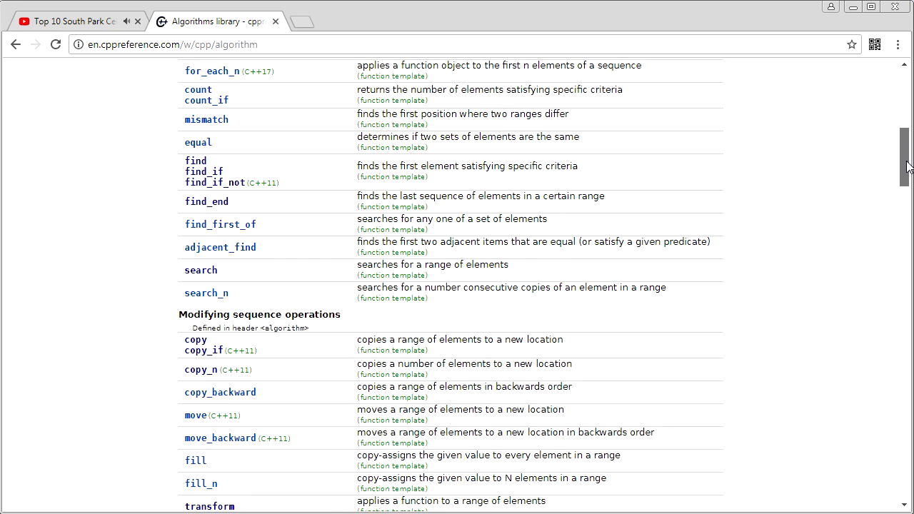
scroll("down", 3)
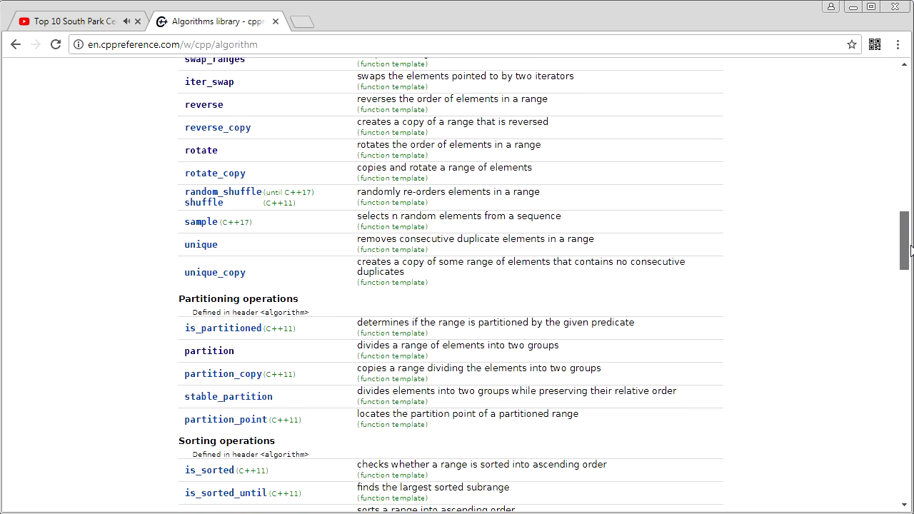
scroll("down", 3)
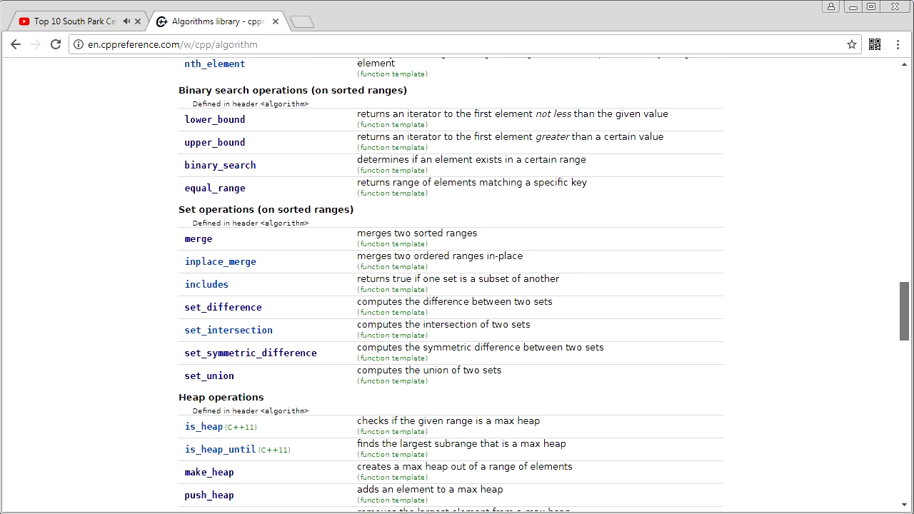
scroll("down", 3)
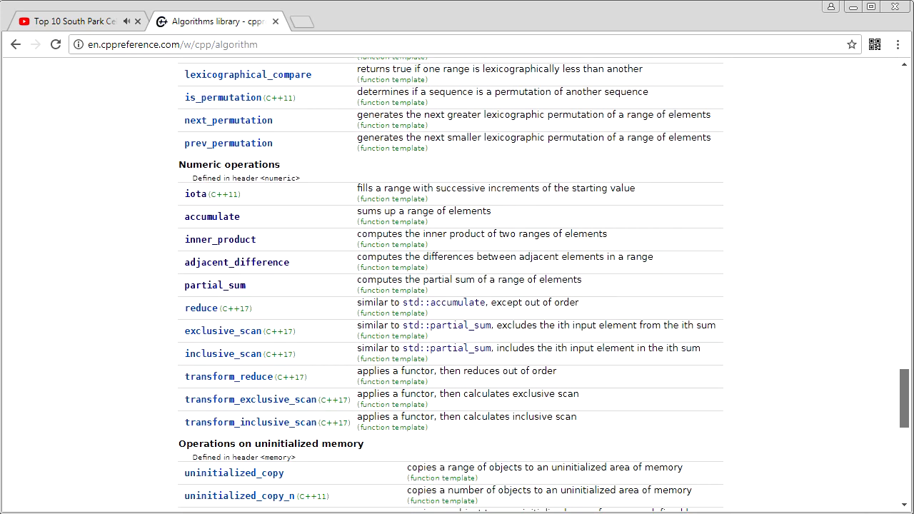